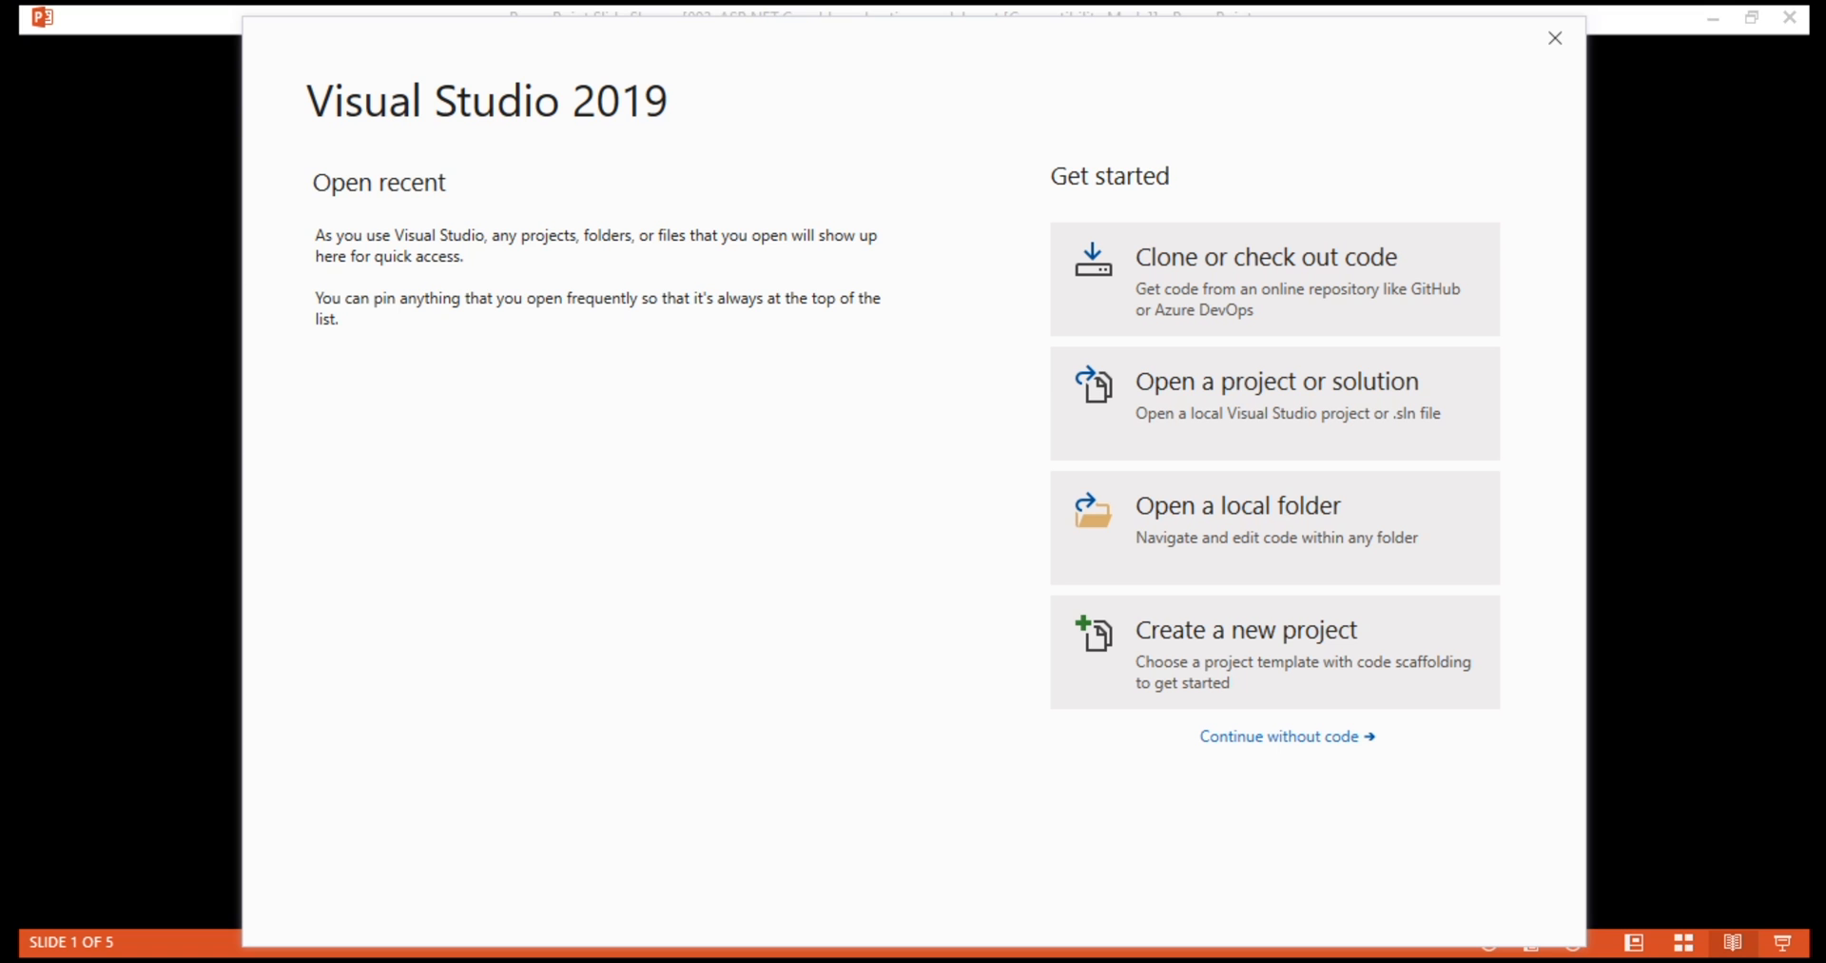
mouse_move(1273, 650)
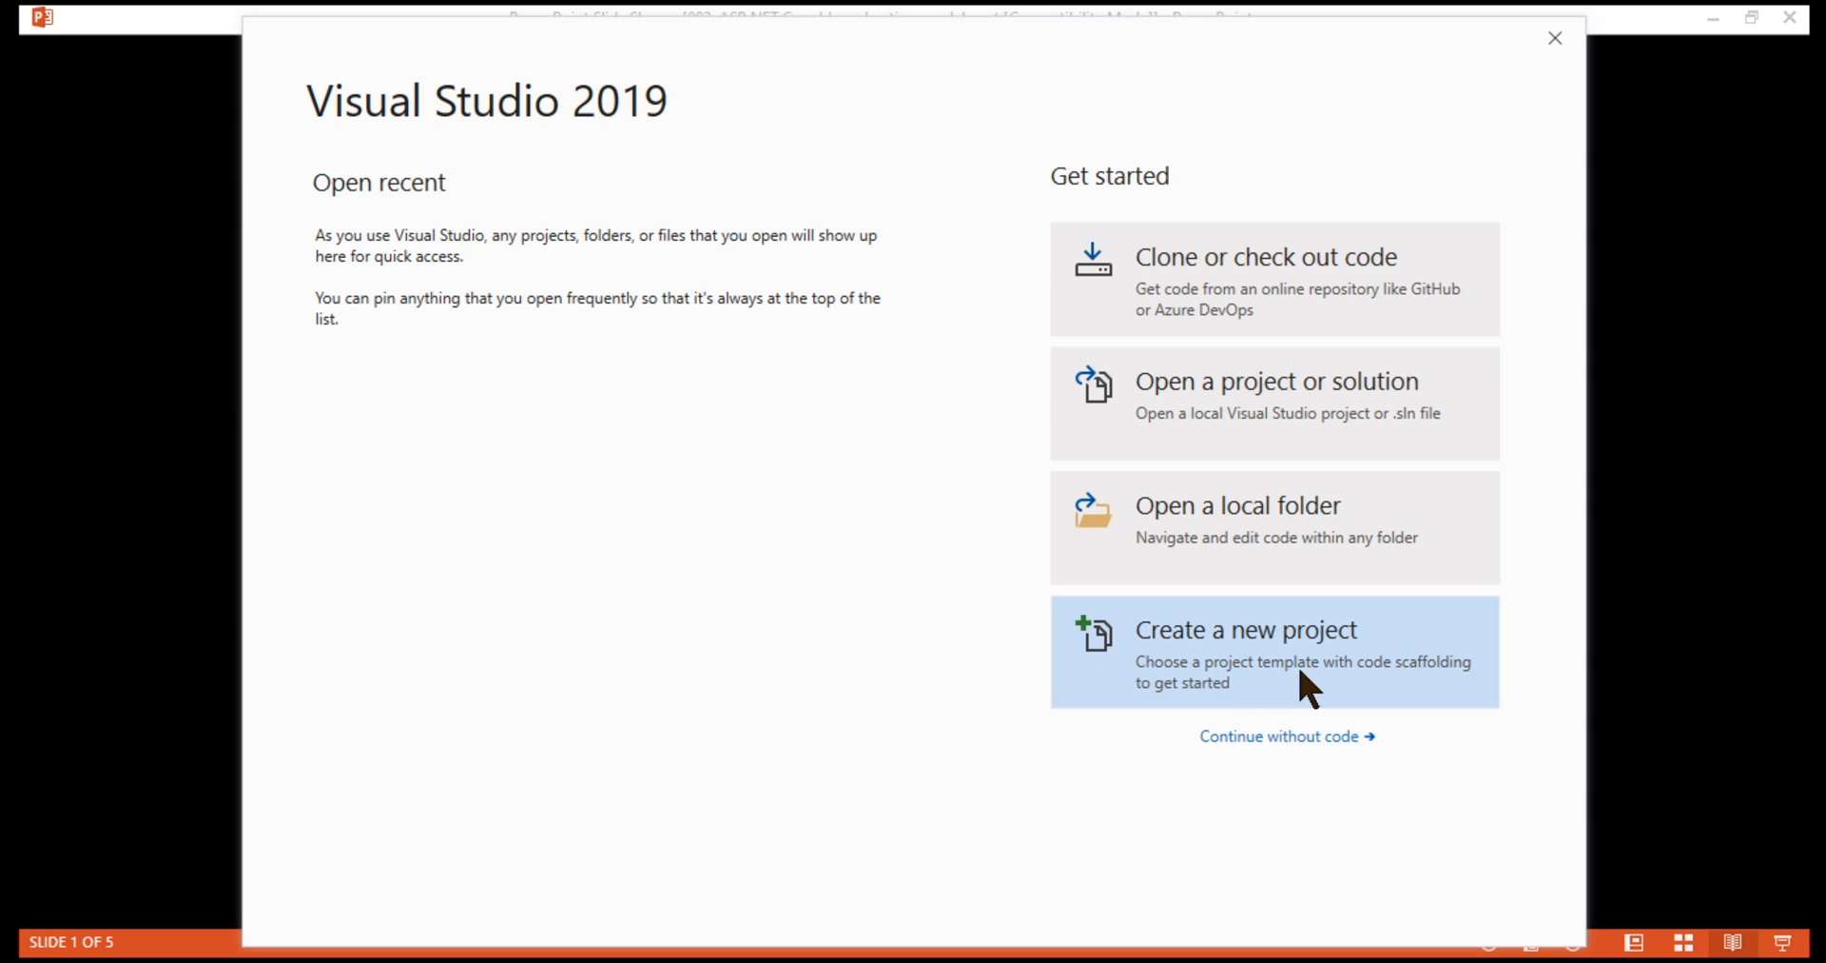
Begin a new project and select the Blazor App template
click(1245, 630)
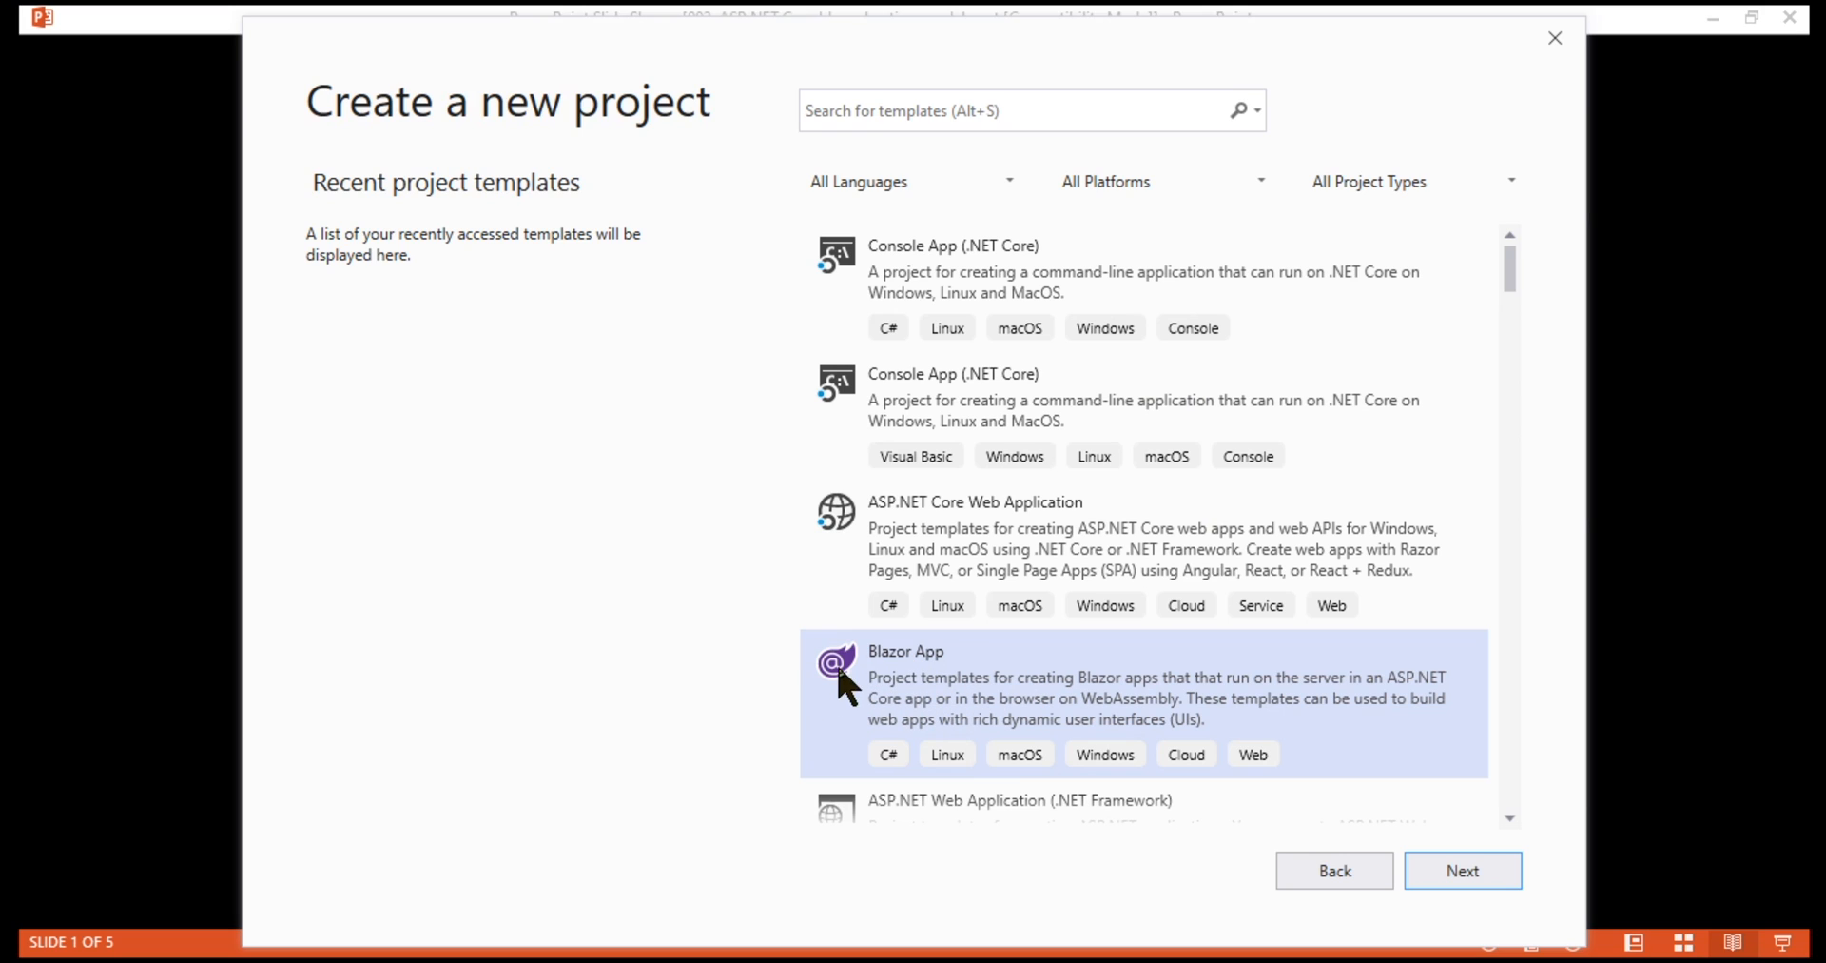
click(1026, 111)
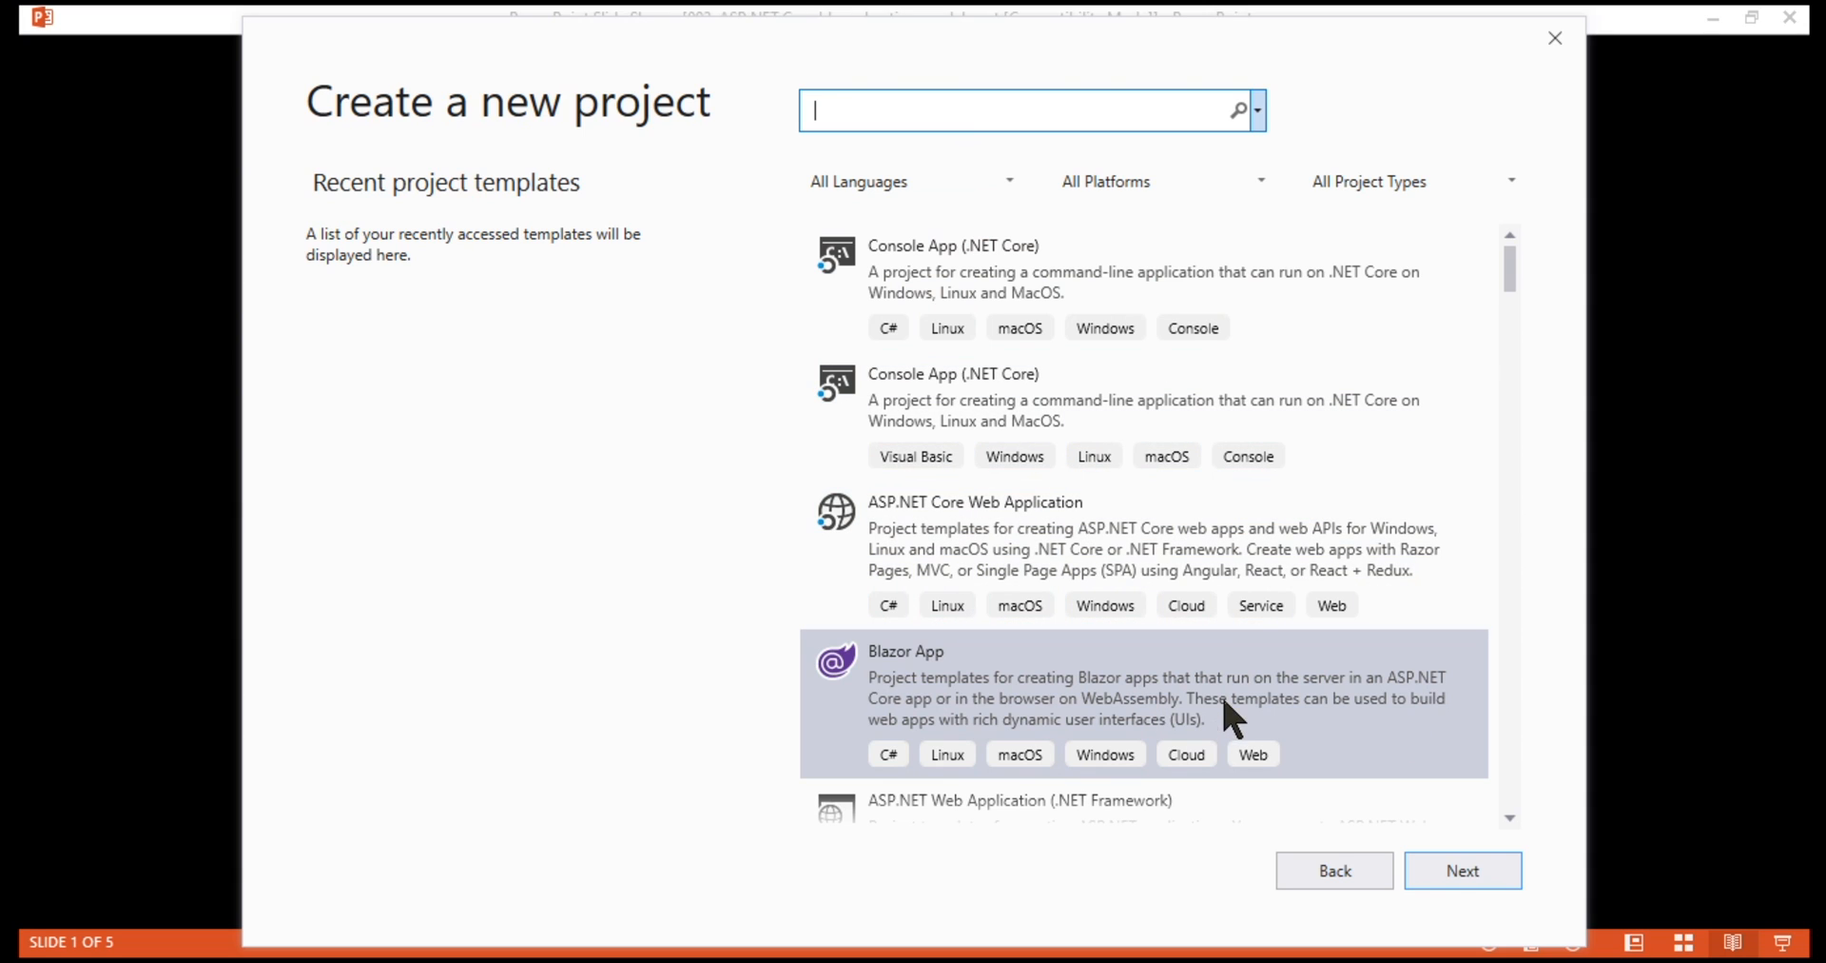
Configure project BlazorServer in solution BlazorApplication at C:\Projects and confirm
click(1461, 870)
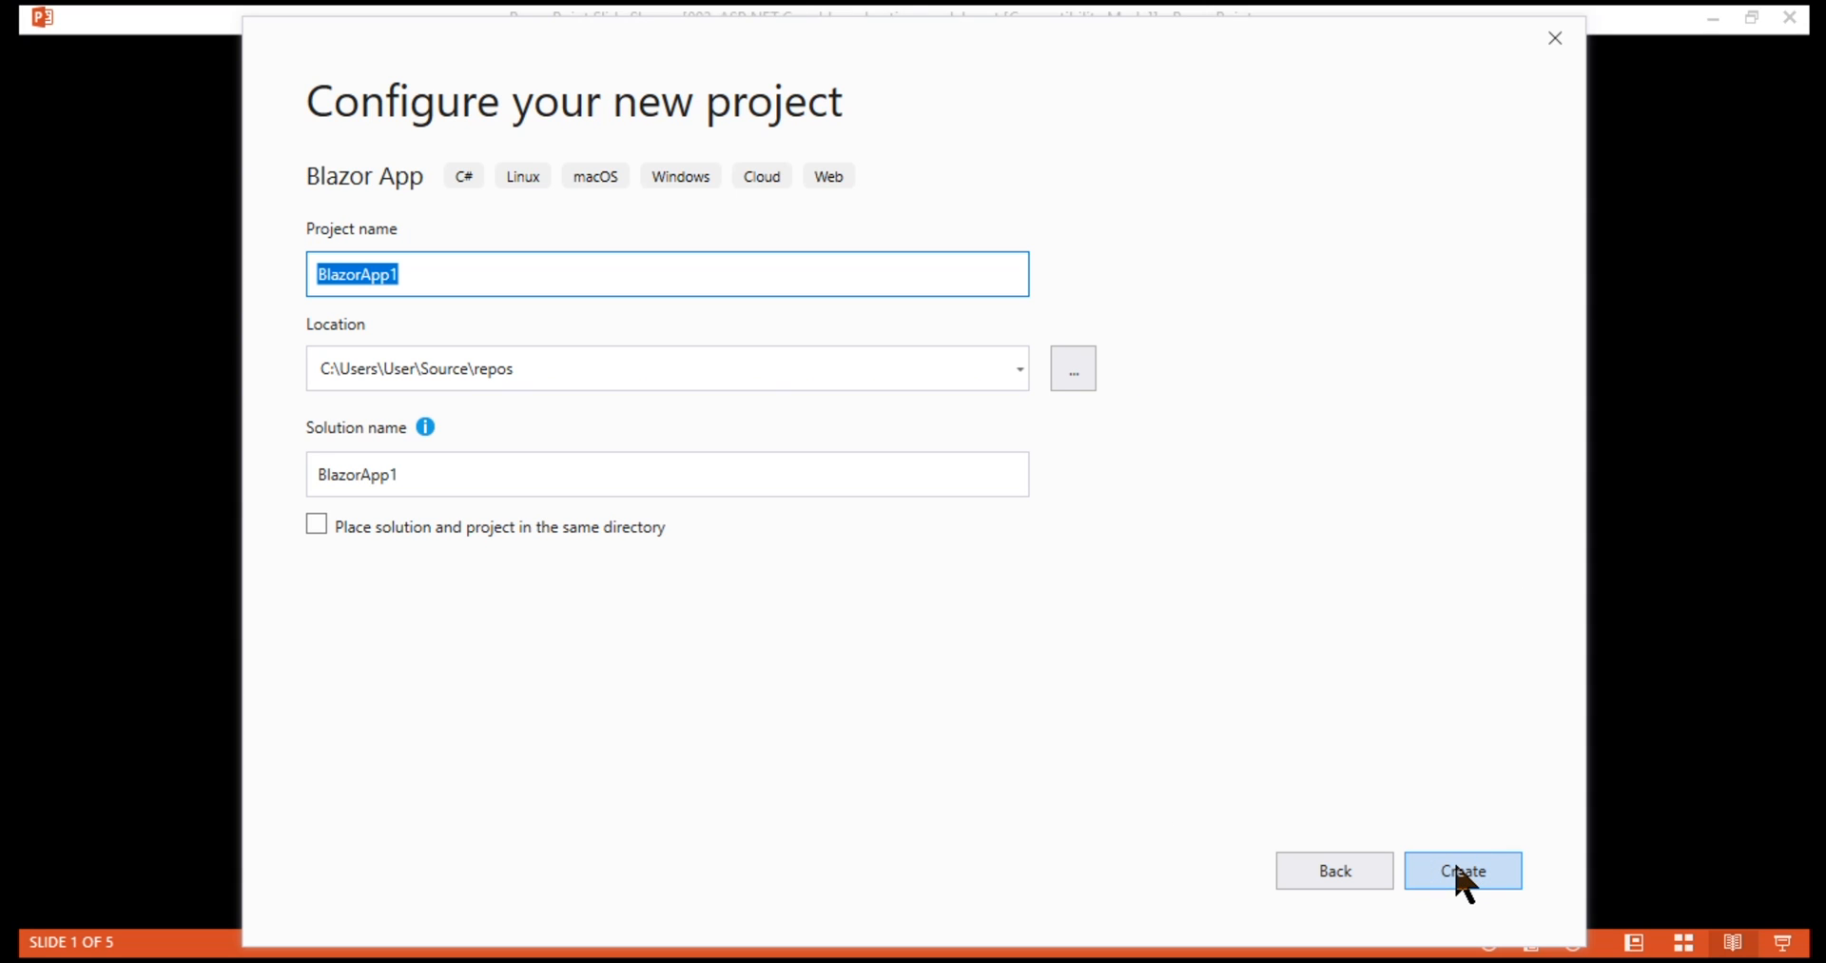
mouse_move(390, 293)
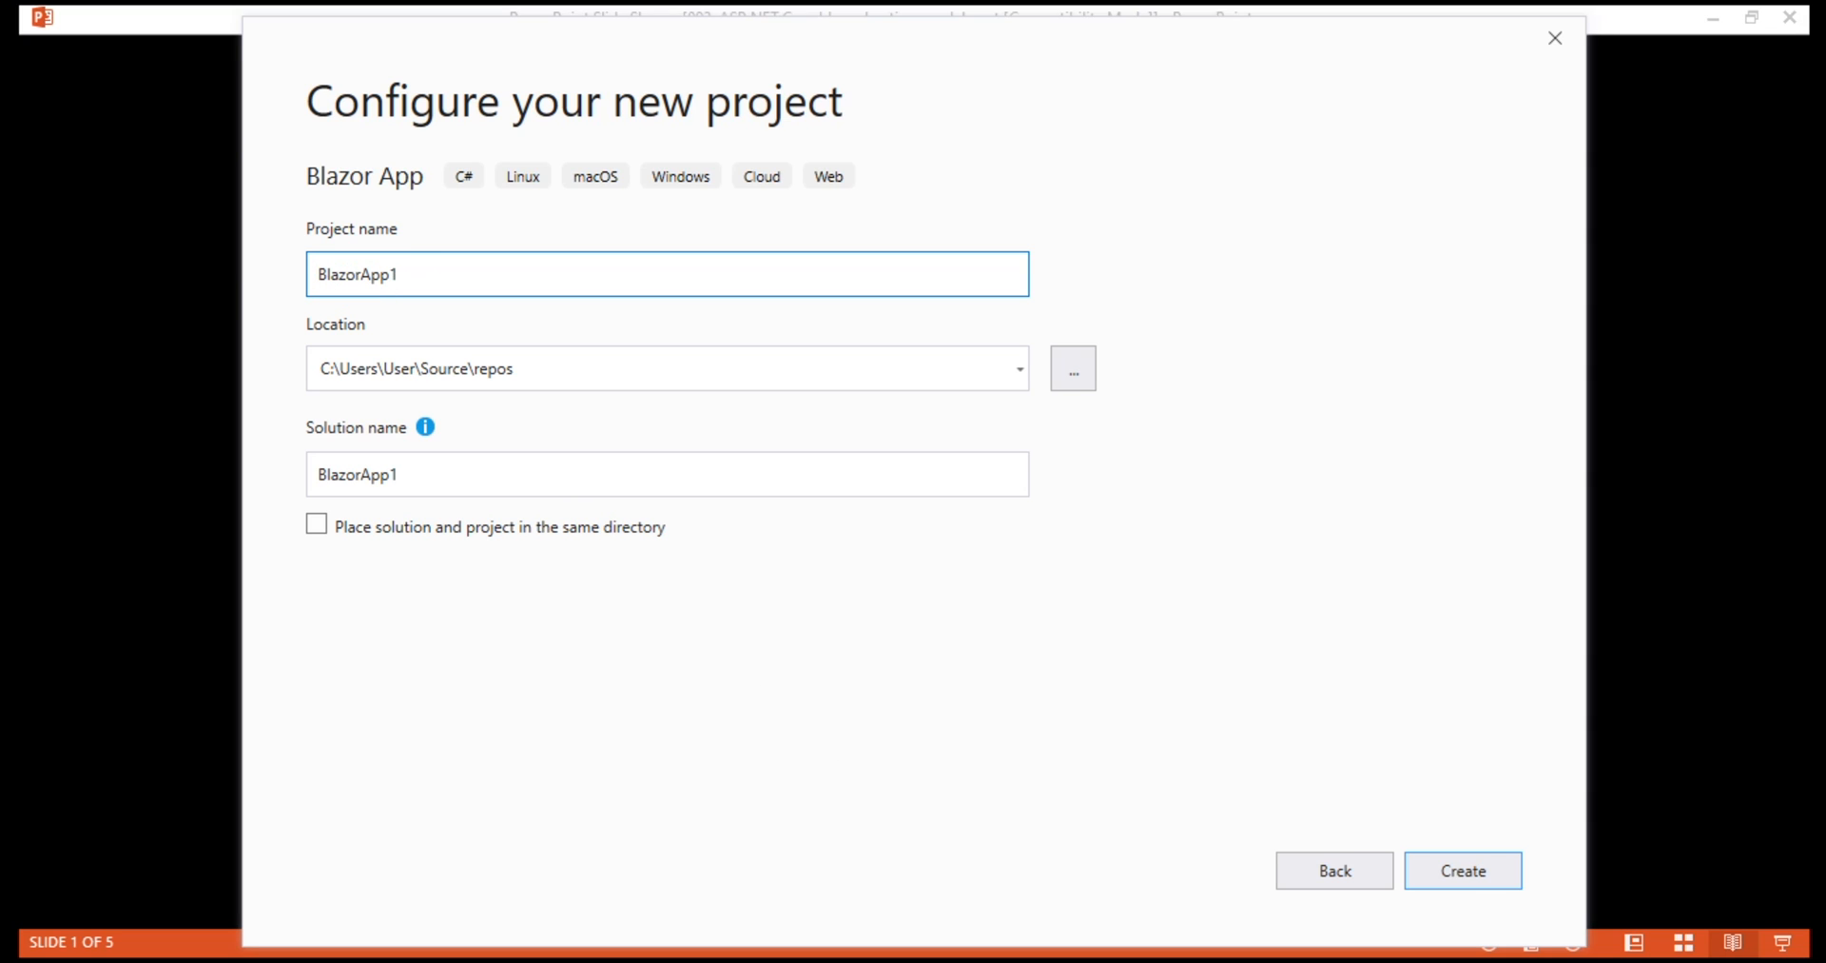
double_click(379, 274)
text(Server)
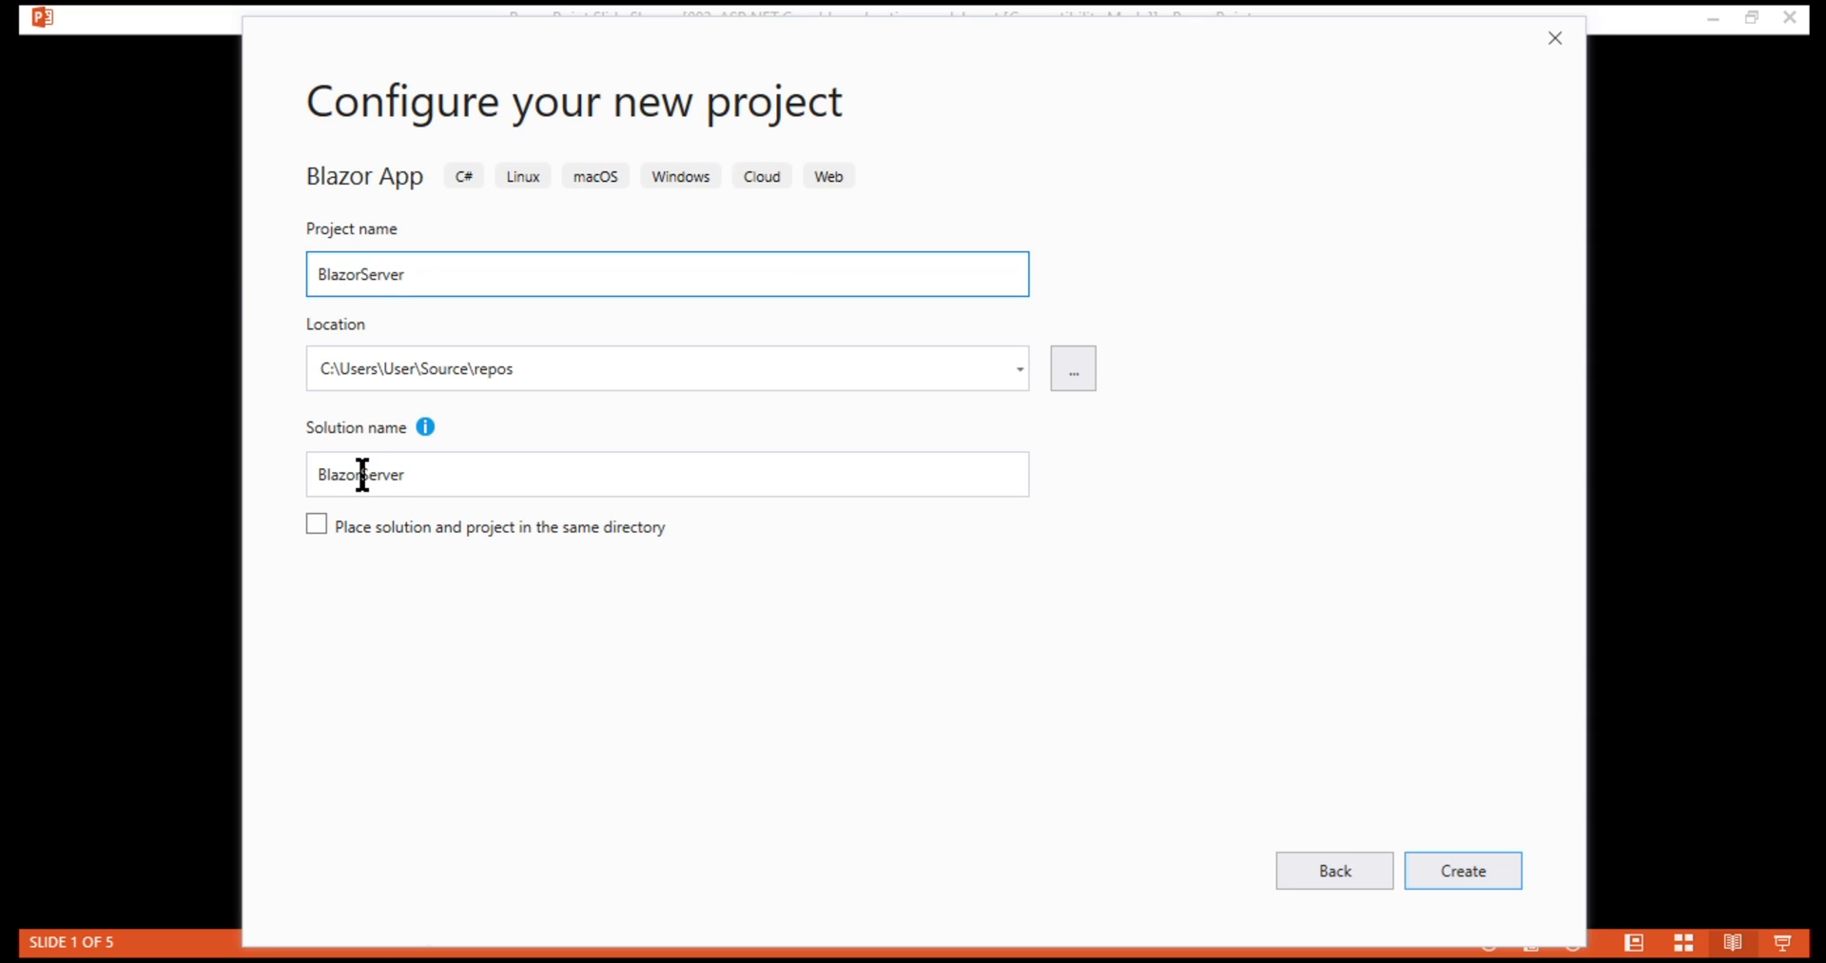
click(667, 474)
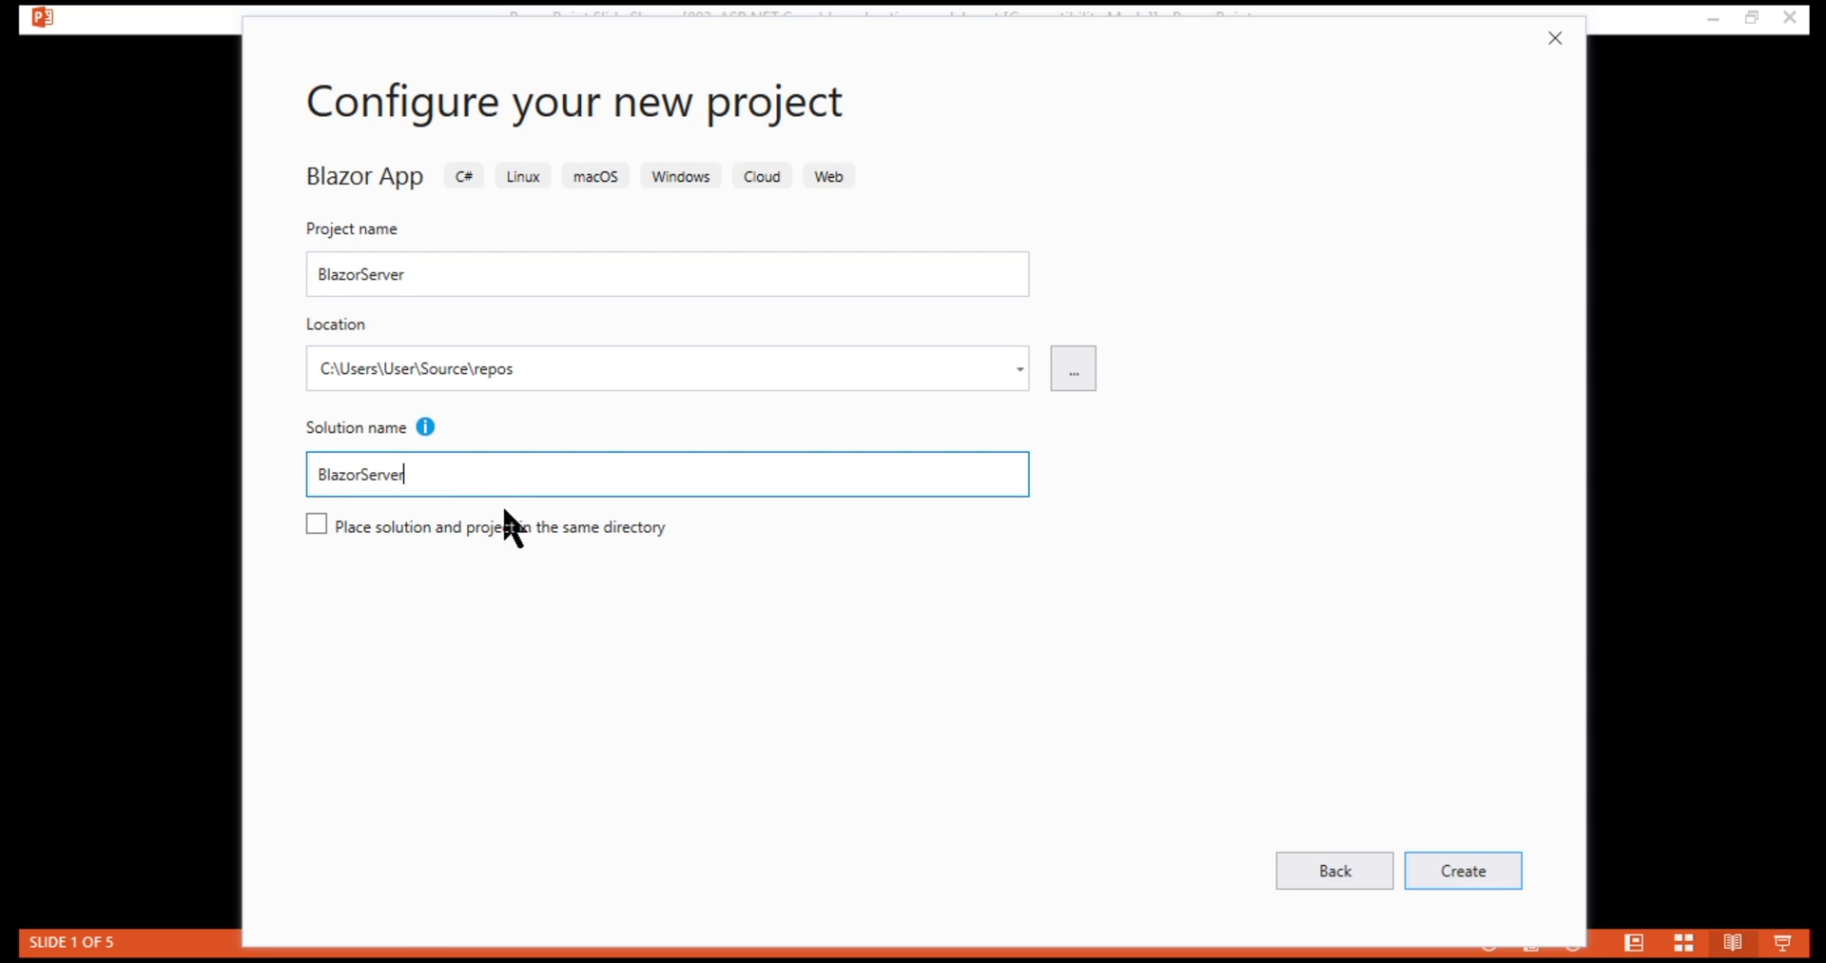
double_click(384, 474)
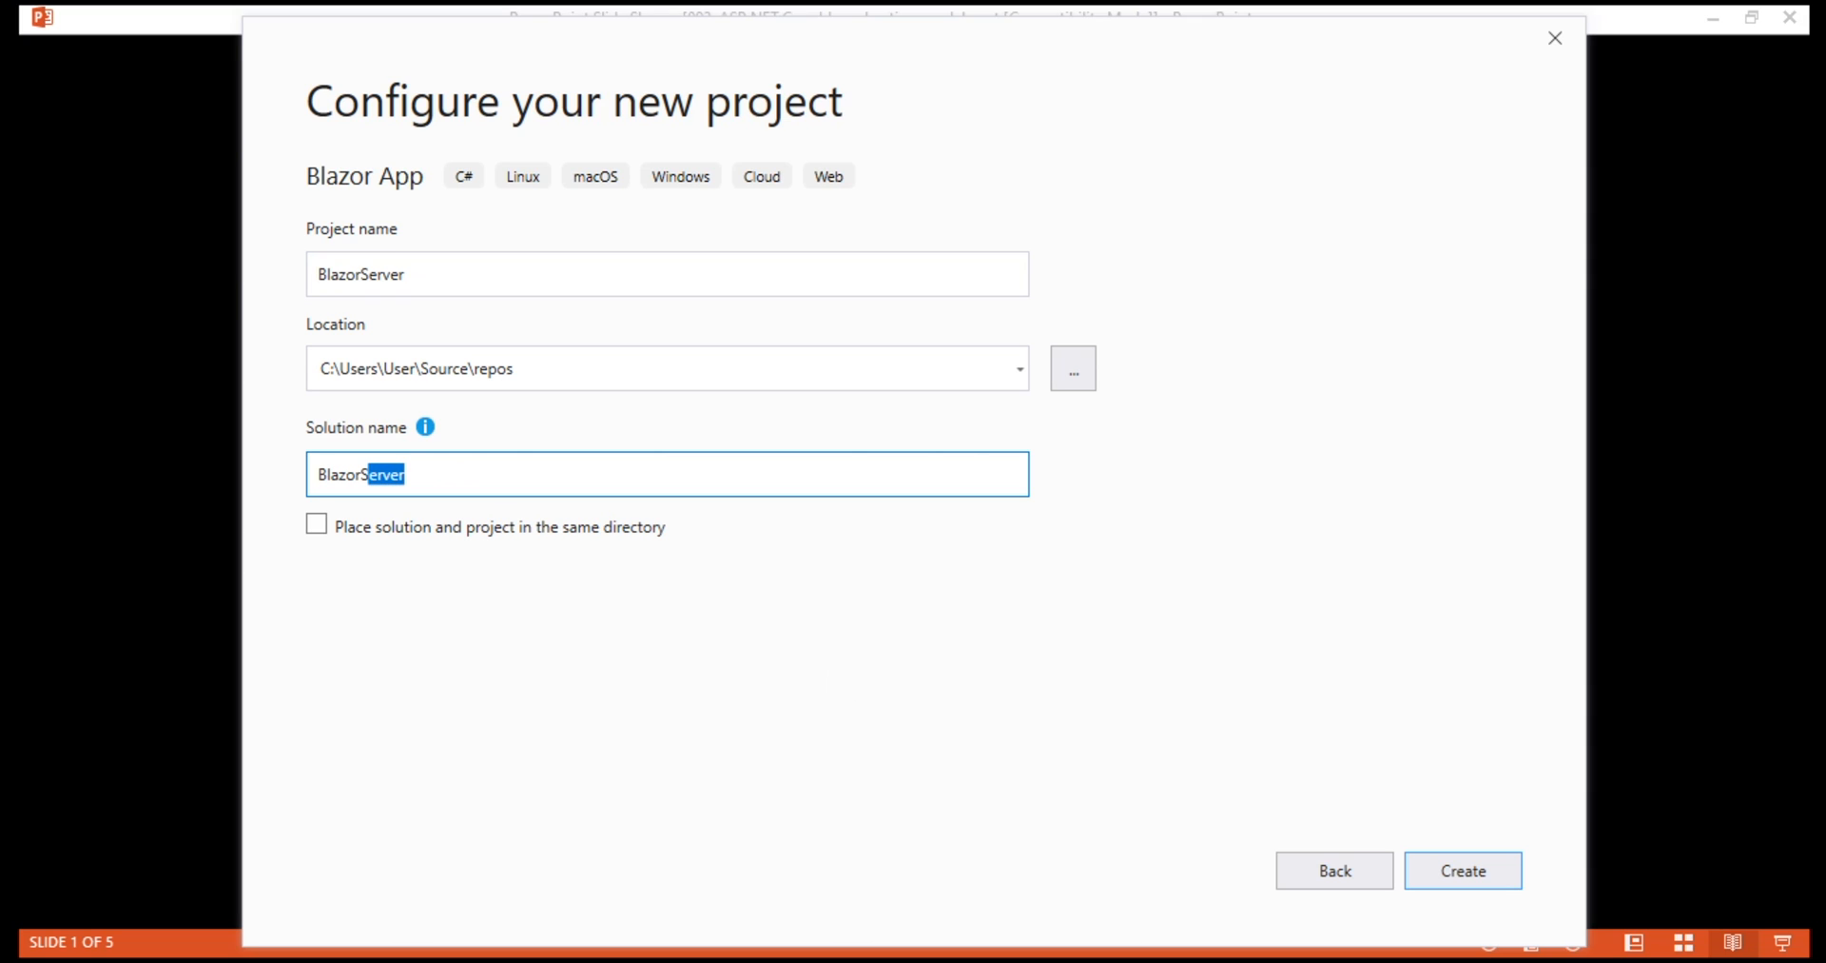
text(BlazorApplication)
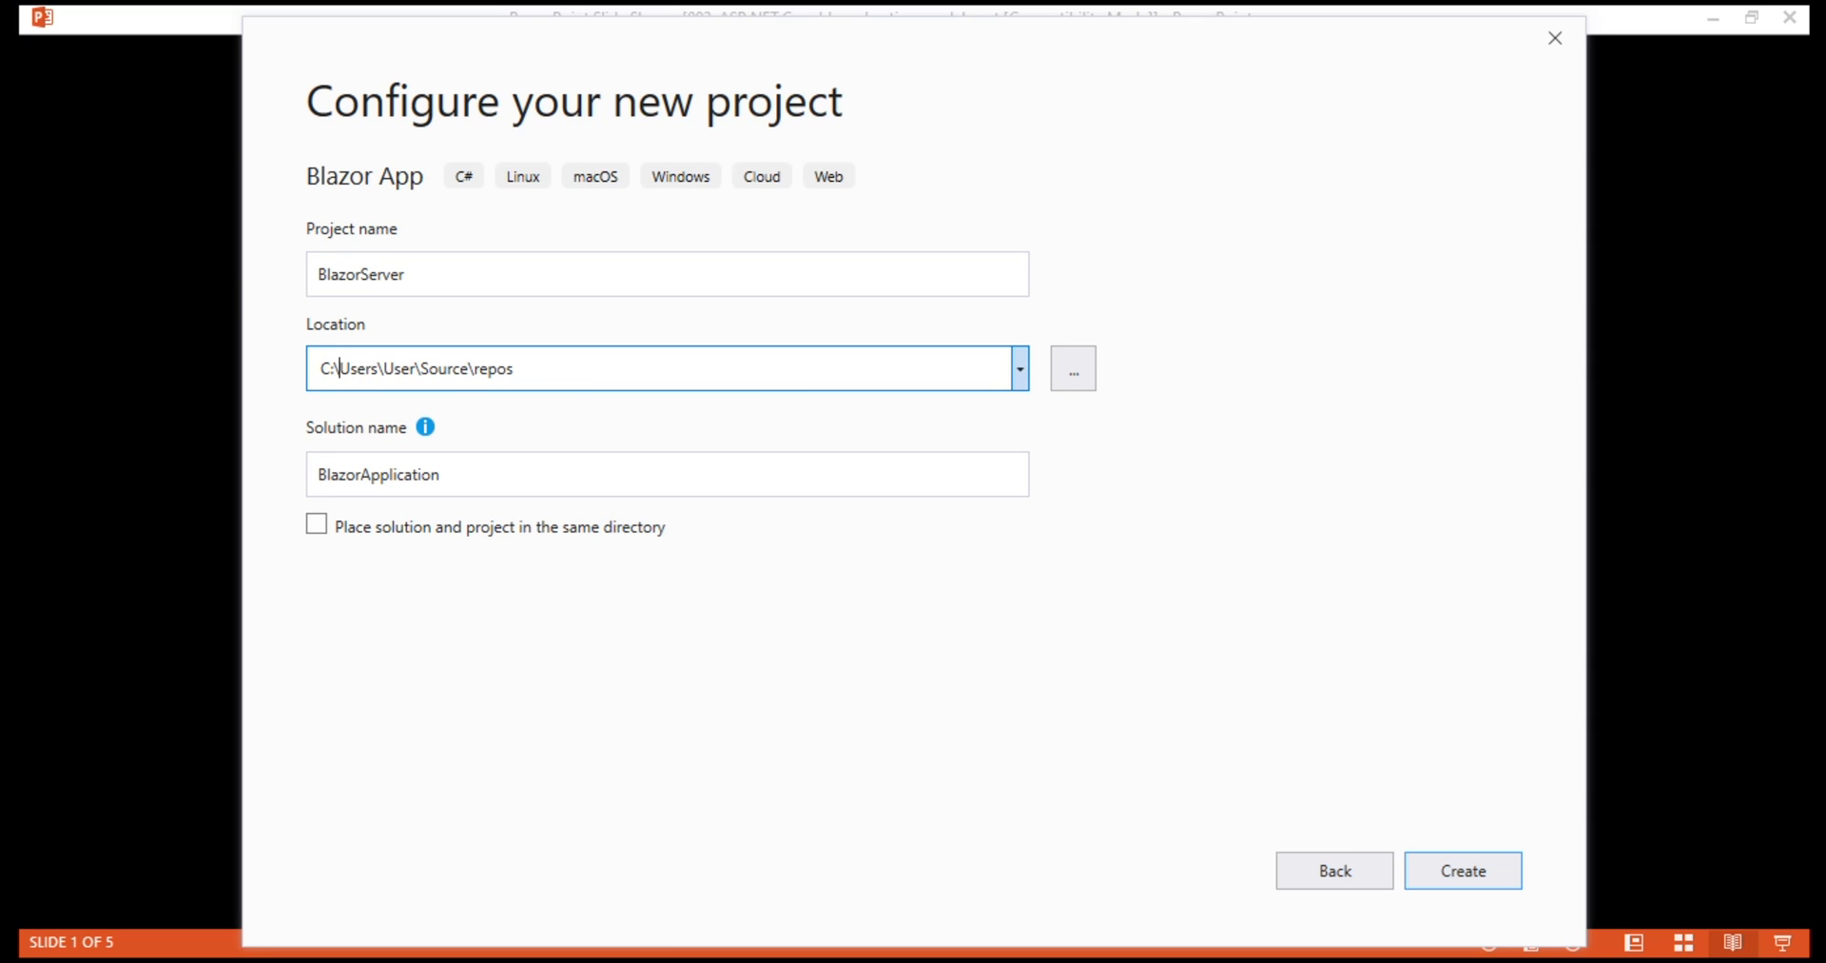
text(C:\Projects)
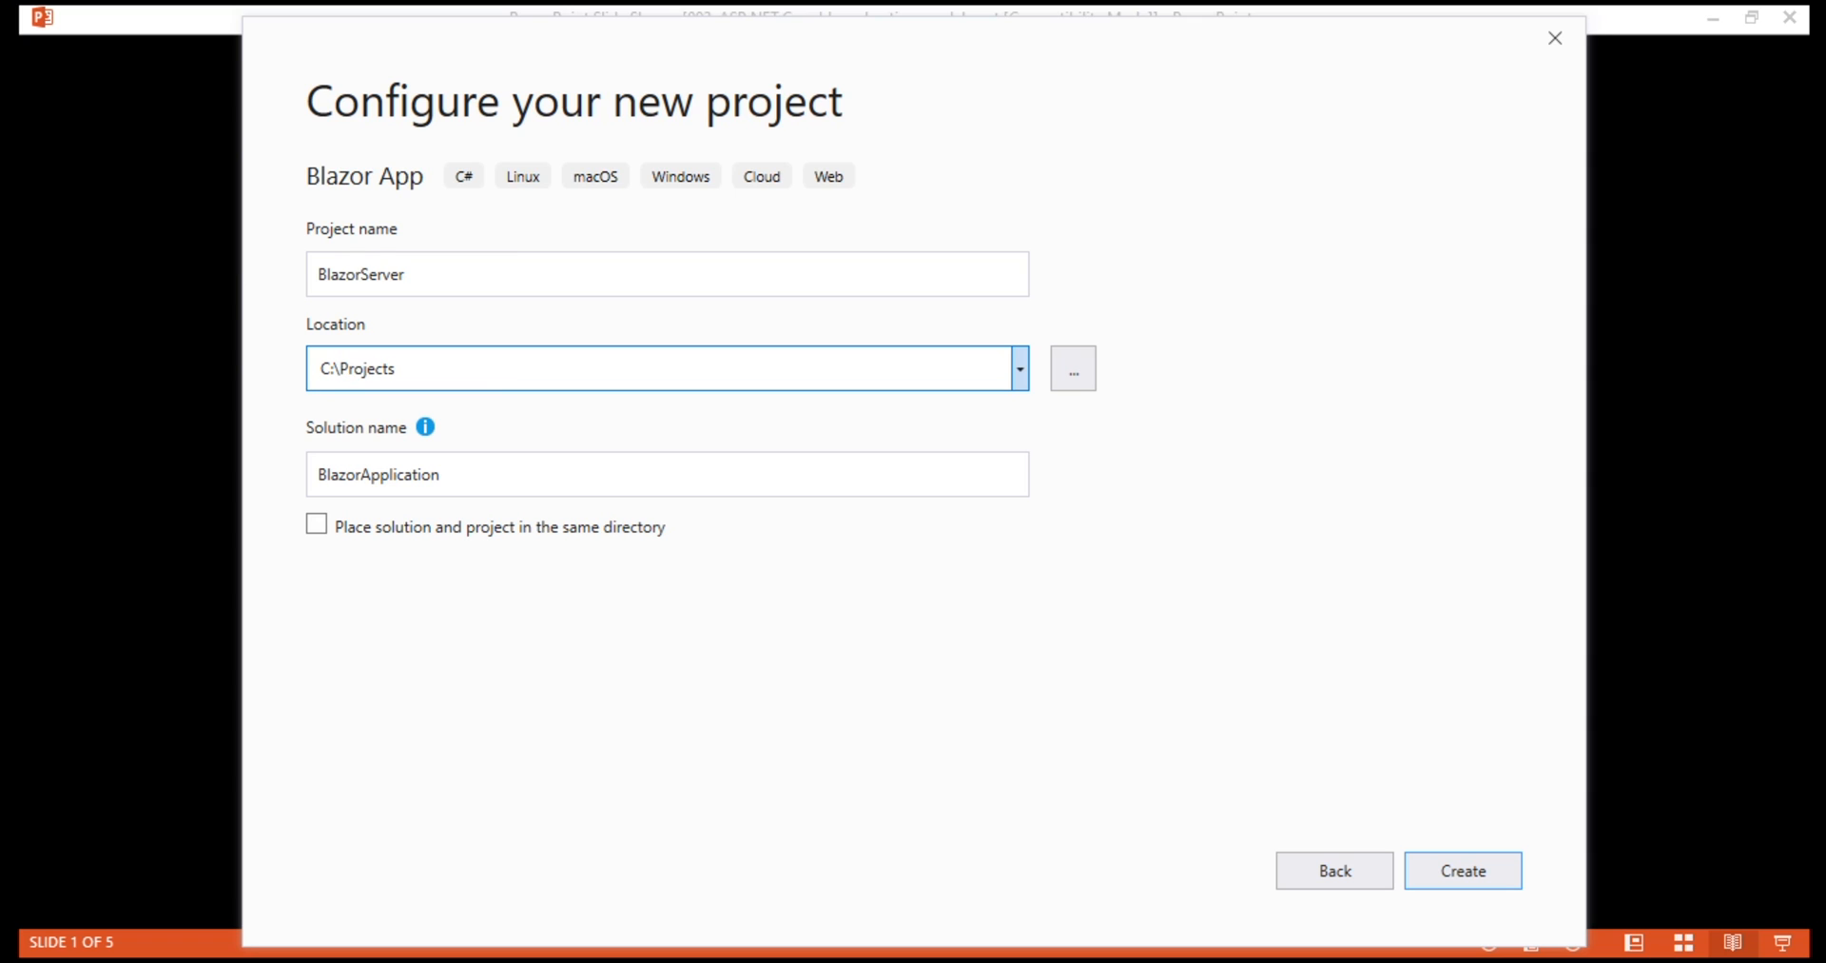
click(1463, 869)
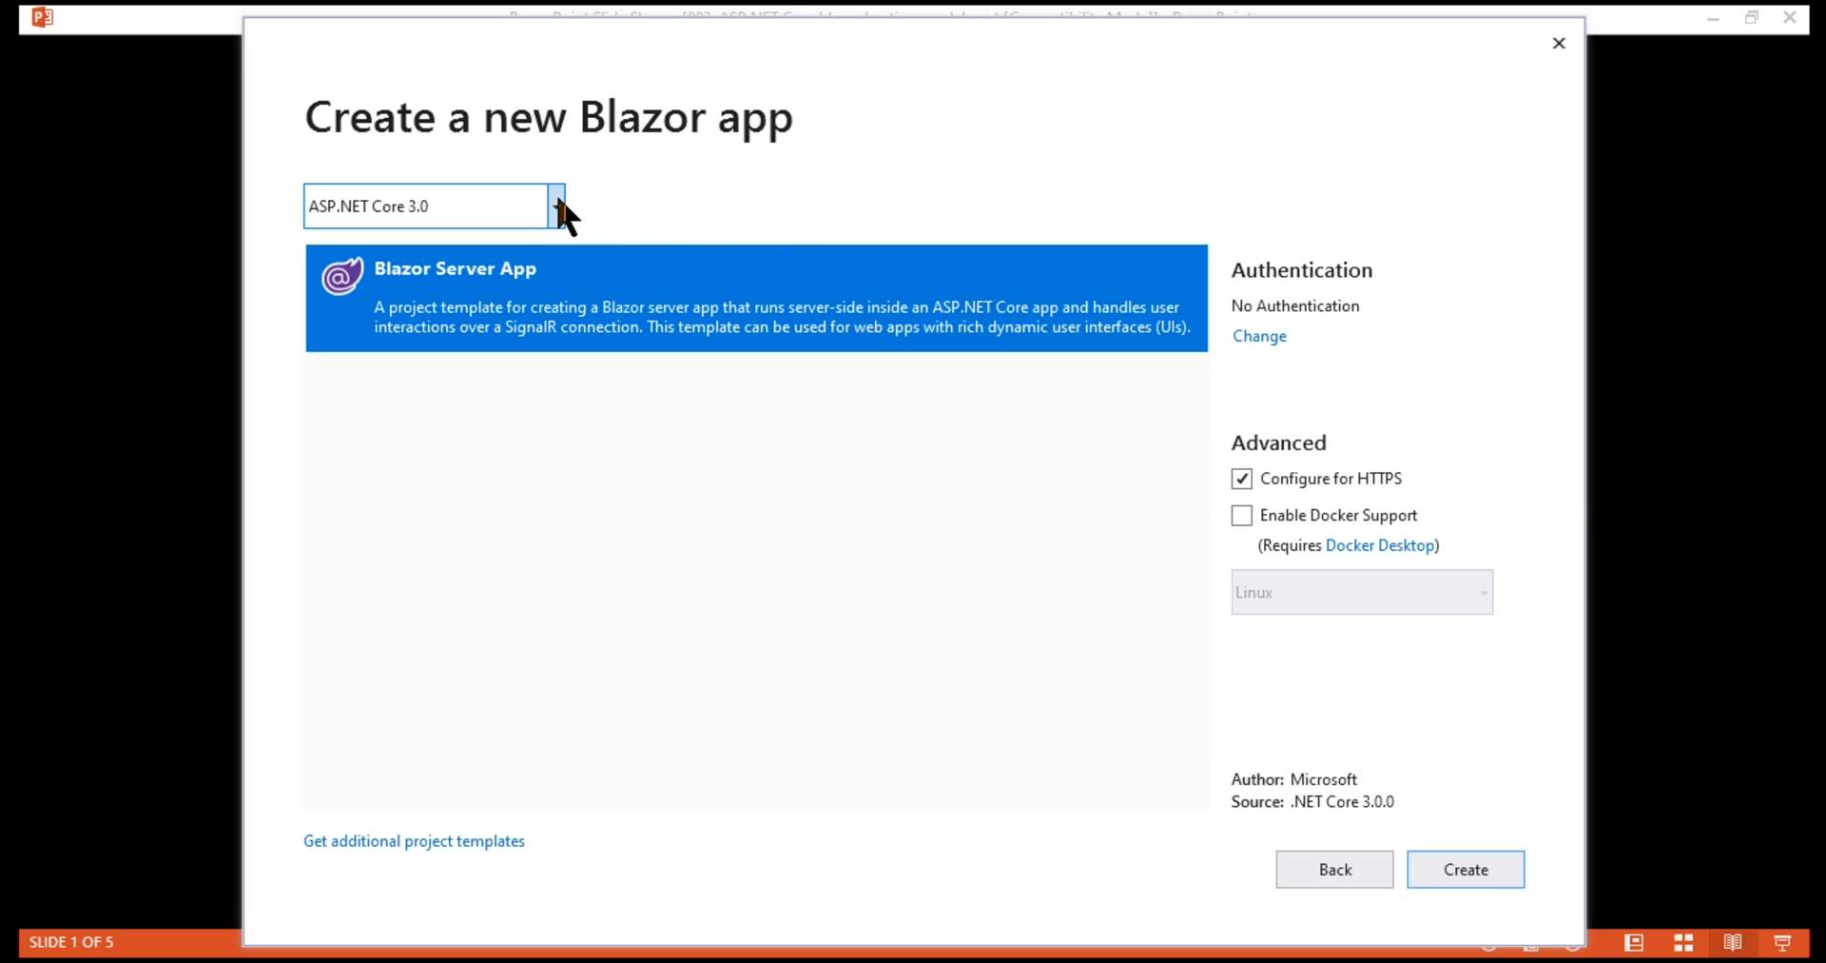
Choose ASP.NET Core 3.1 as the target framework for the Blazor app
click(555, 206)
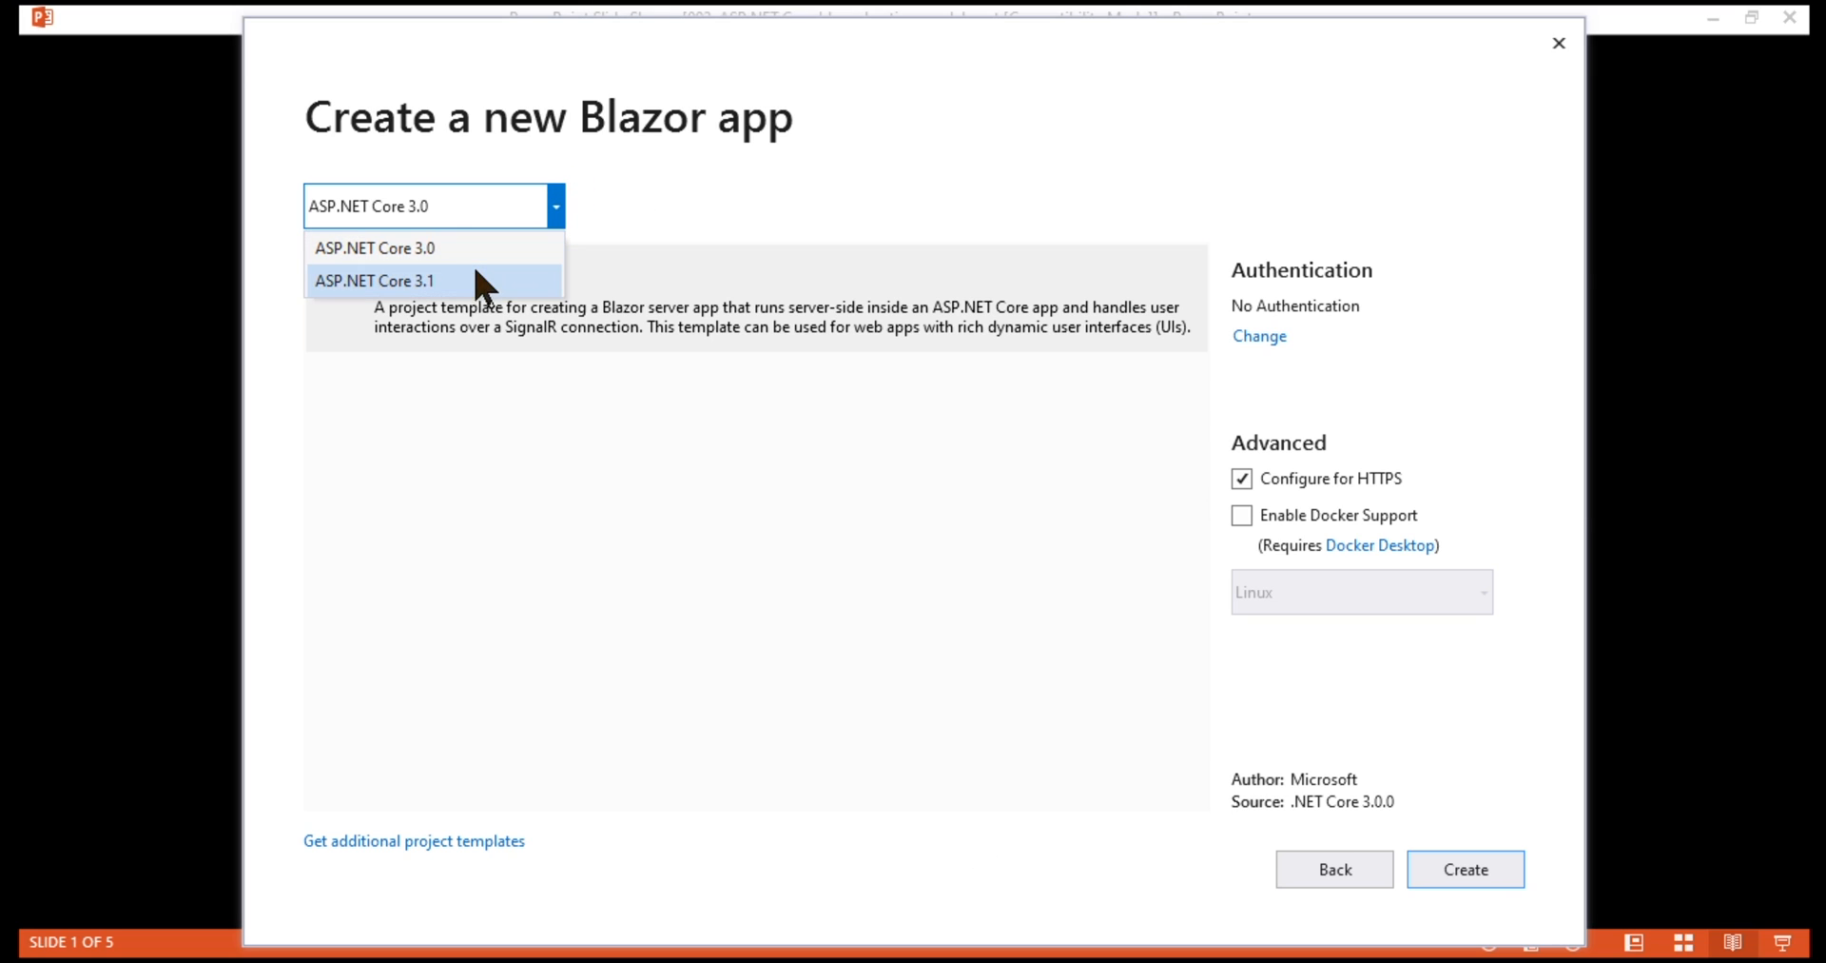
click(374, 280)
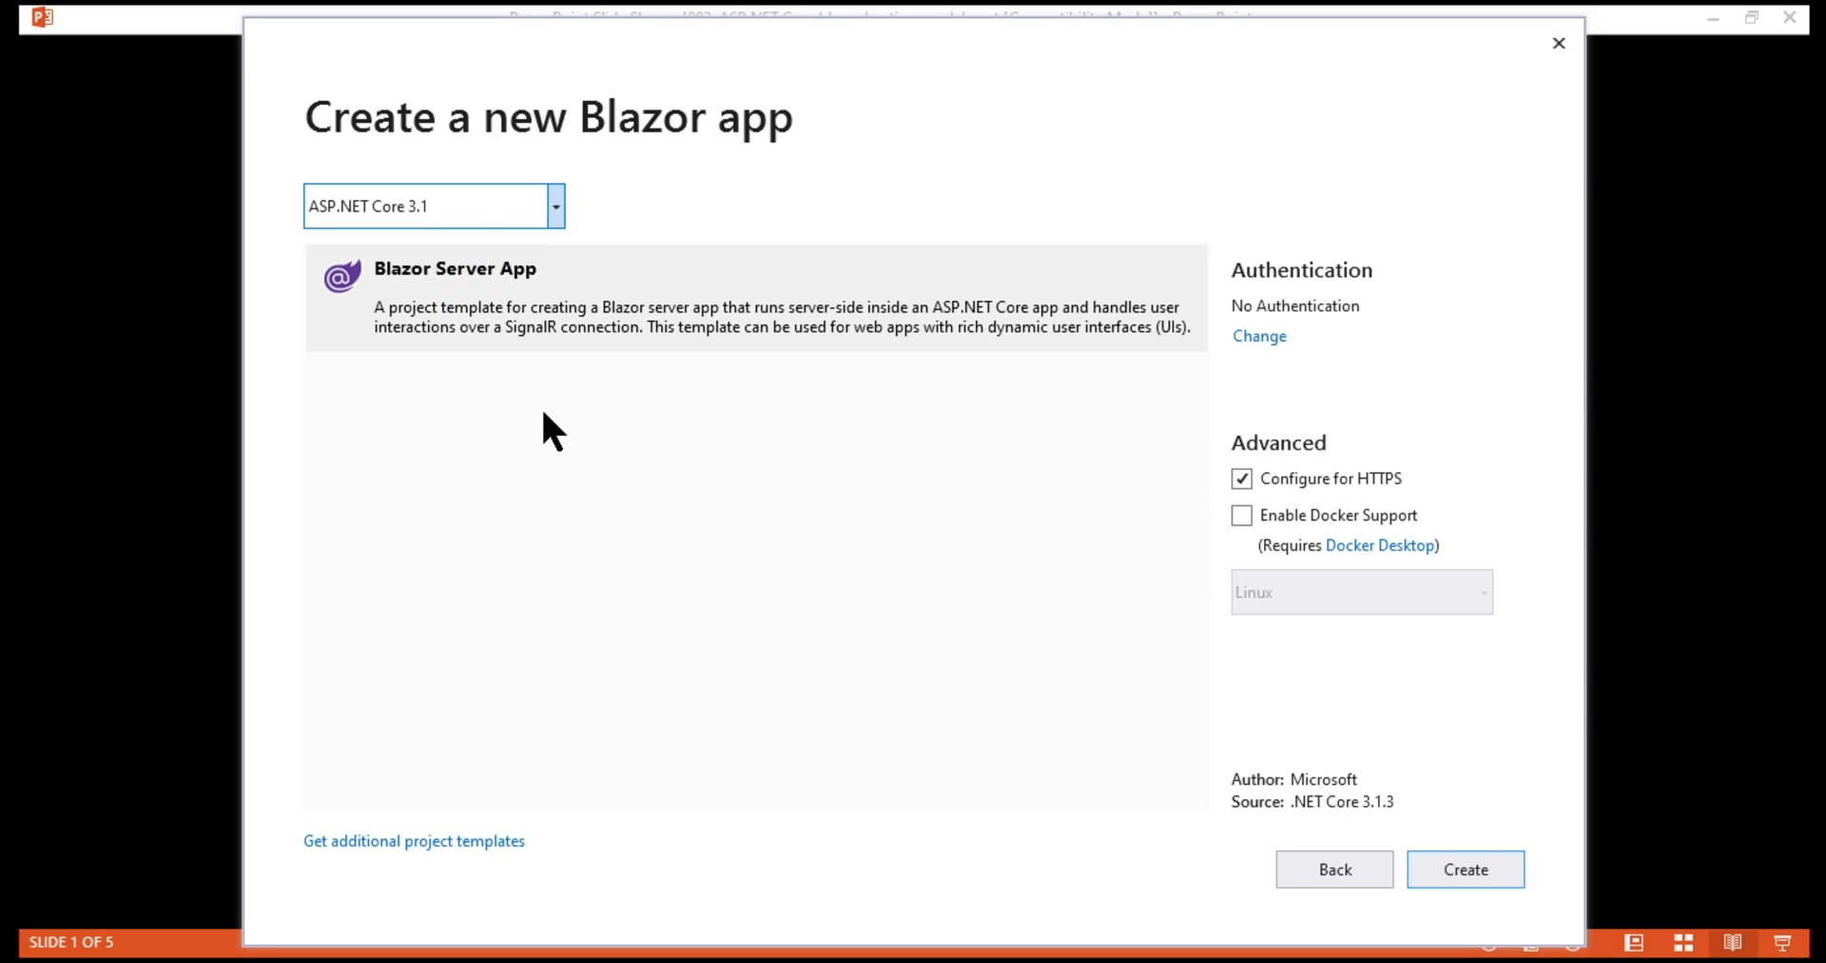
mouse_move(486, 312)
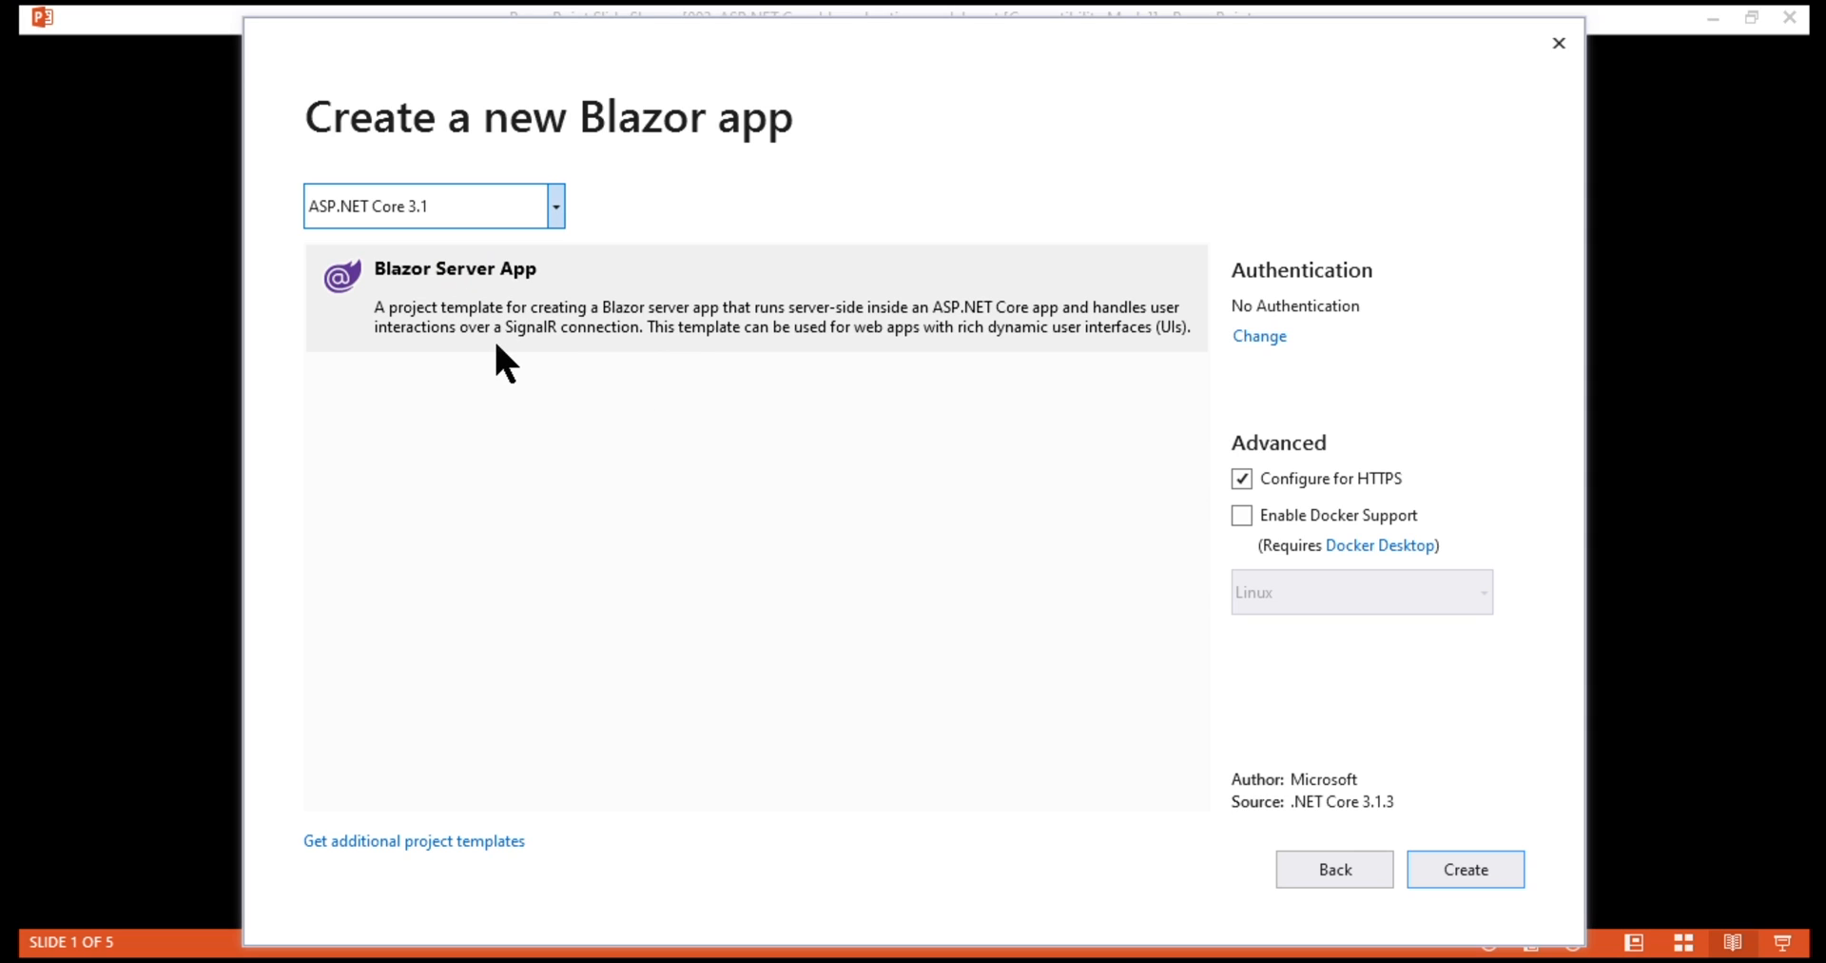
mouse_move(583, 340)
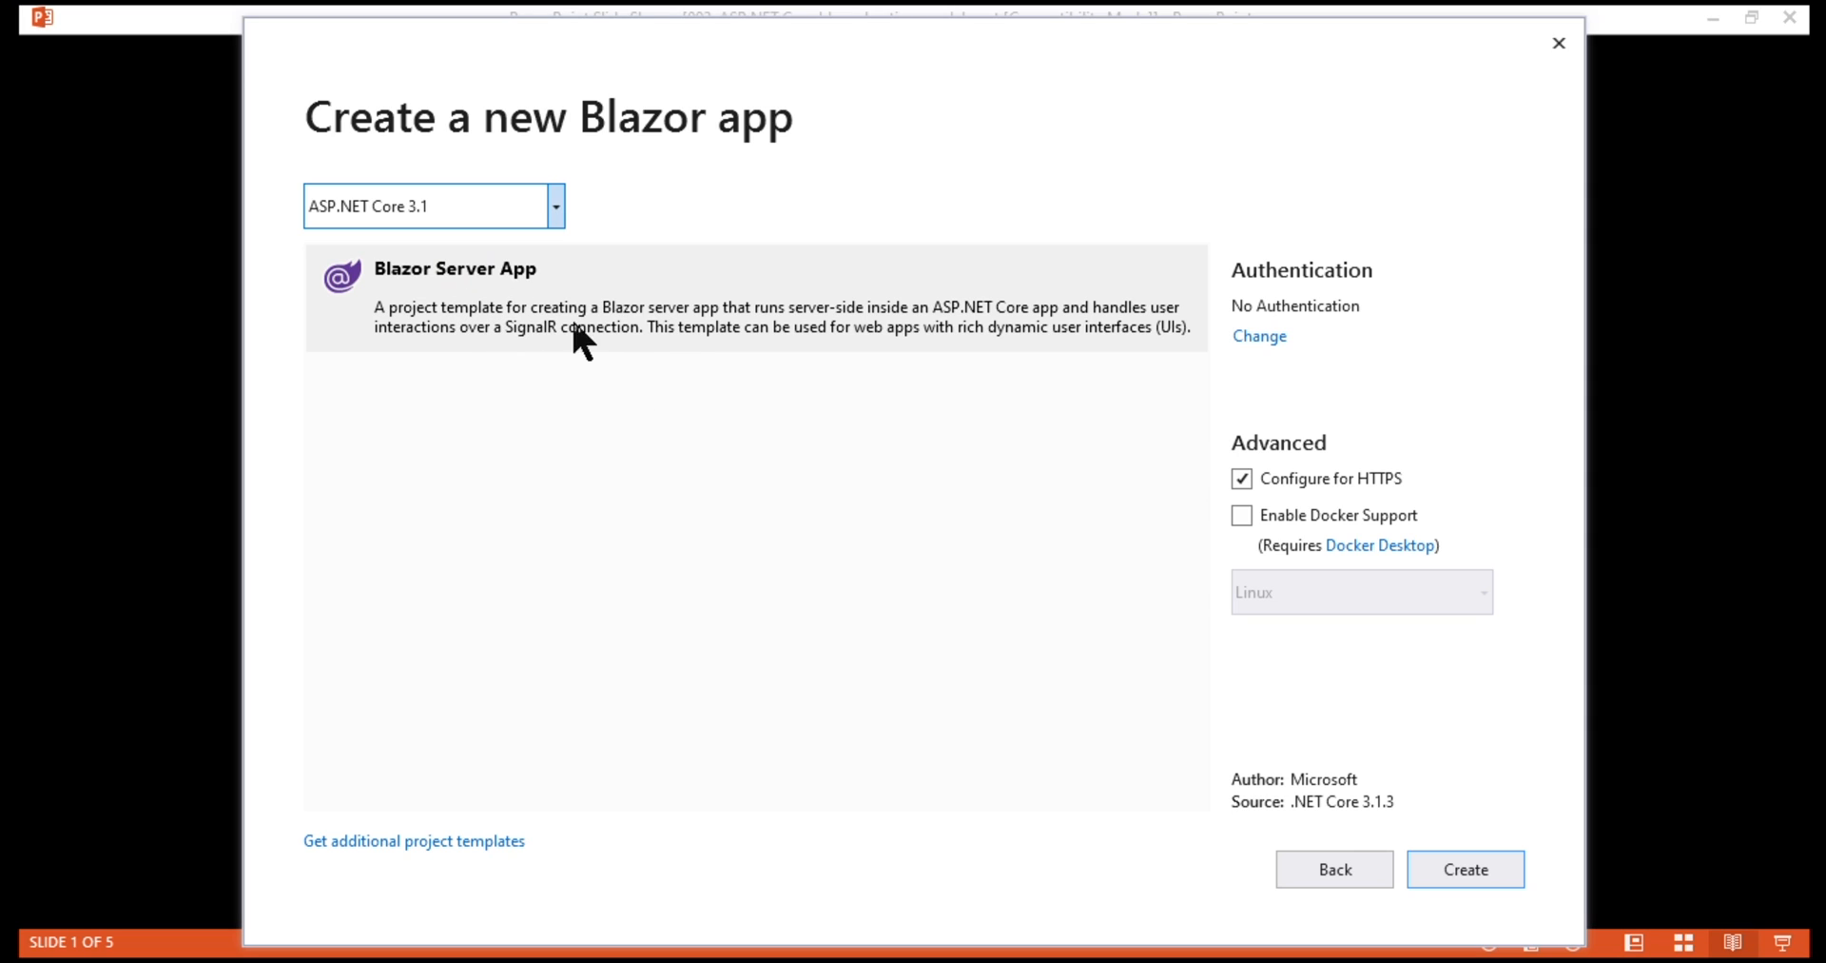
mouse_move(714, 395)
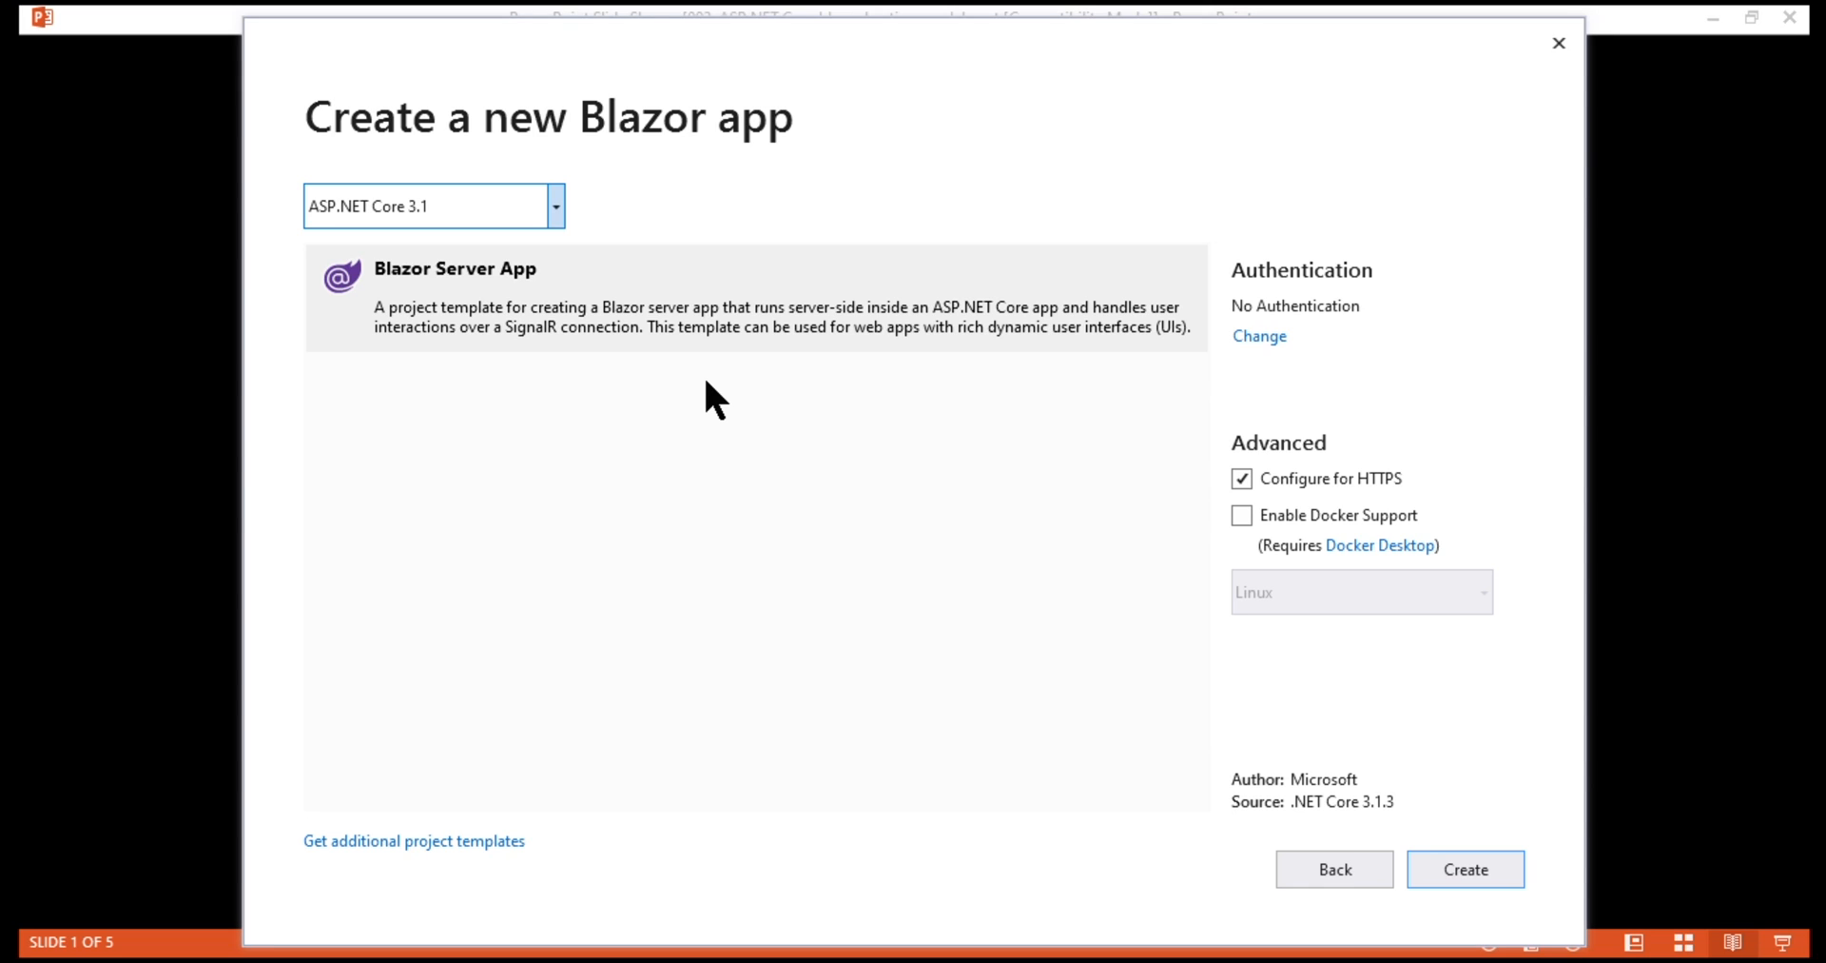
mouse_move(569, 312)
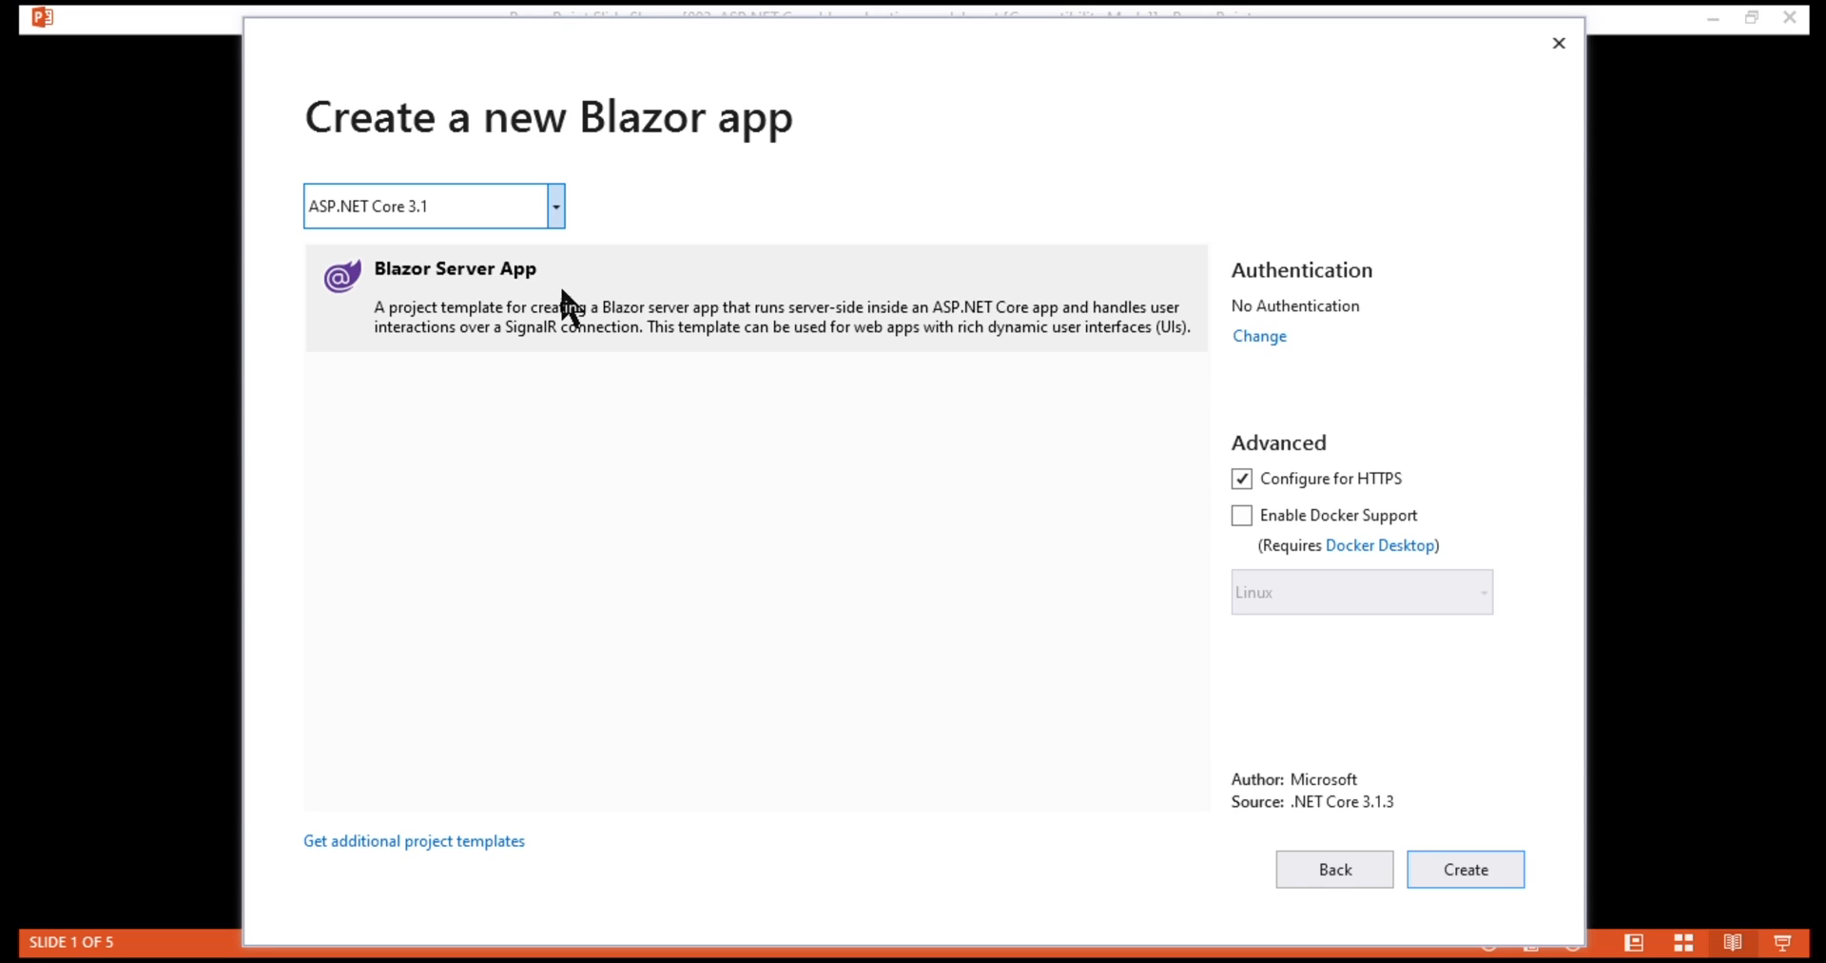
mouse_move(792, 472)
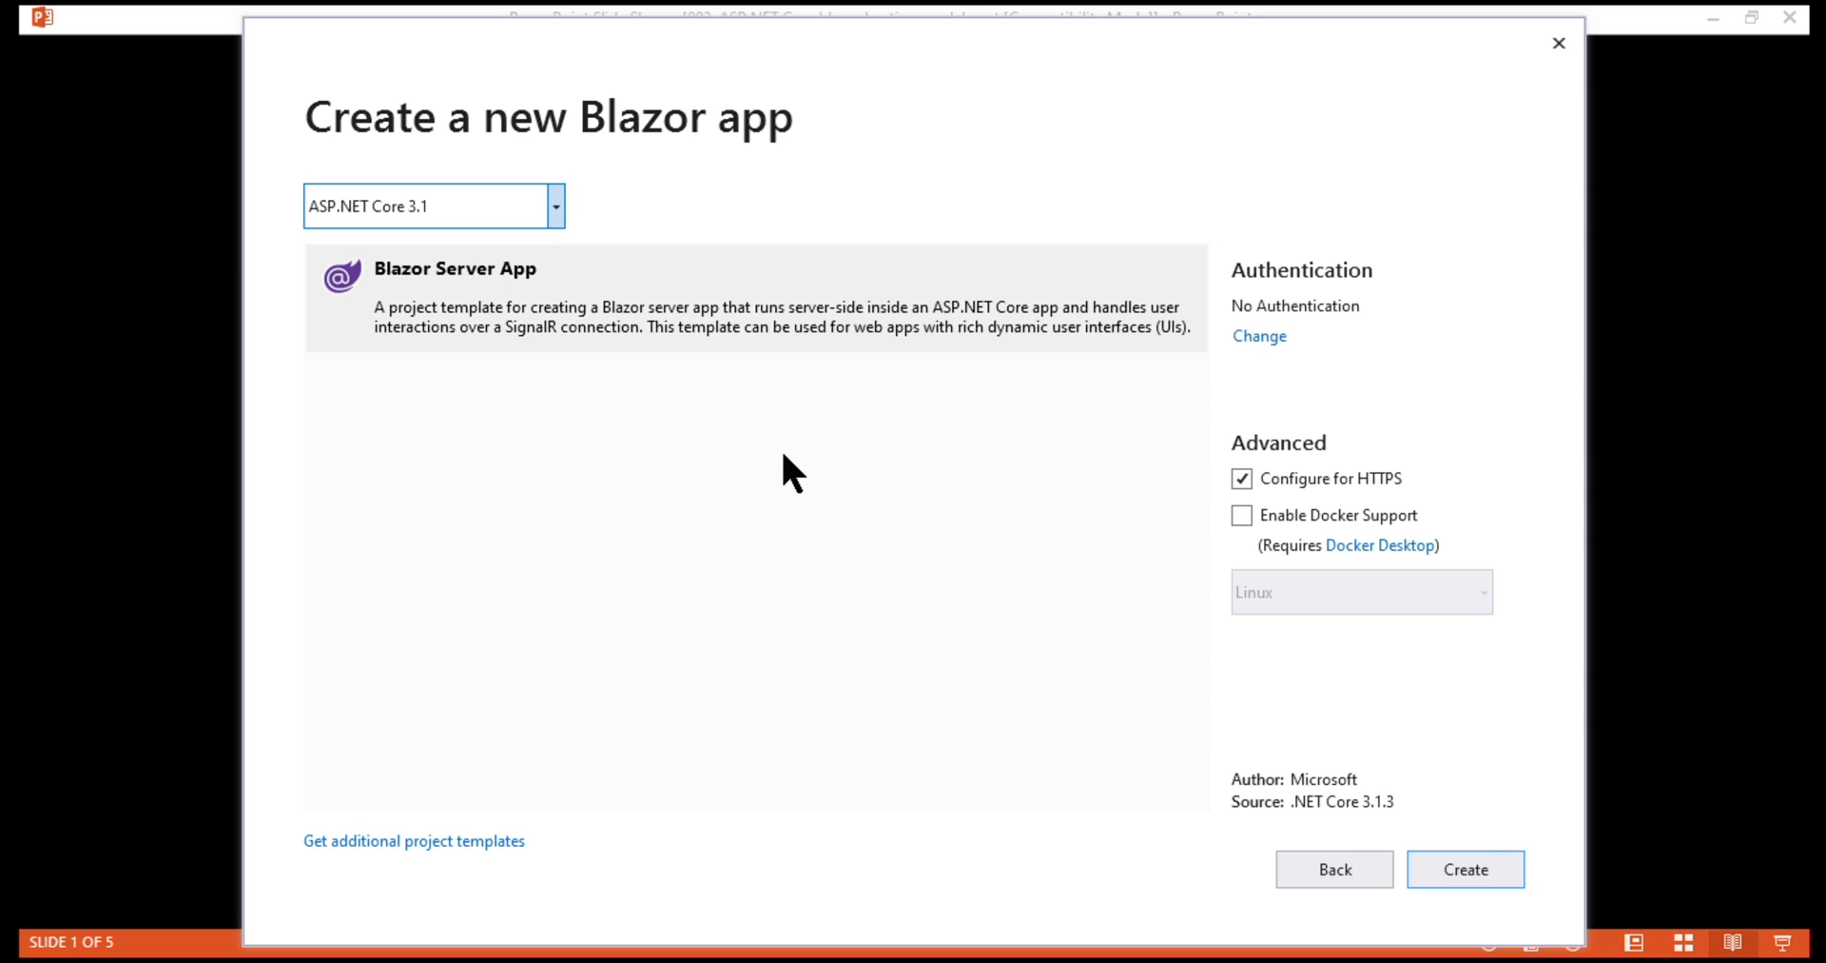
mouse_move(896, 674)
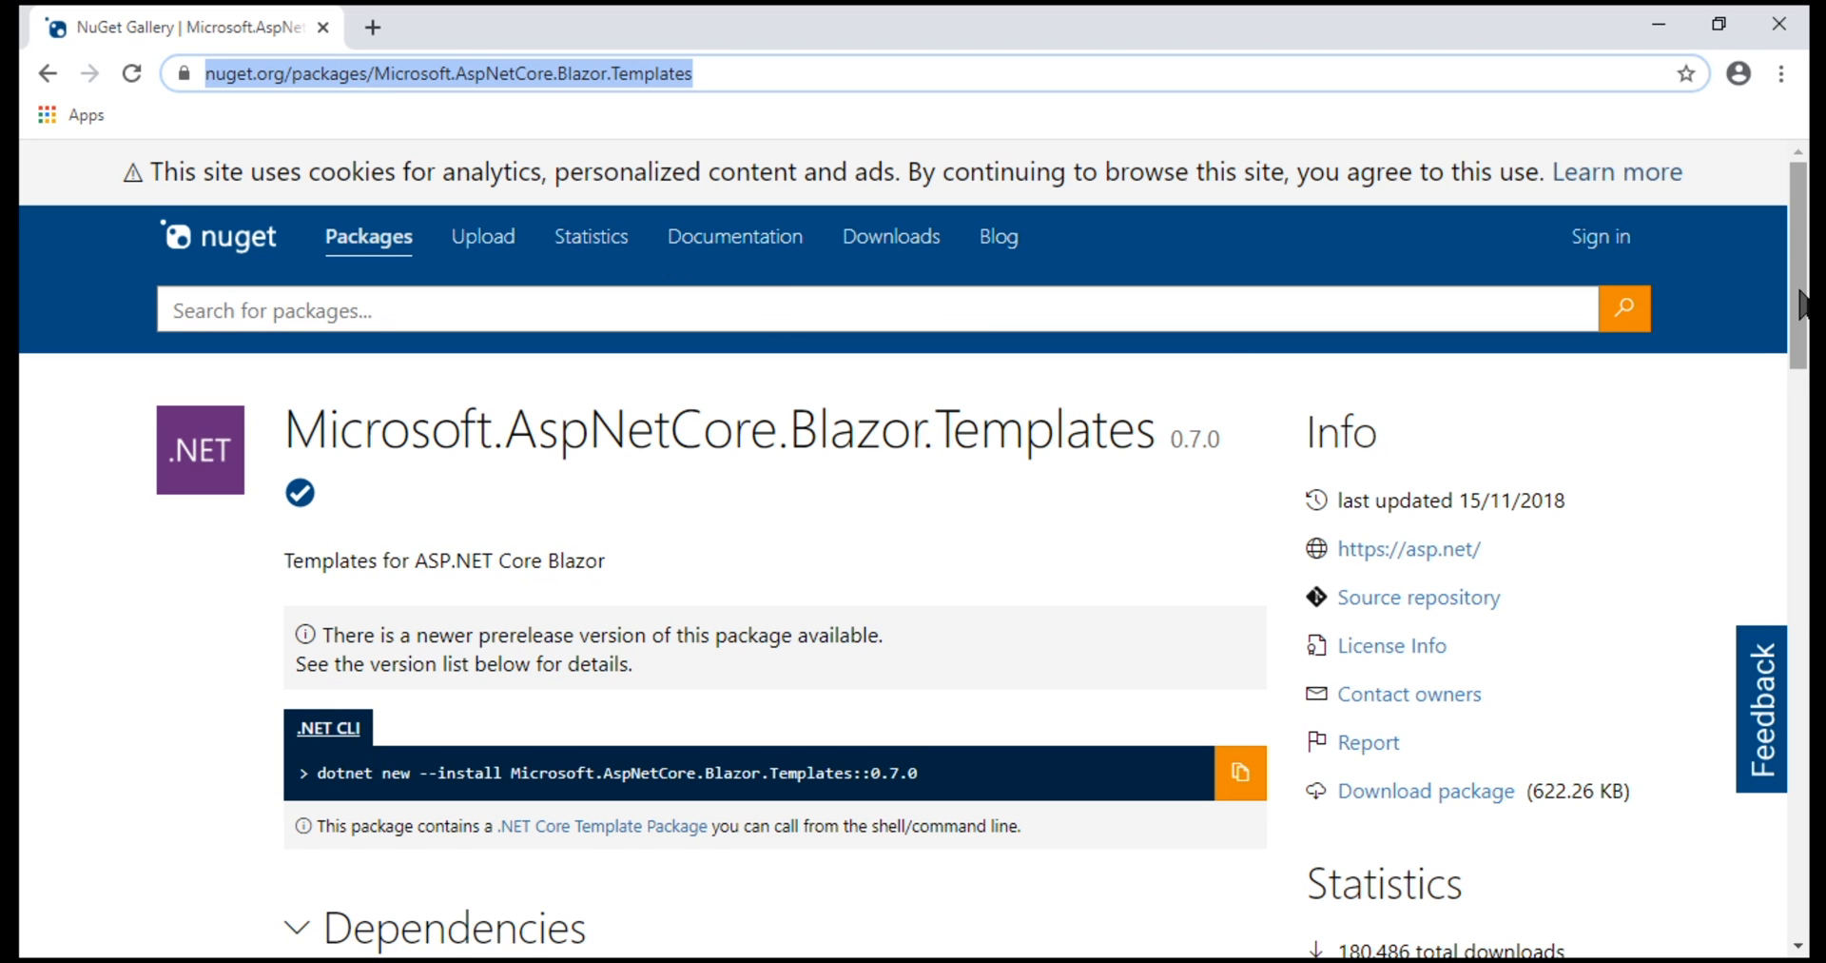
Navigate to version 3.2.0-preview1.20073.1 of Microsoft.AspNetCore.Blazor.Templates on NuGet
scroll(down, 3)
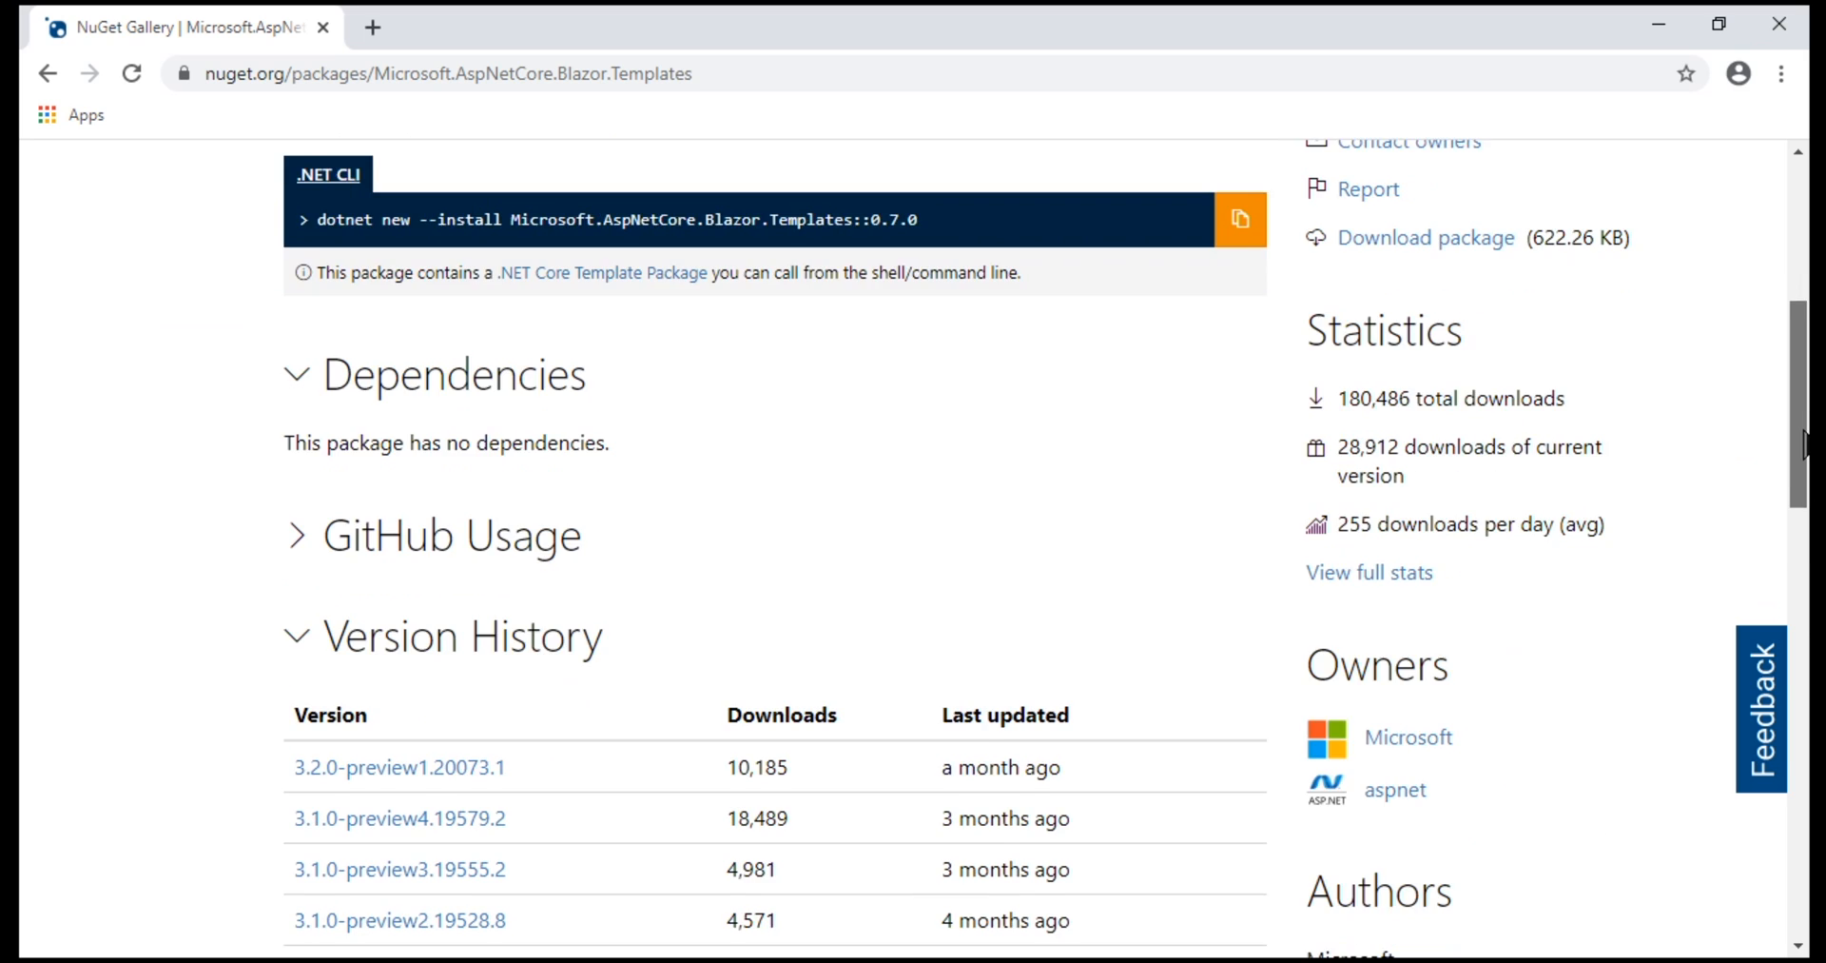
scroll(down, 3)
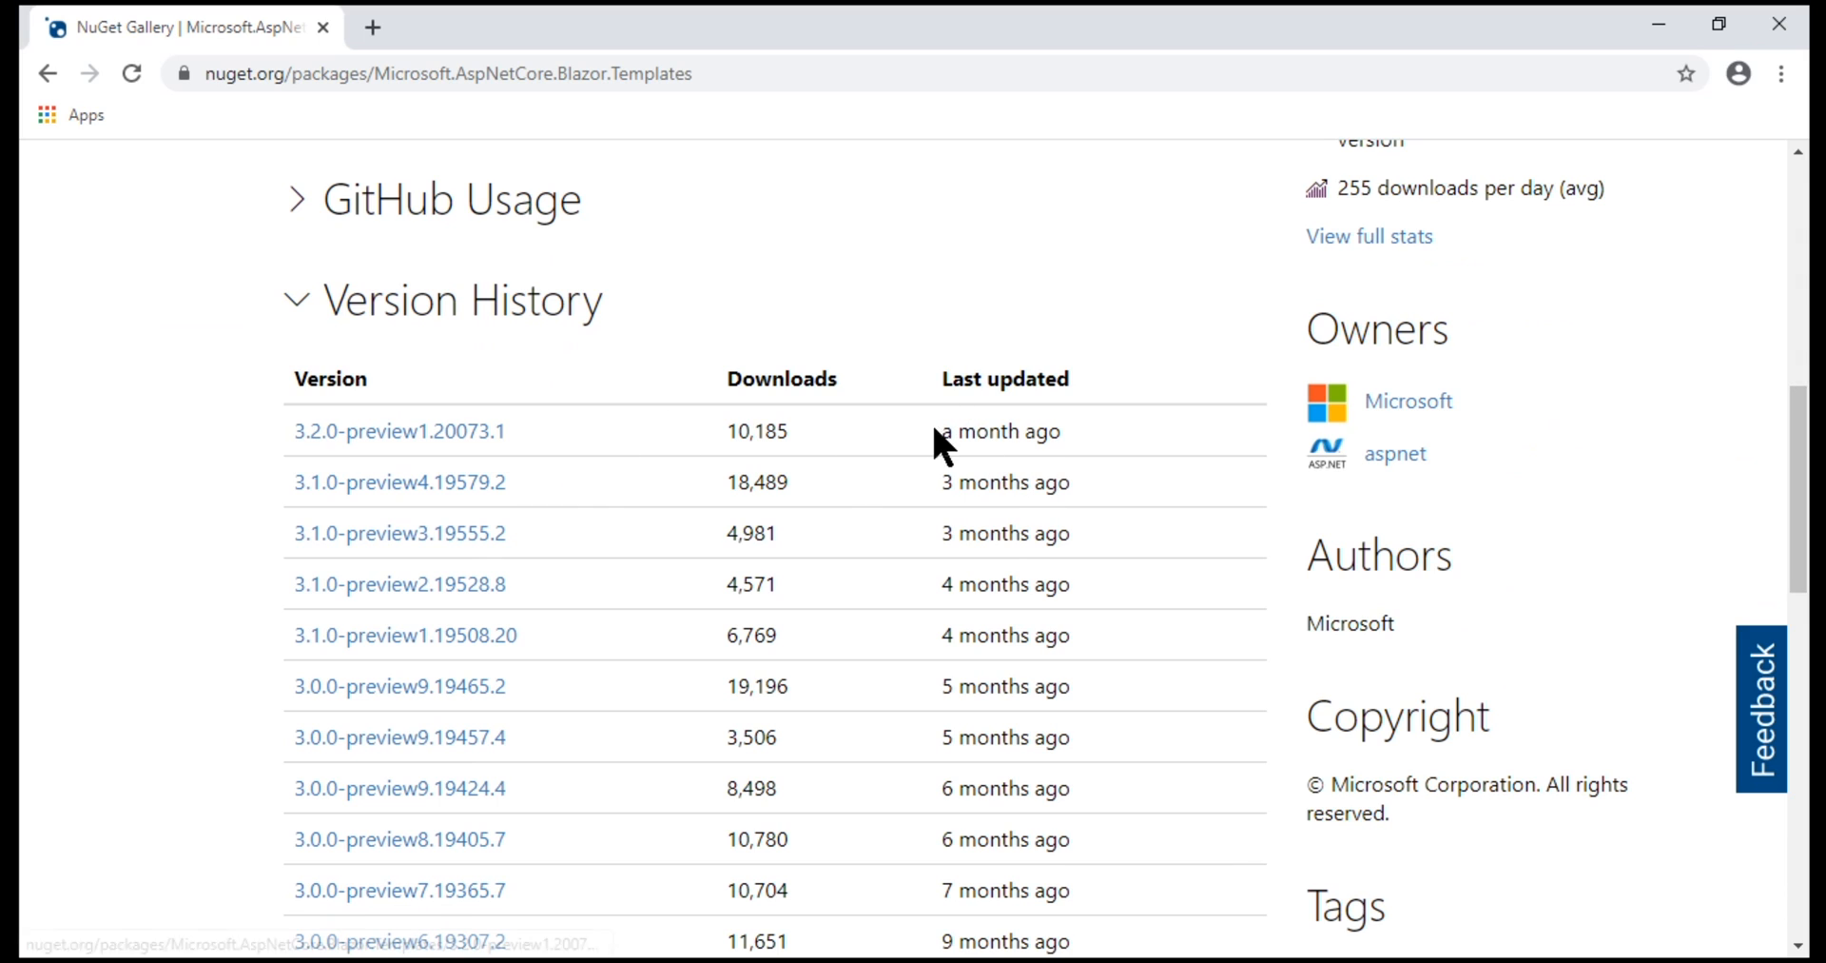
mouse_move(400, 432)
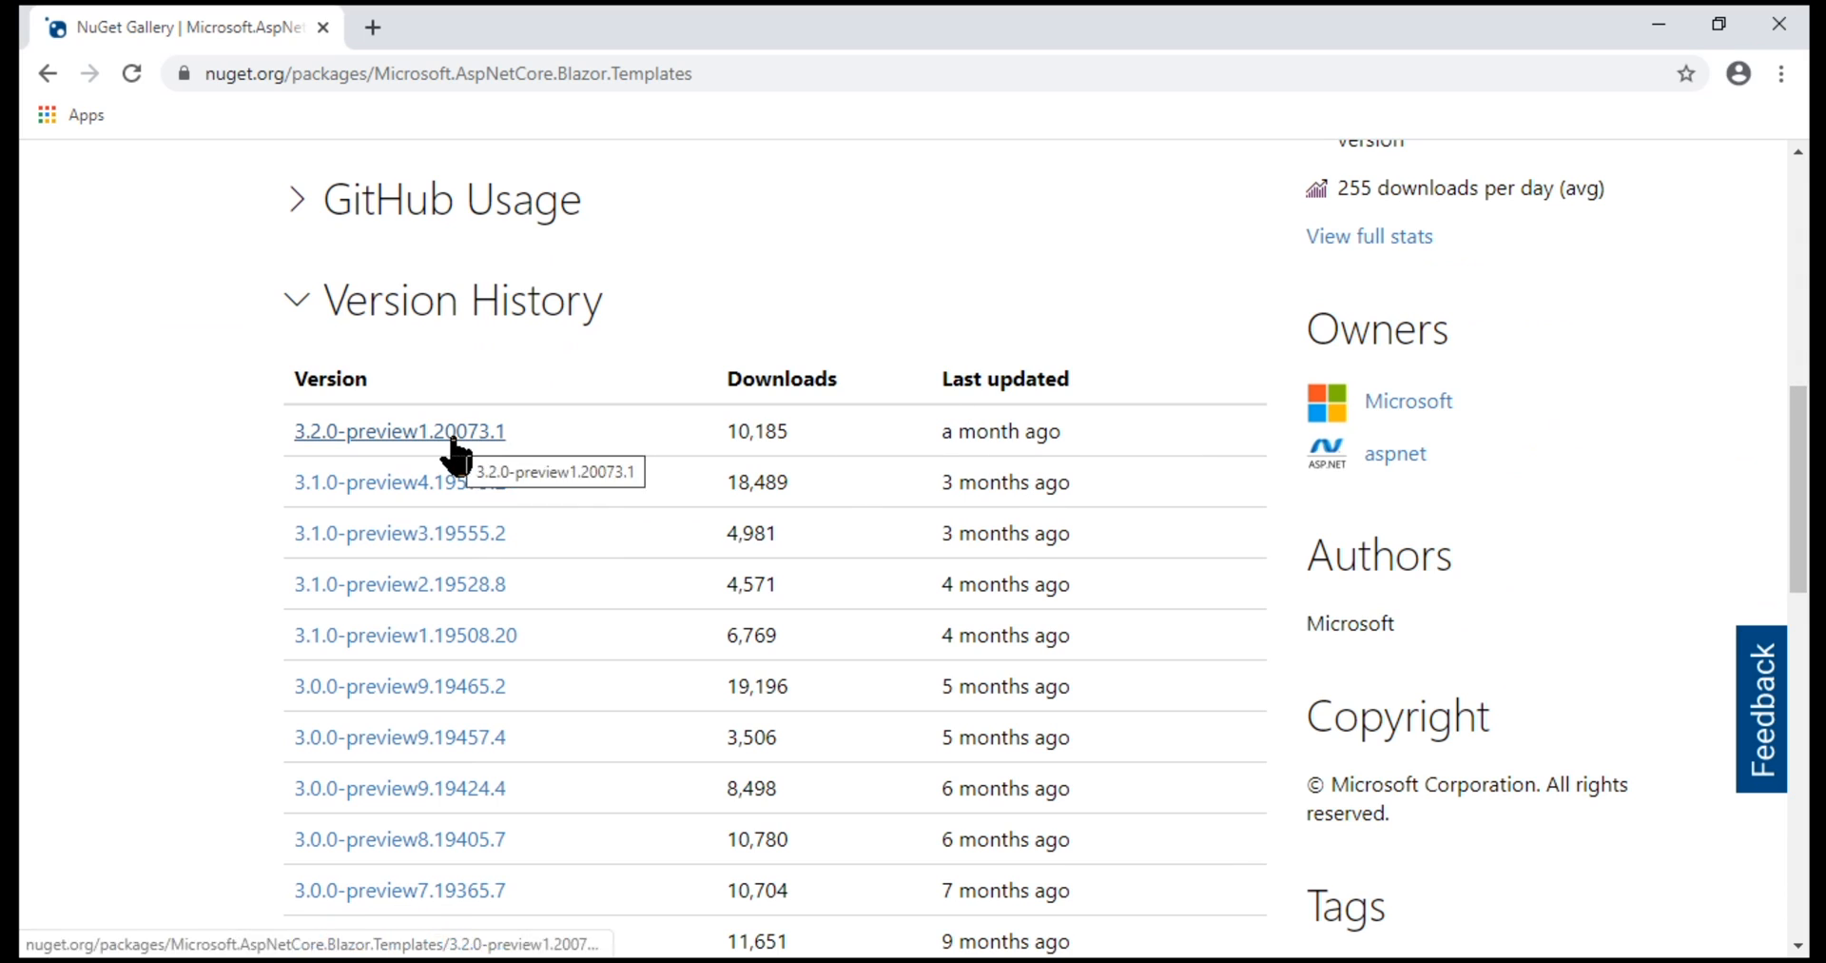
click(399, 432)
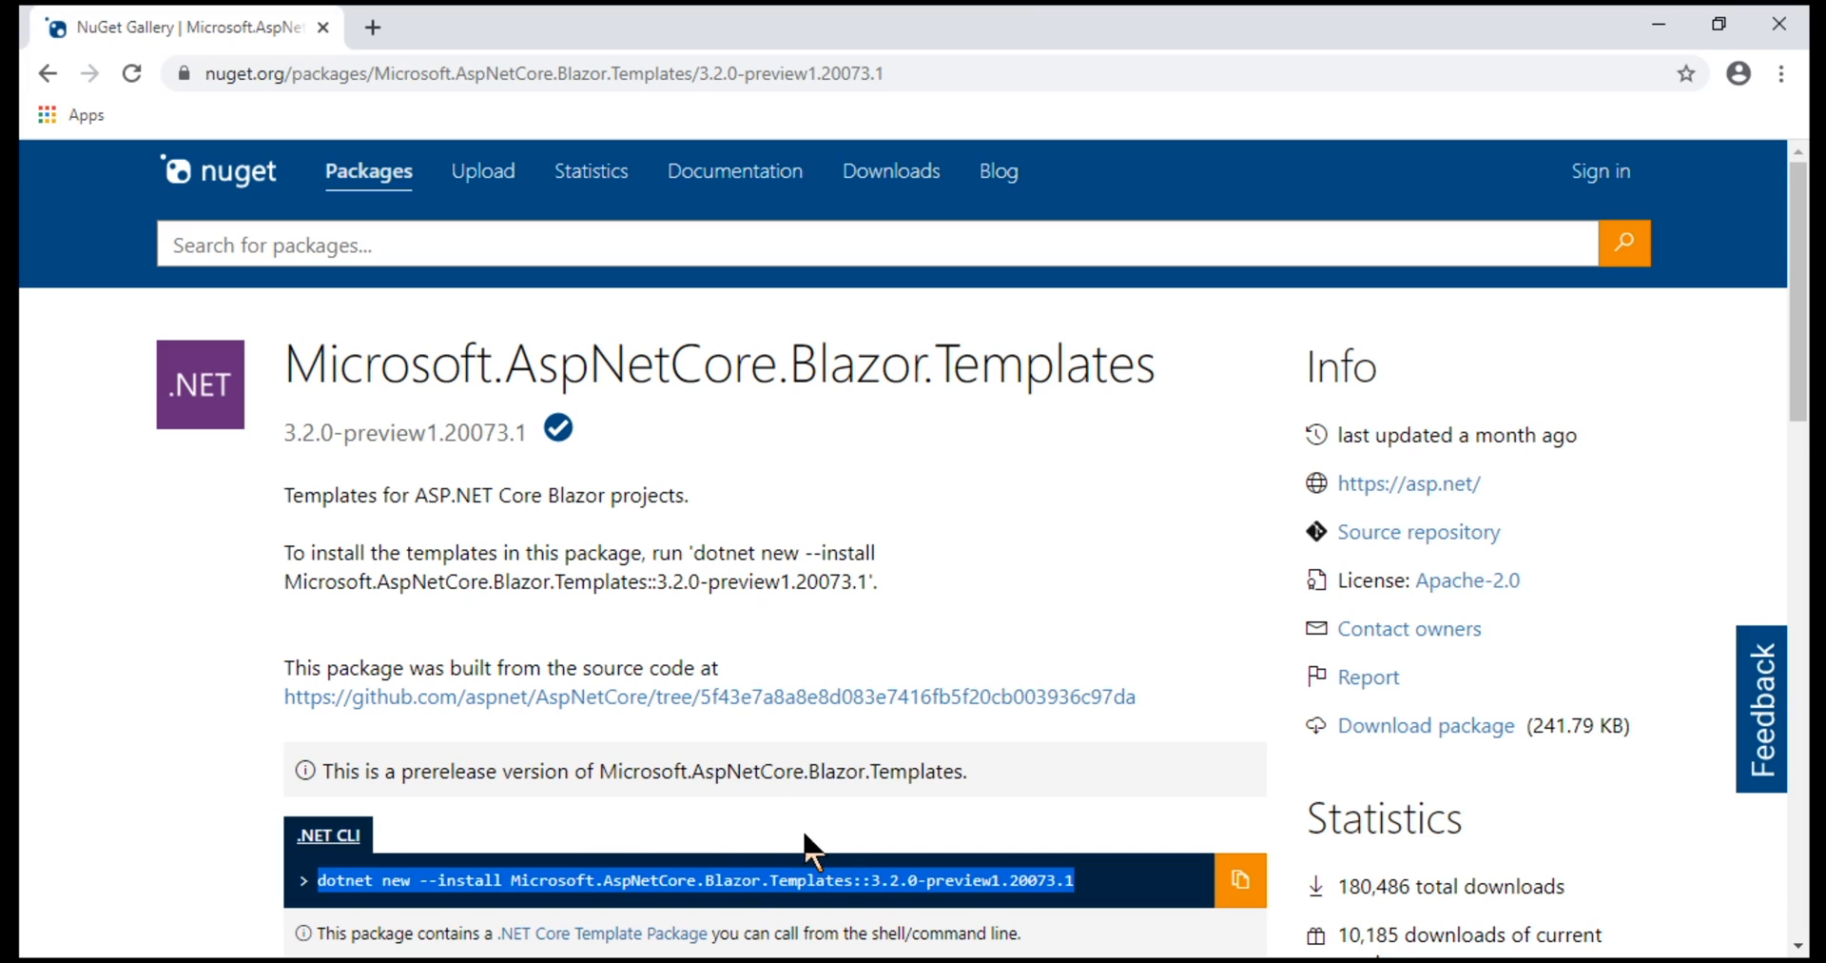
mouse_move(829, 850)
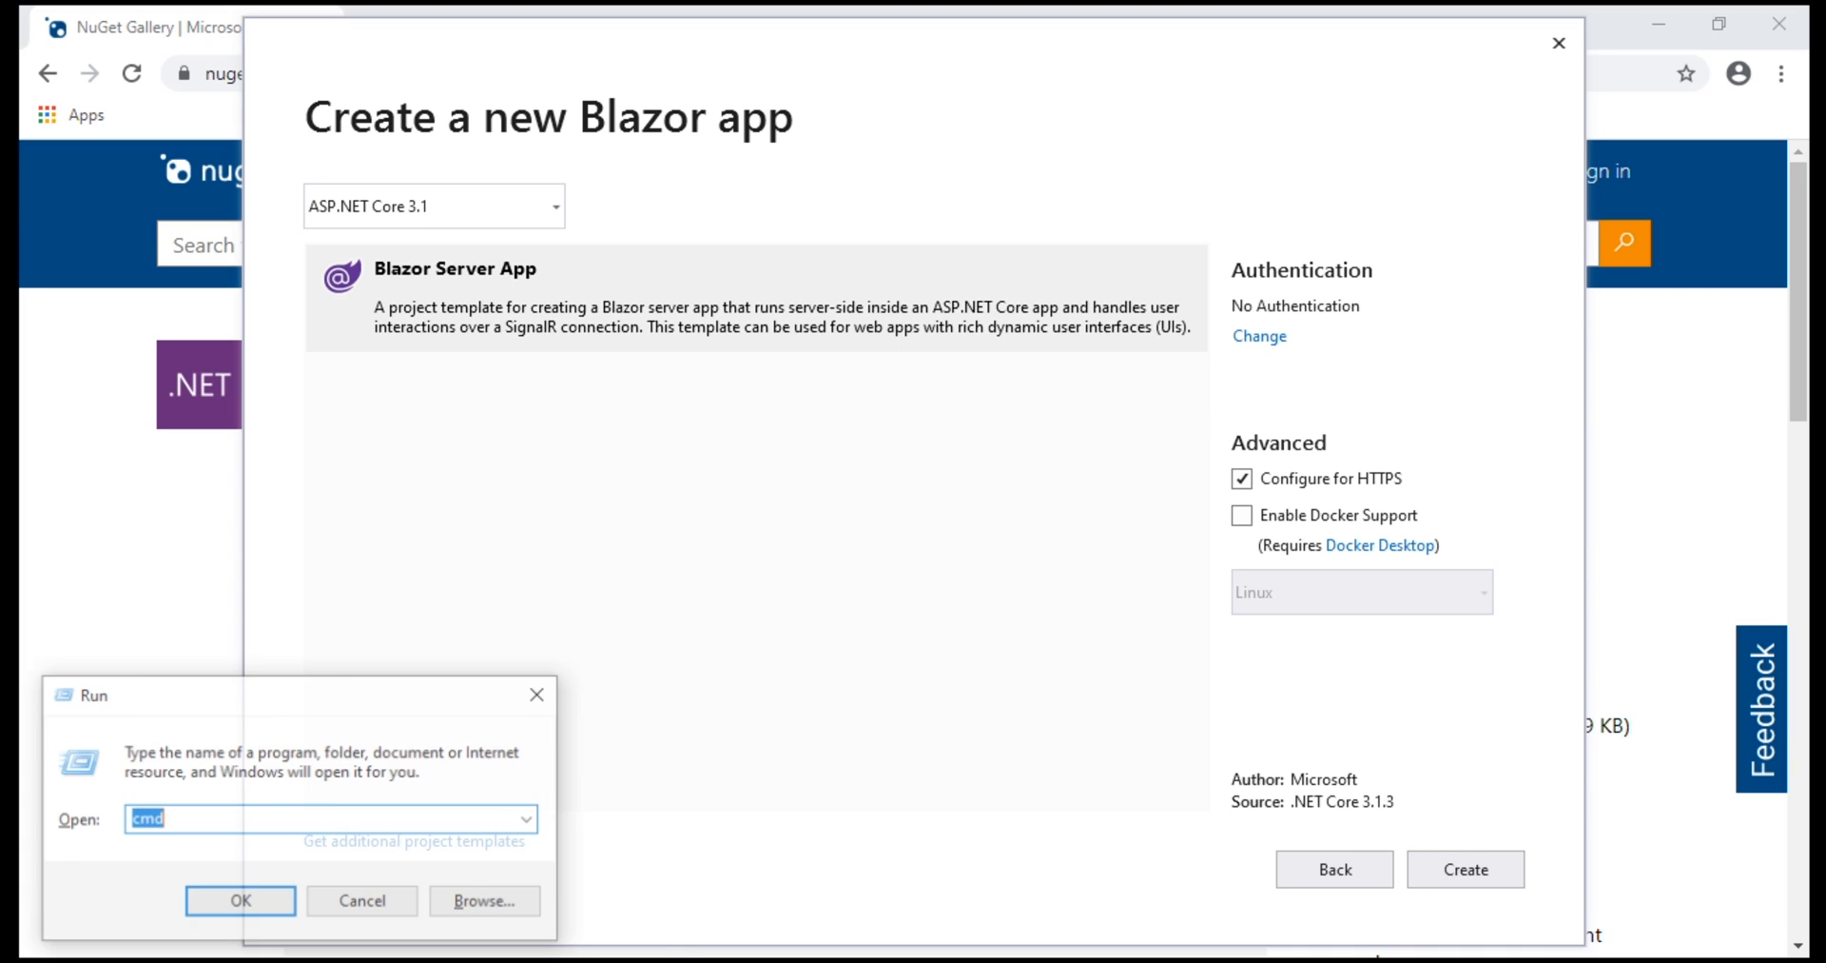
Run dotnet new --install Microsoft.AspNetCore.Blazor.Templates::3.2.0-preview1.20073.1 in Command Prompt
click(240, 900)
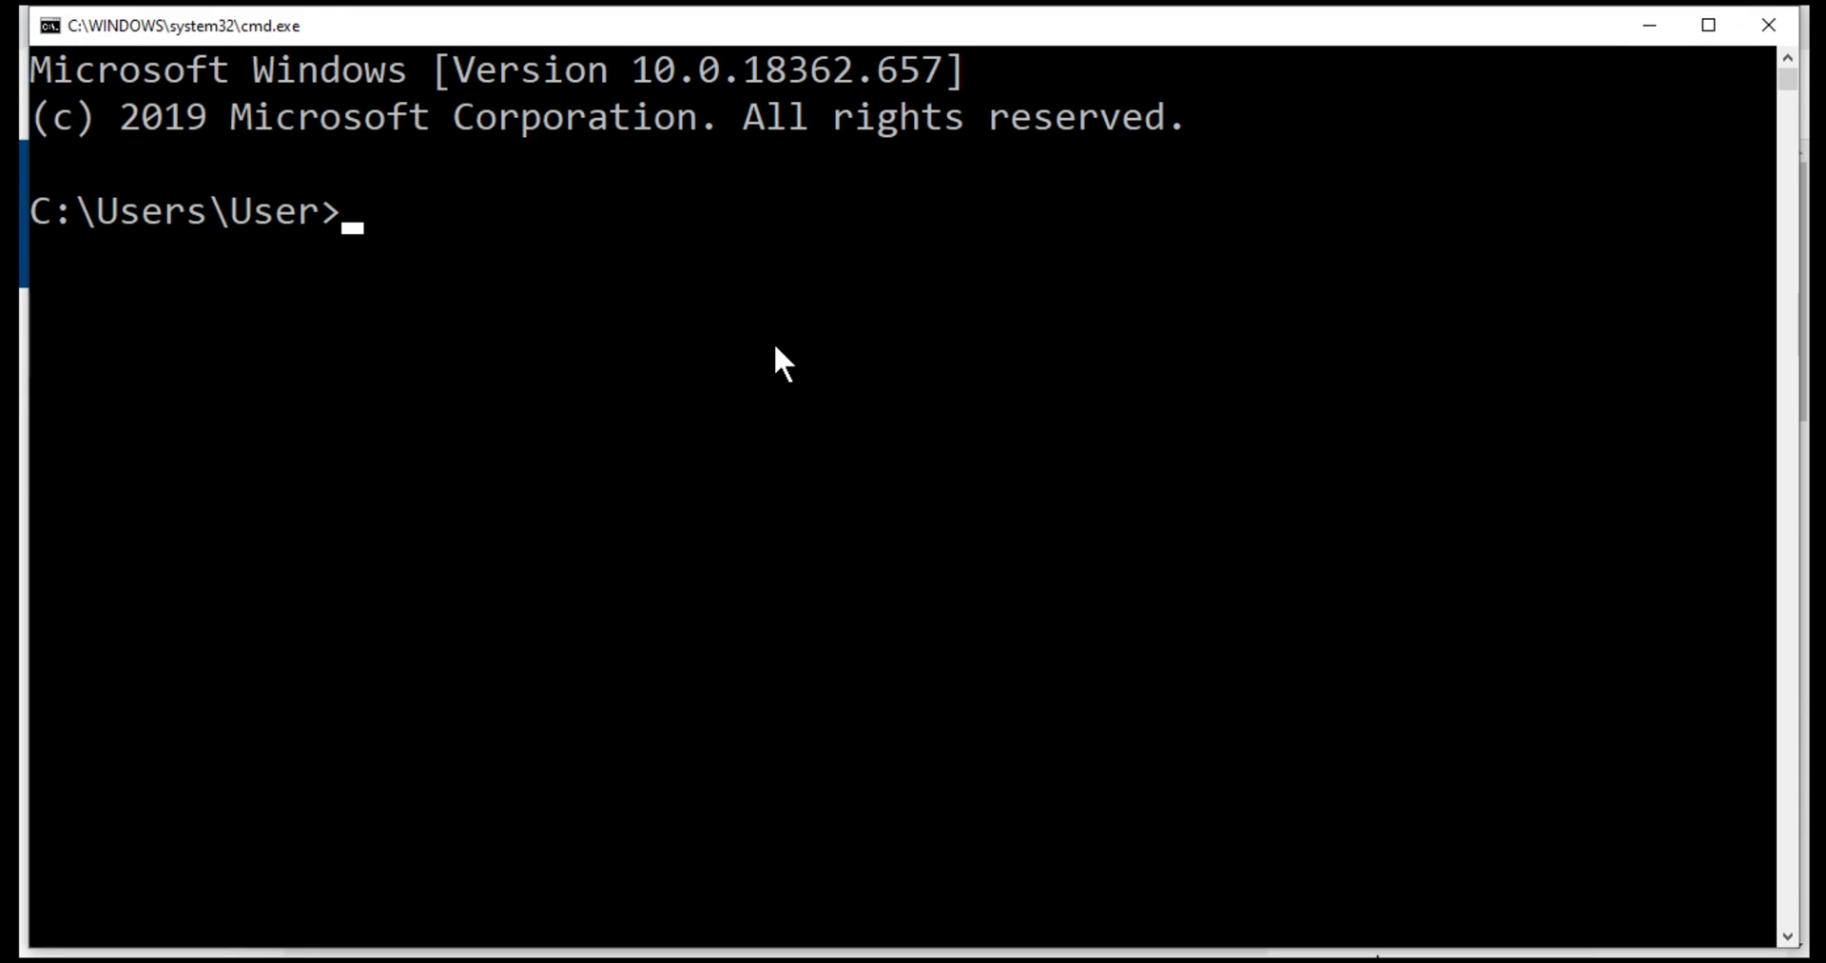
text(dotnet new --install Microsoft.AspNetCore.Blazor.Templates::3.2.0-preview1.20073.1)
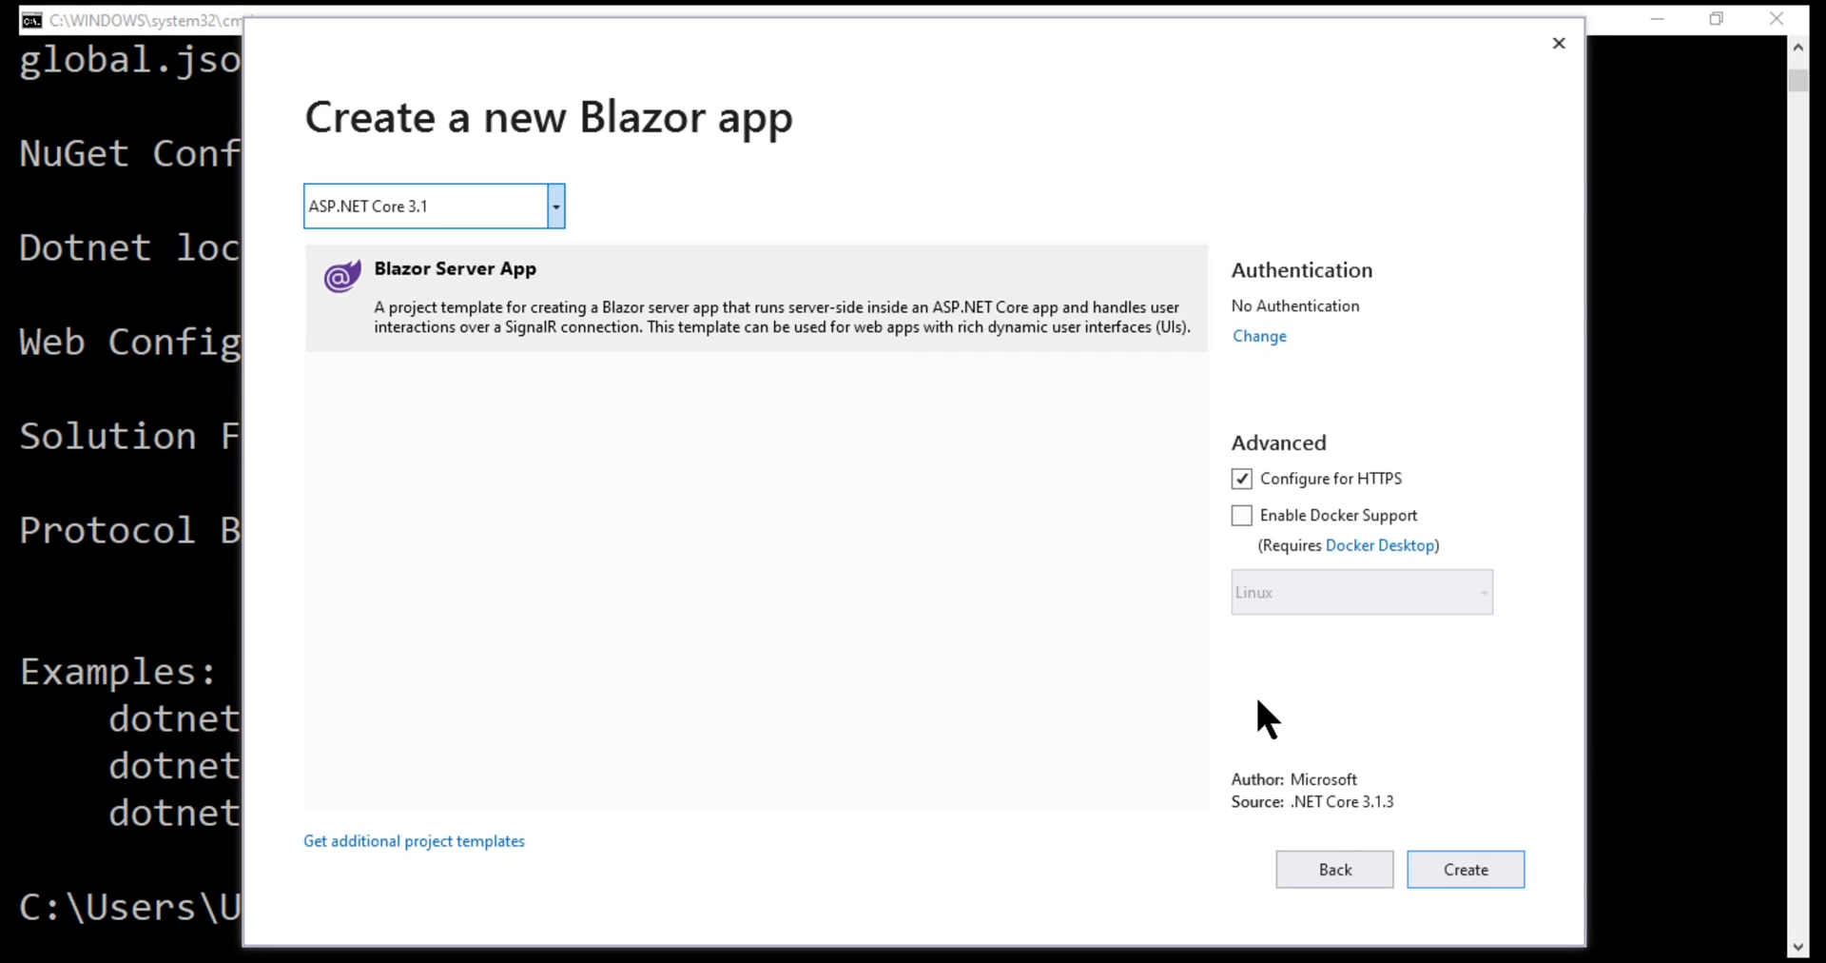
Create the BlazorServer project and show the solution in Solution Explorer
click(1465, 867)
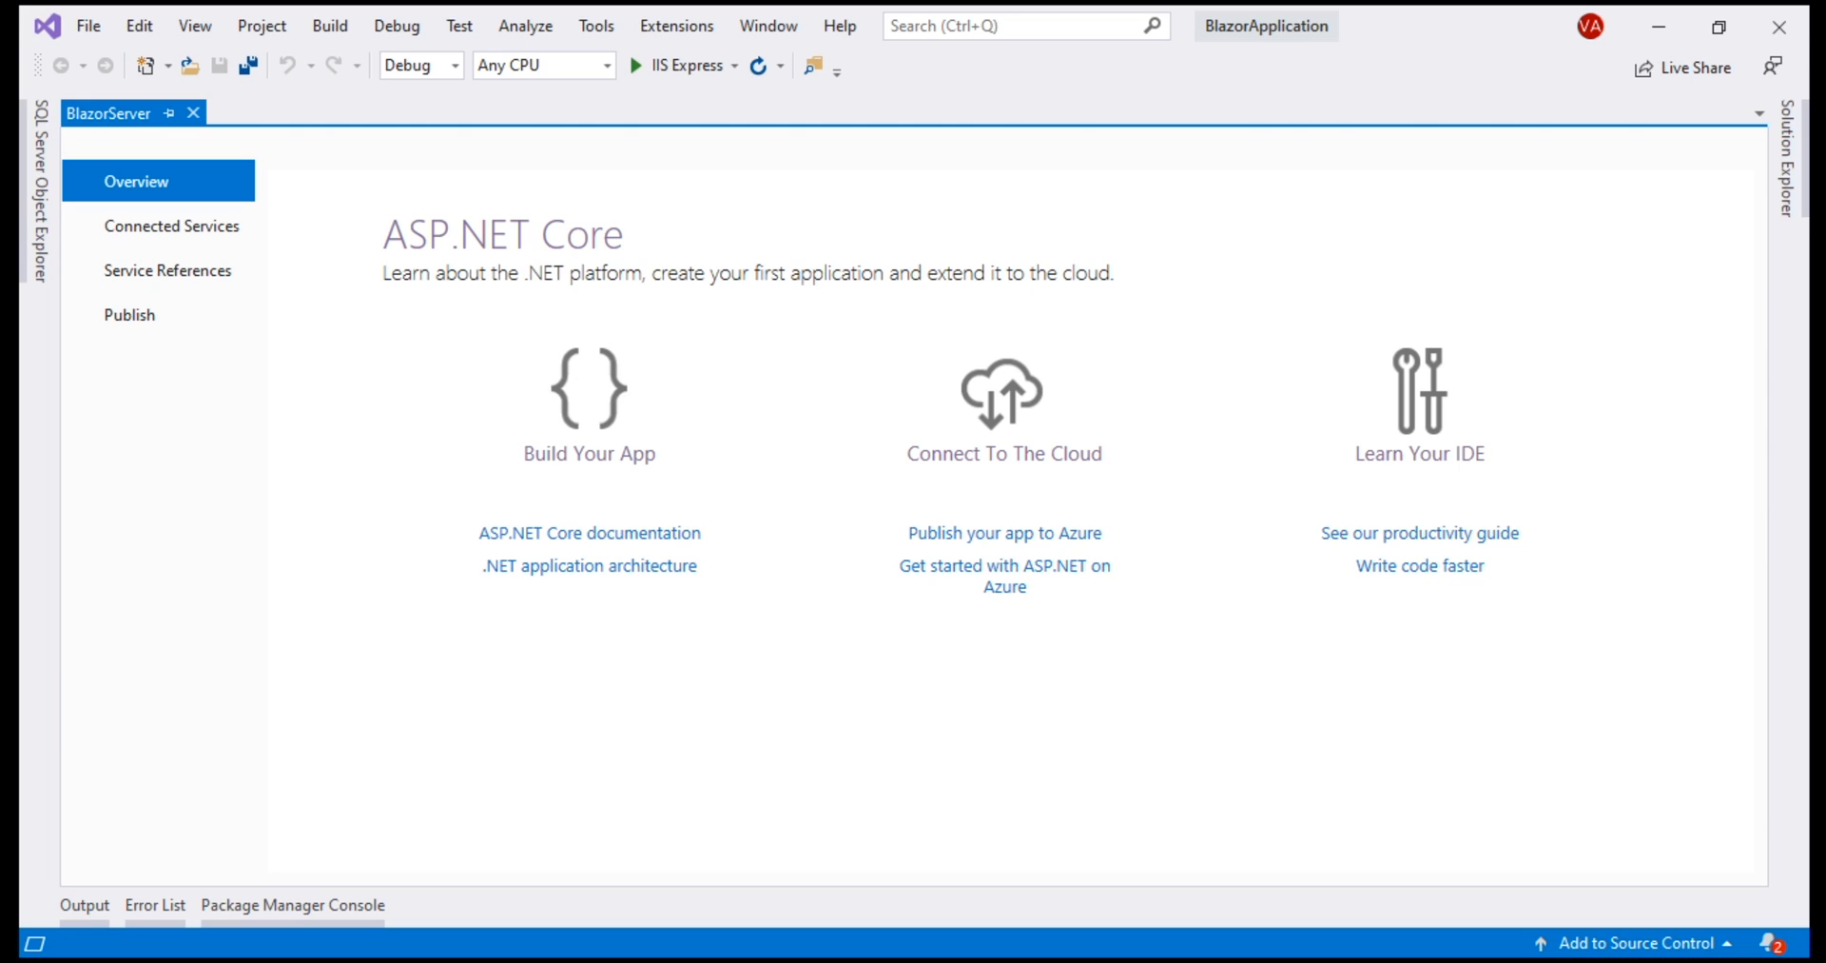
click(1791, 169)
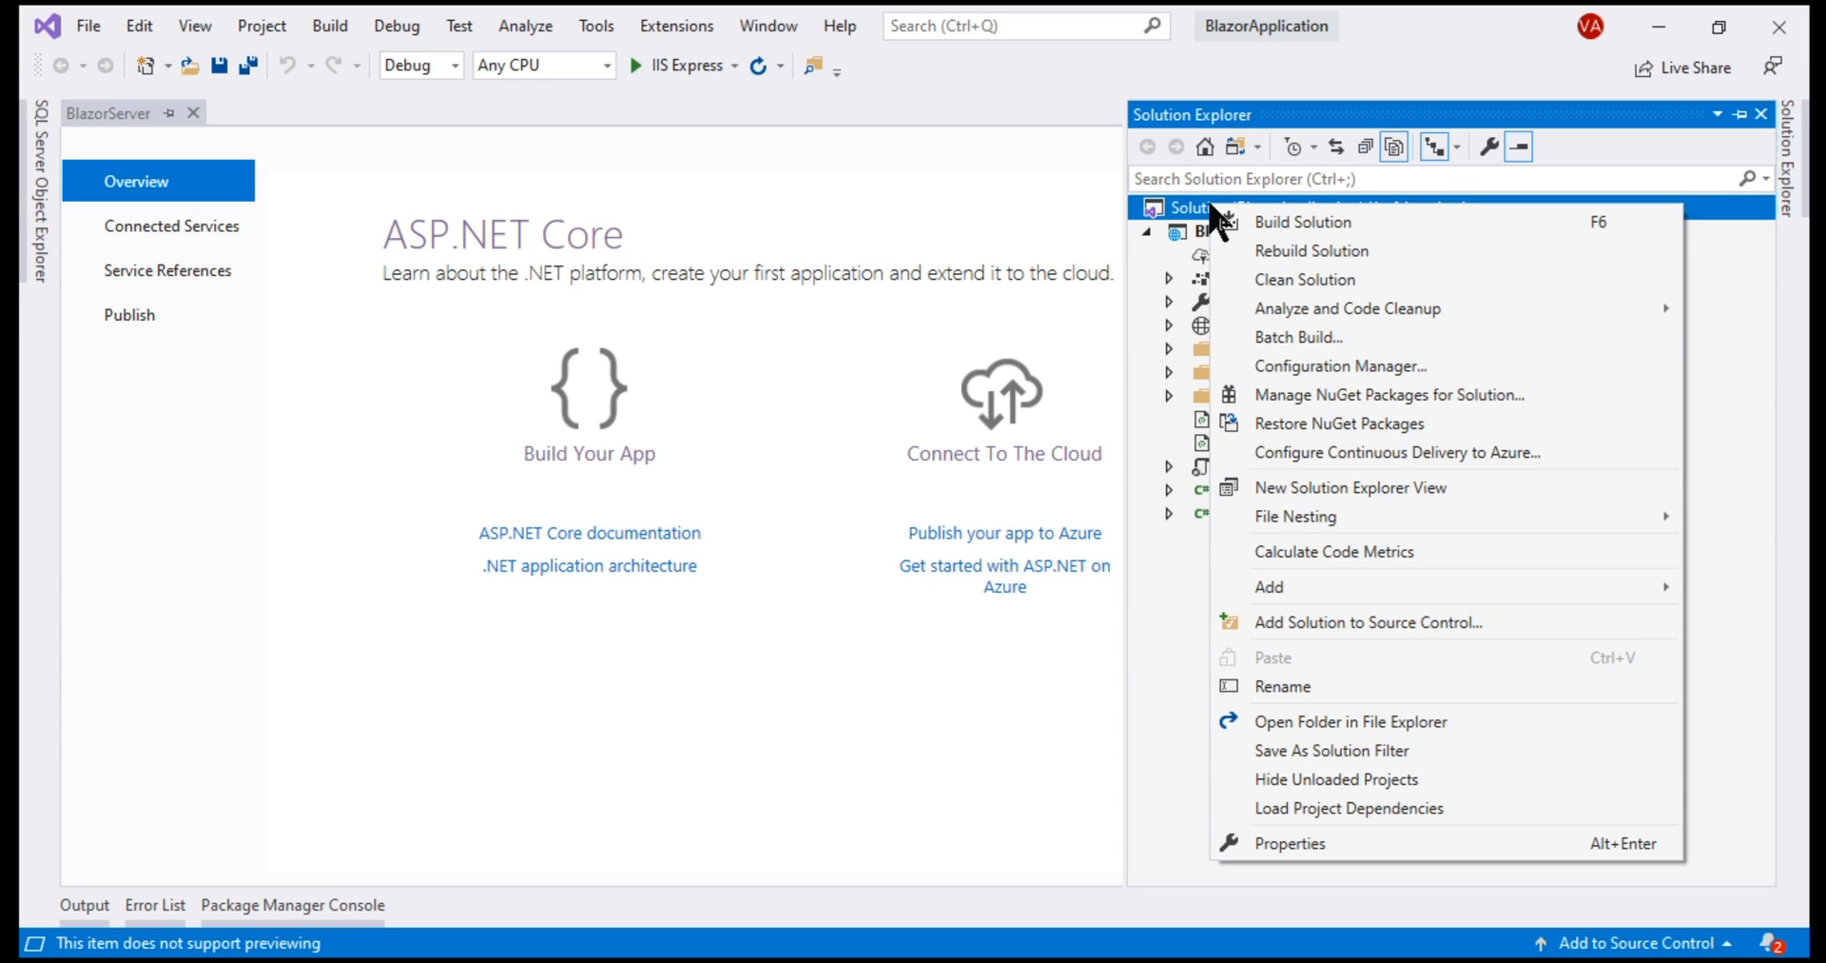
mouse_move(1301, 594)
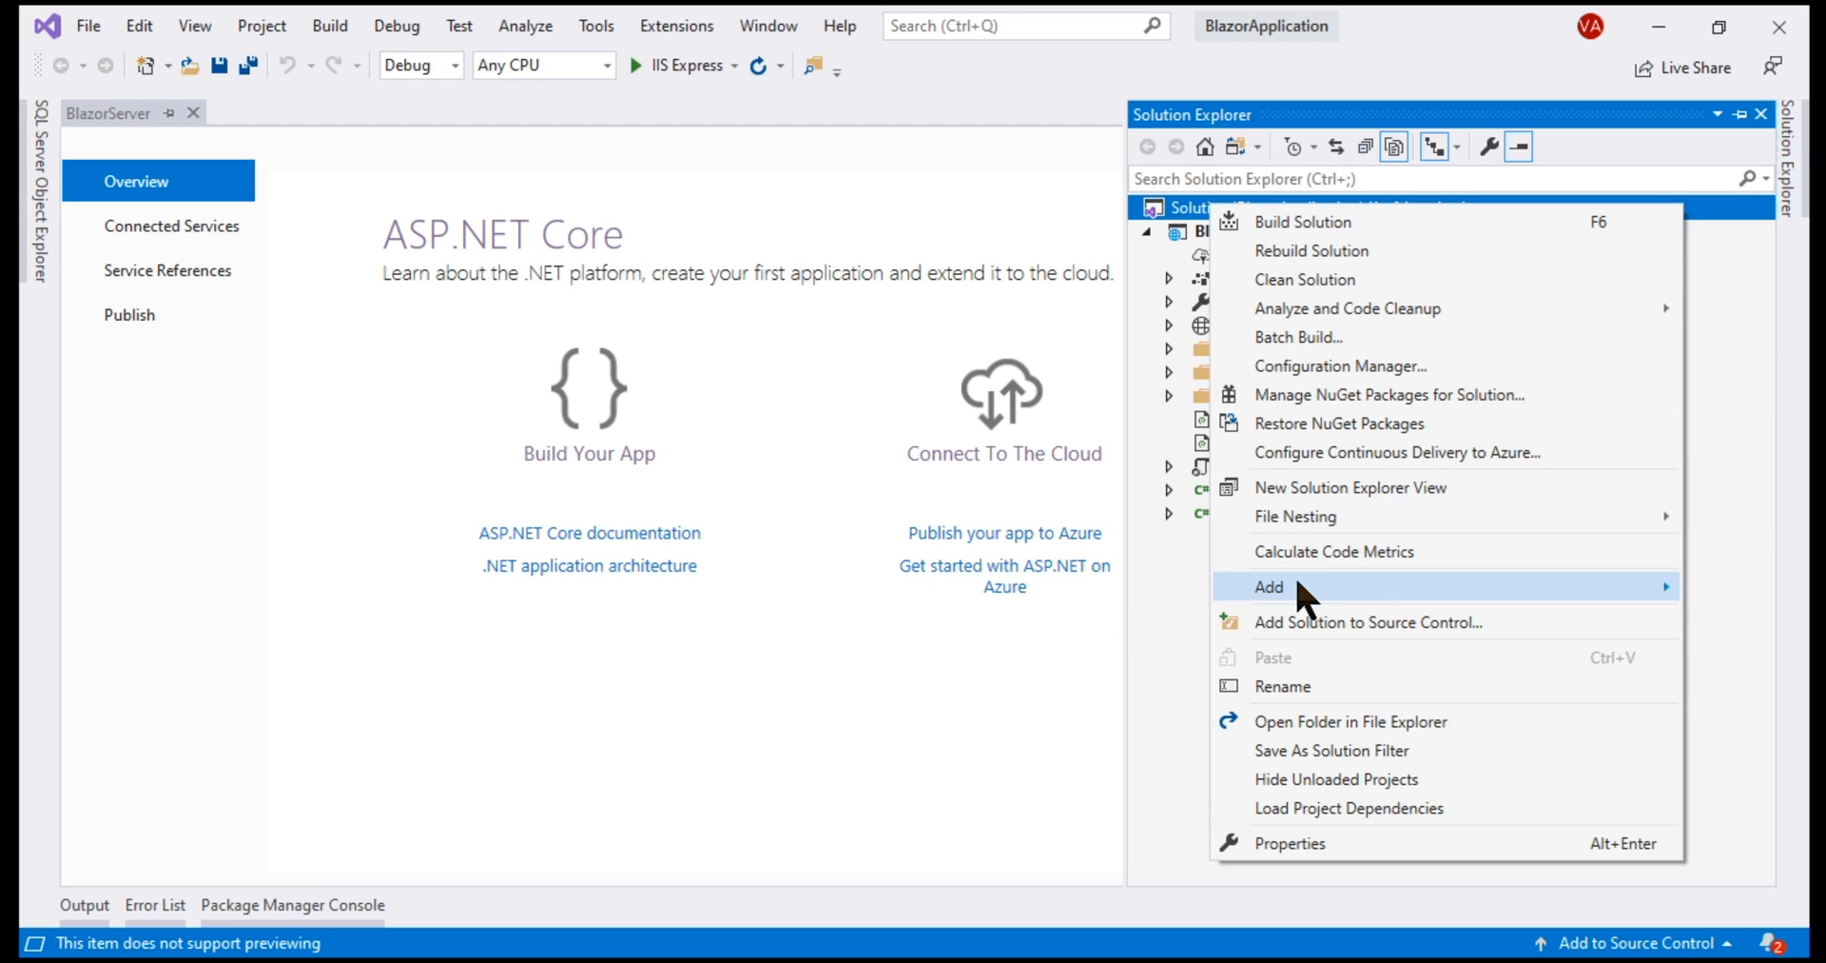
mouse_move(1269, 586)
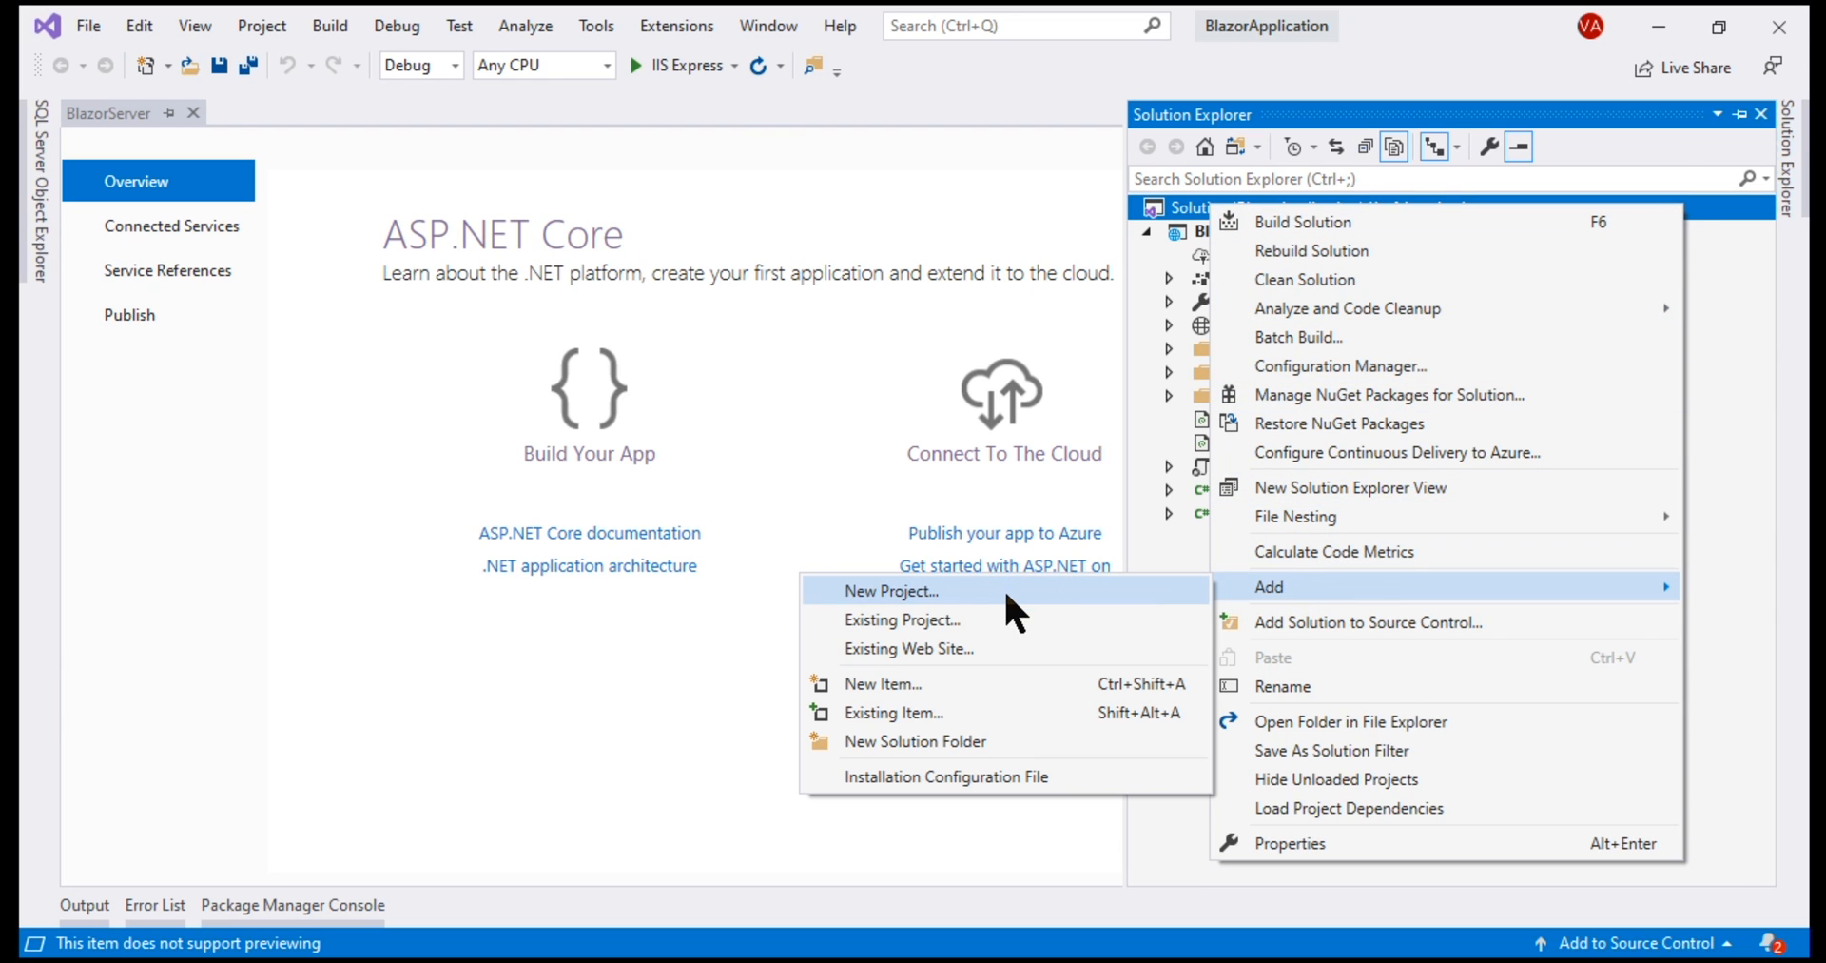
Add a new Blazor App project named BlazorWebAssembly to the solution
click(890, 592)
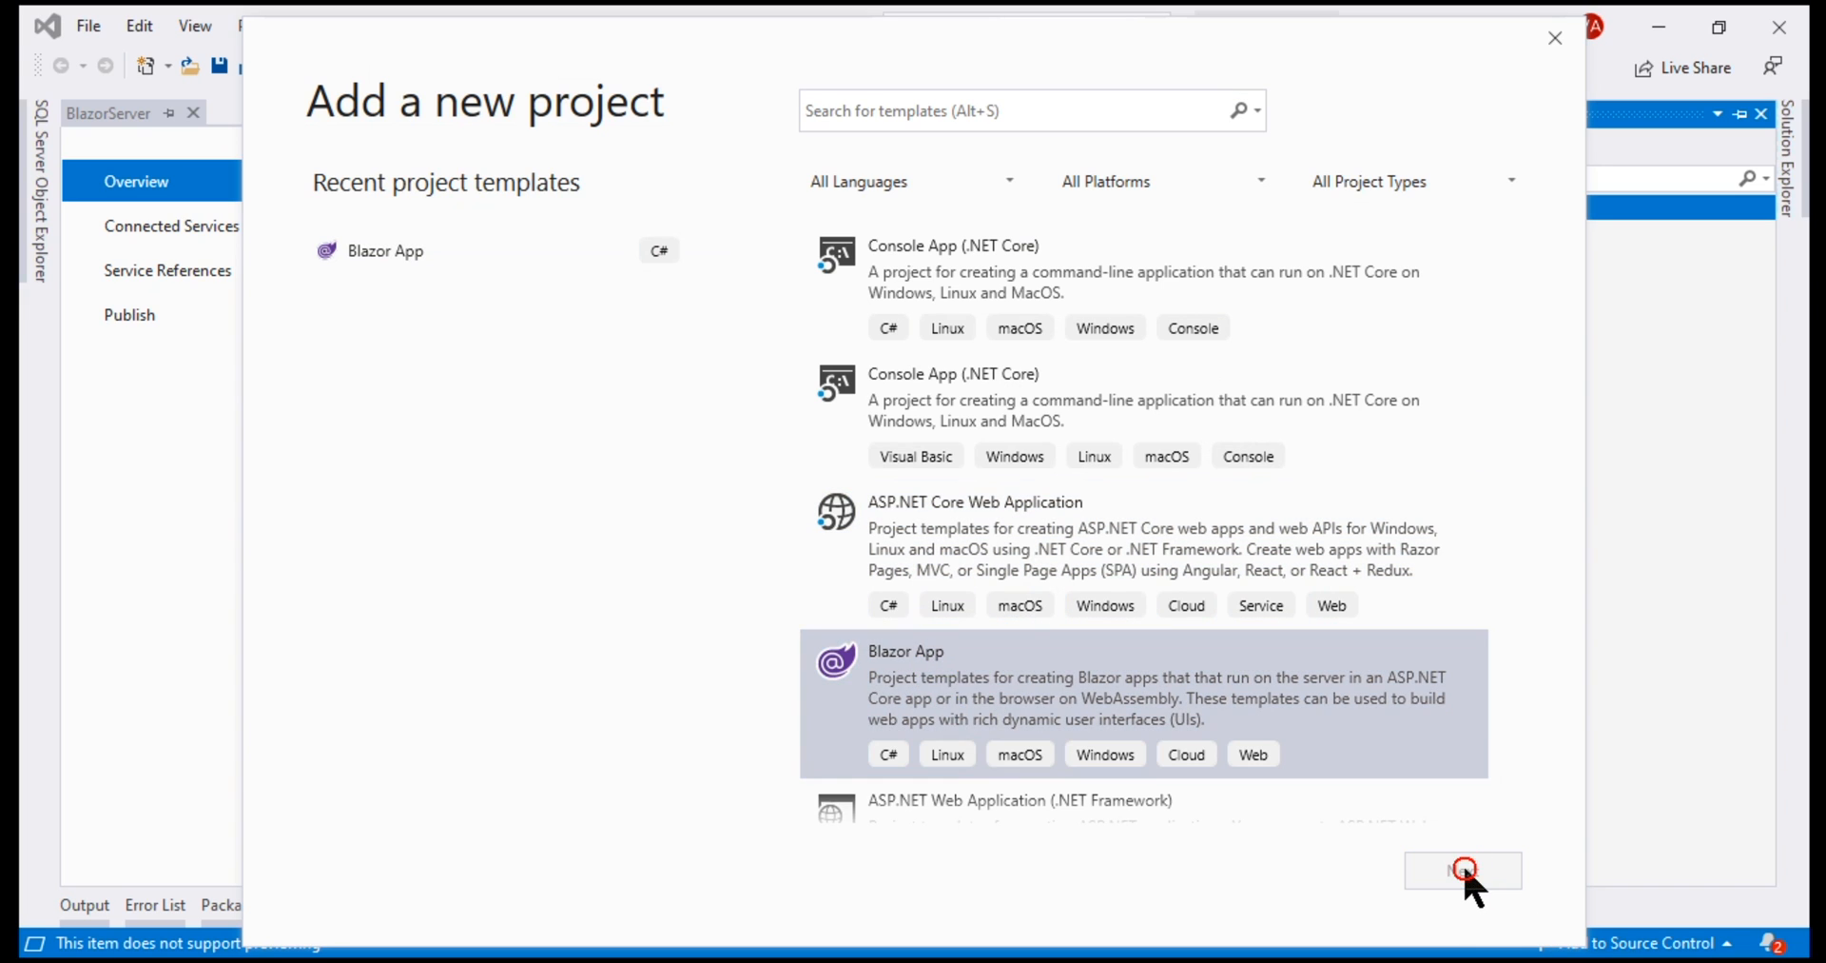
click(1463, 871)
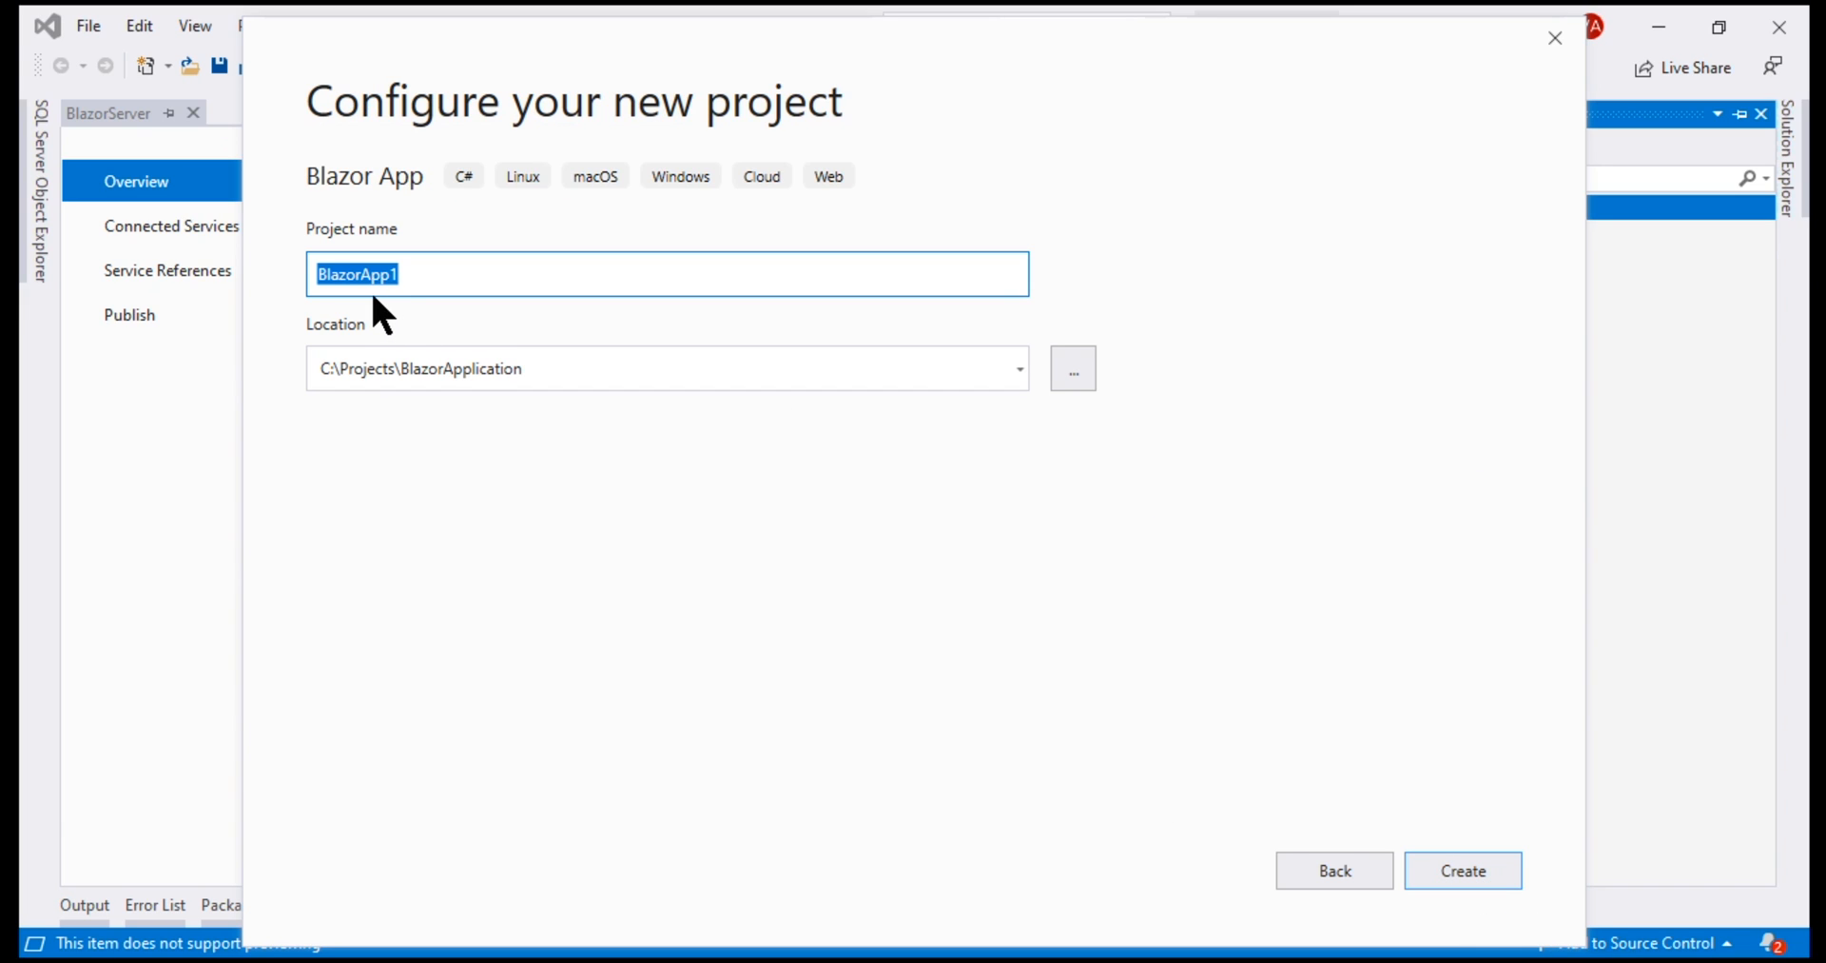
click(668, 274)
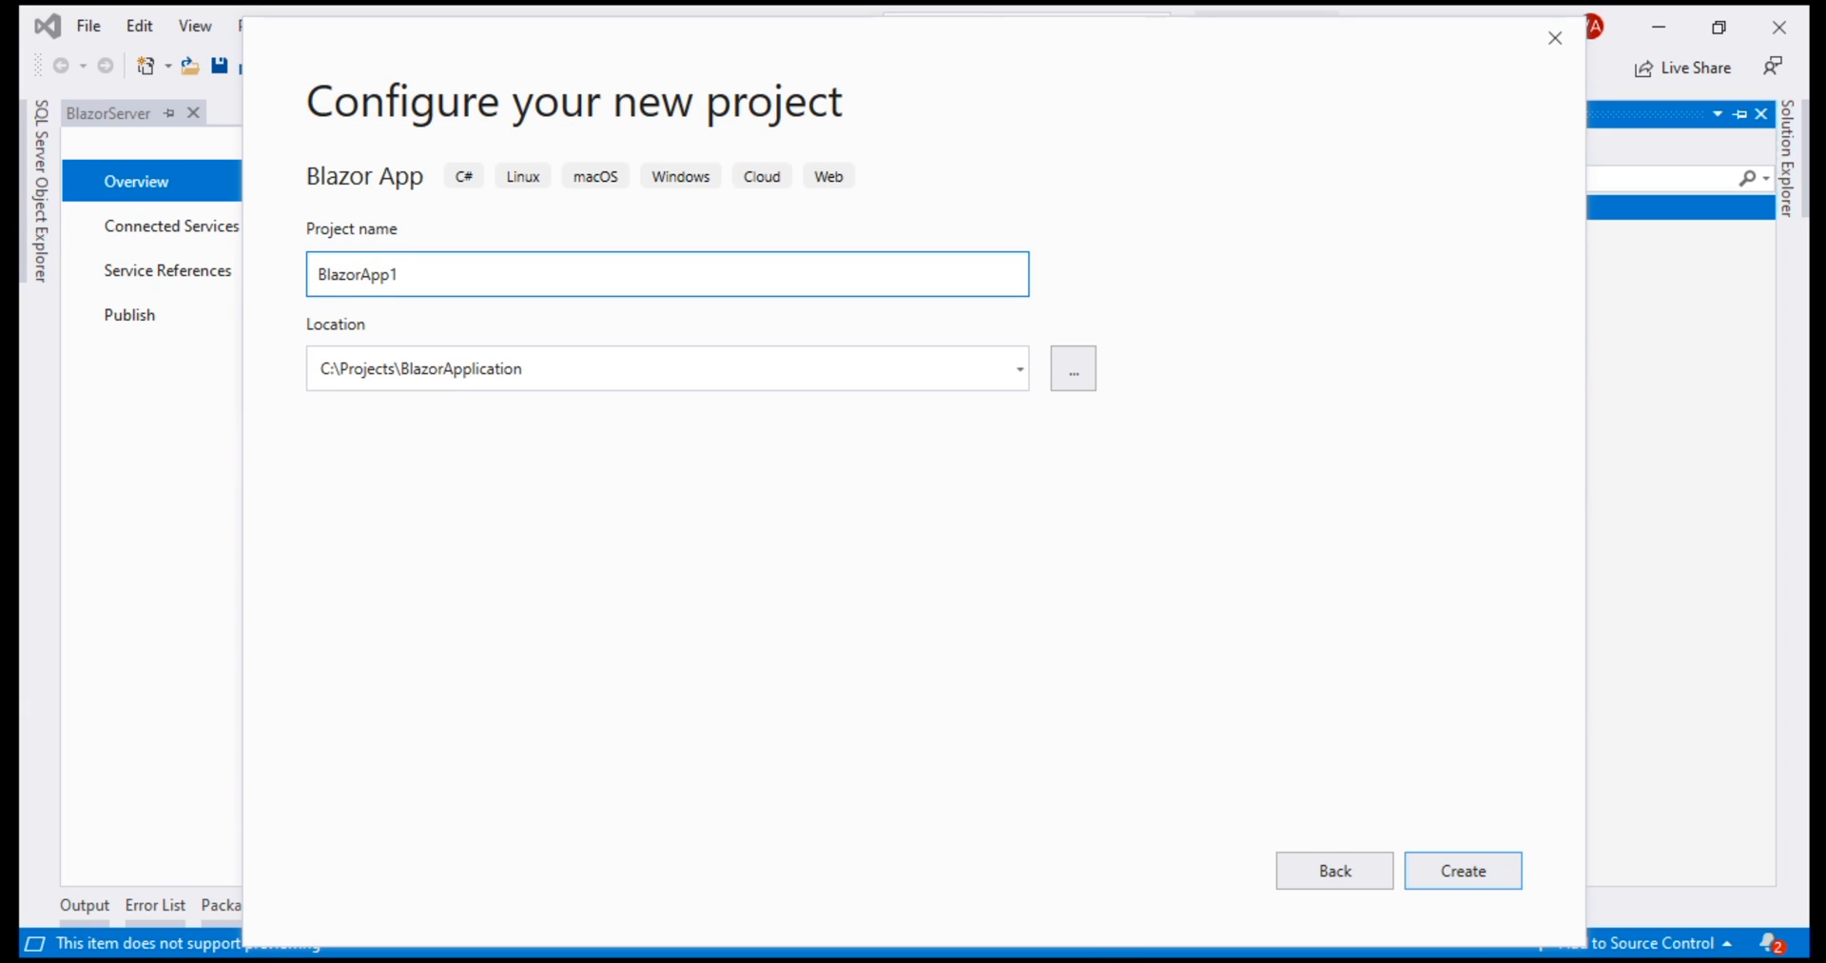
text(BlazorWebAs)
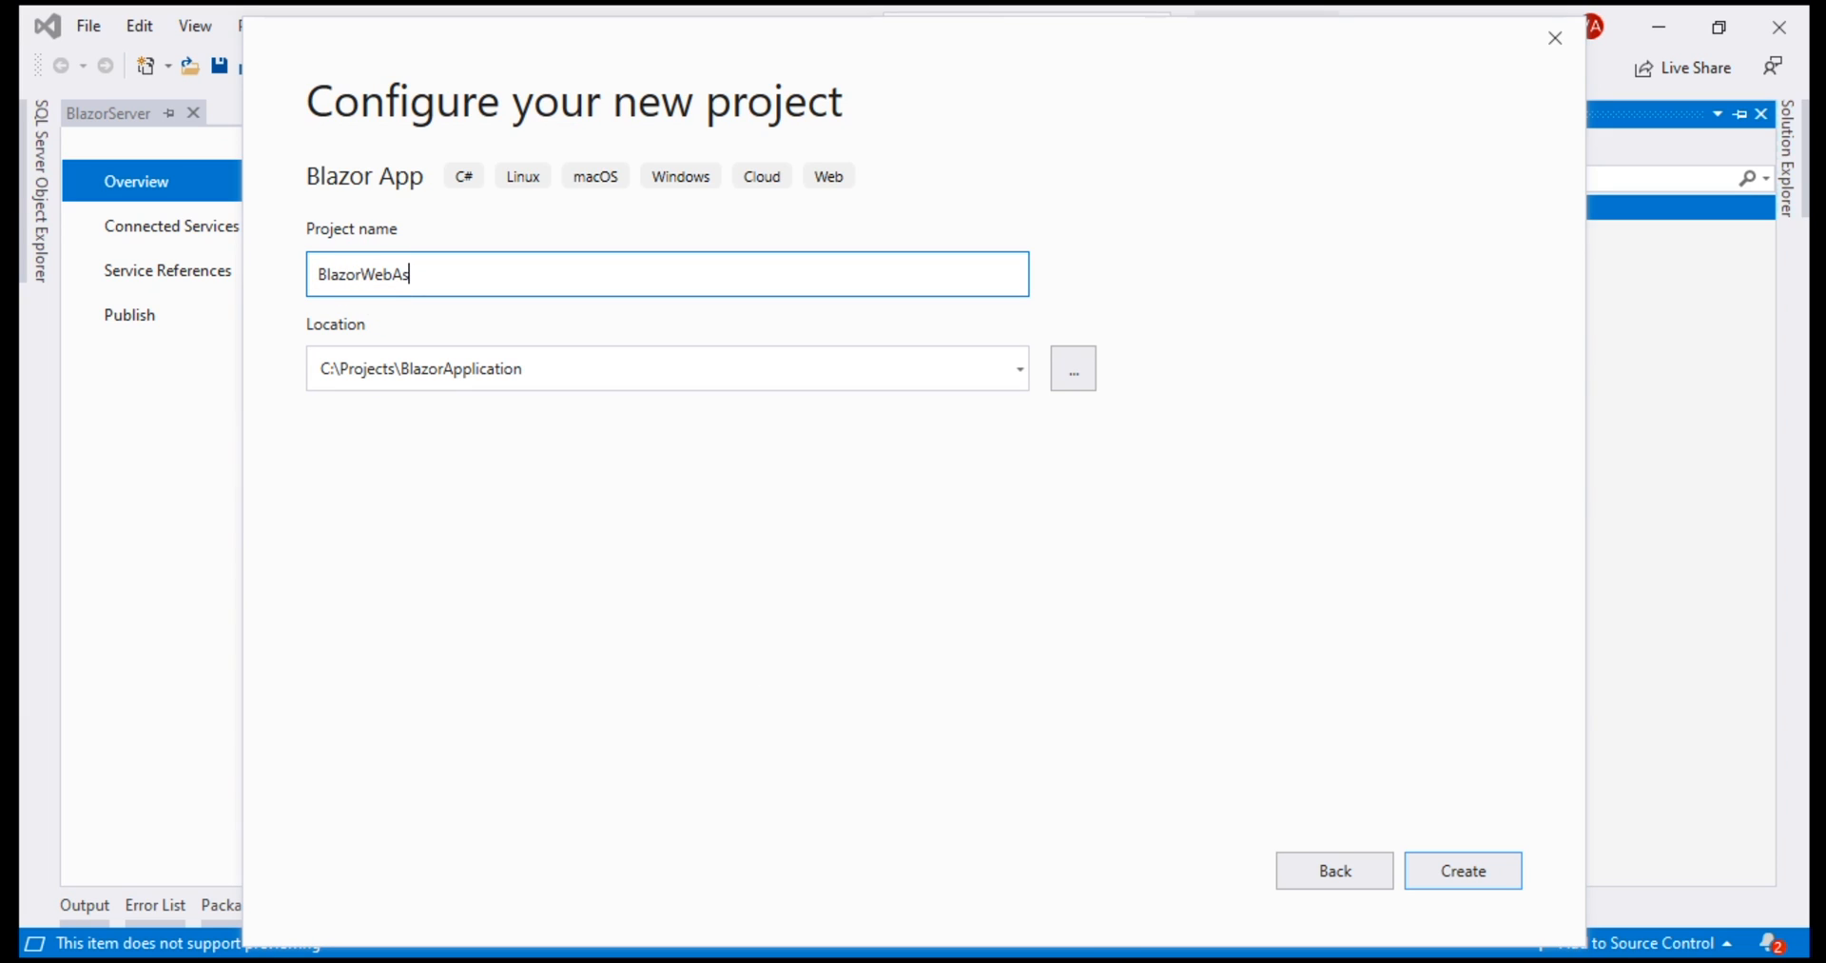
click(1463, 869)
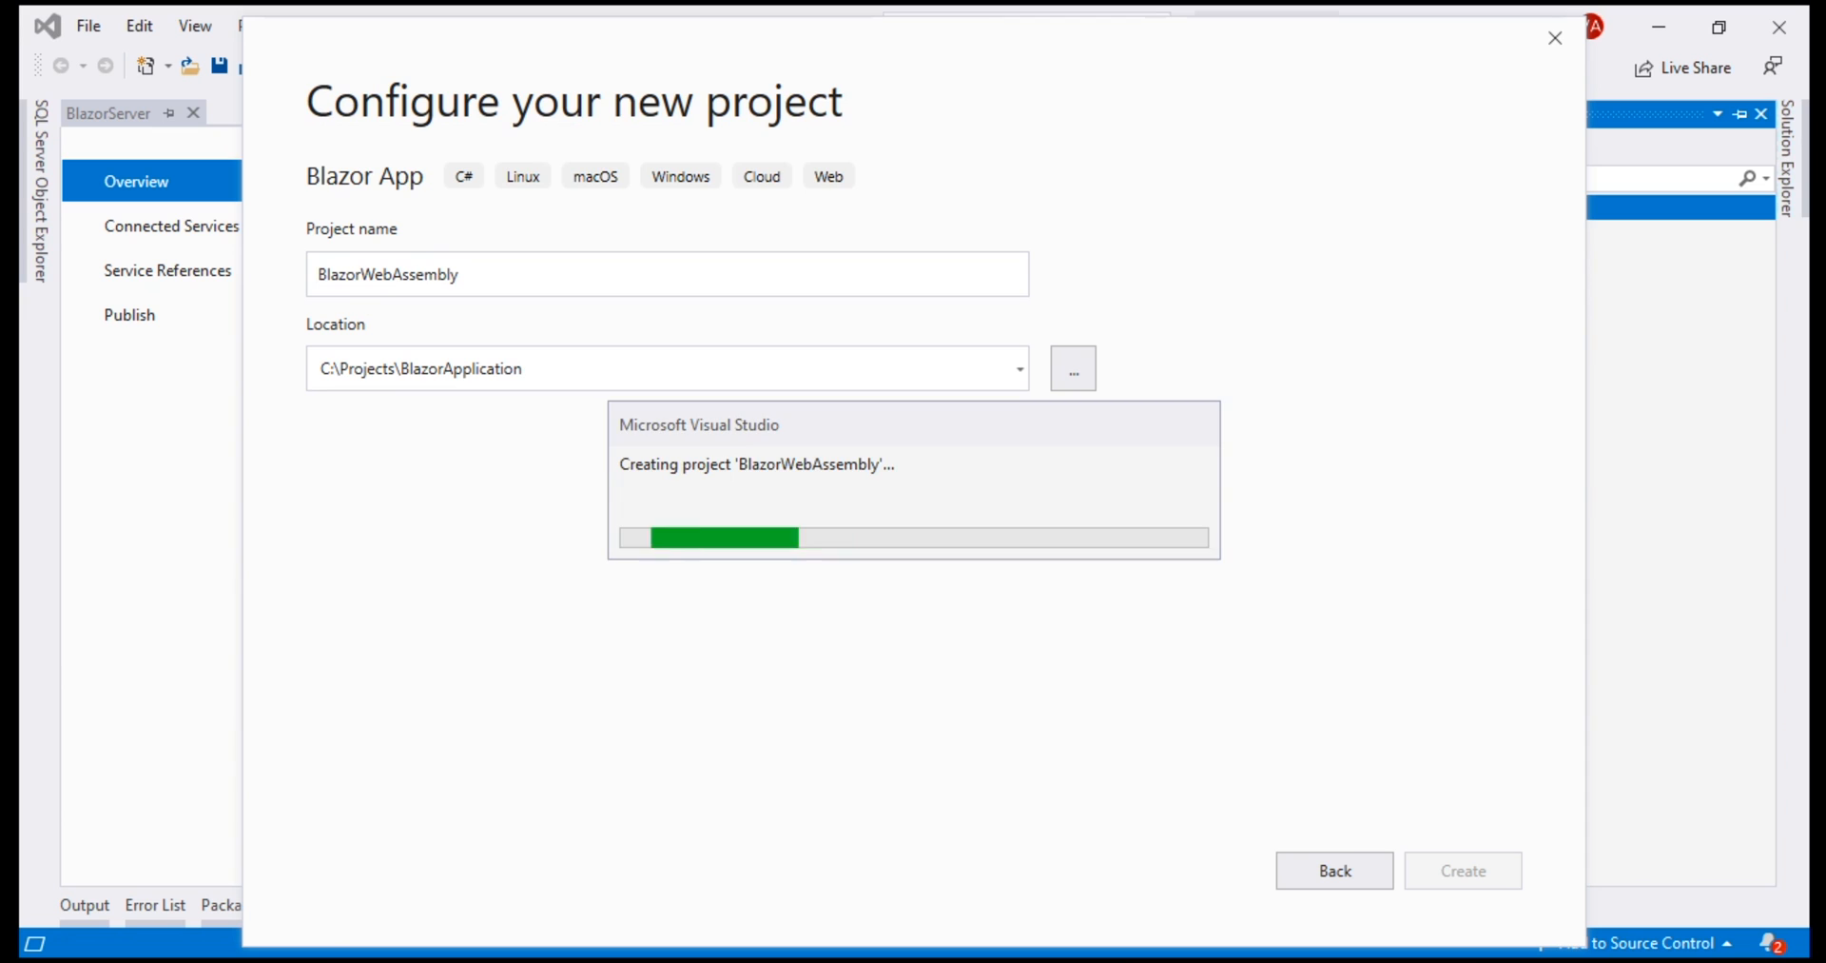
Select the Blazor WebAssembly App template and create the project
click(1334, 869)
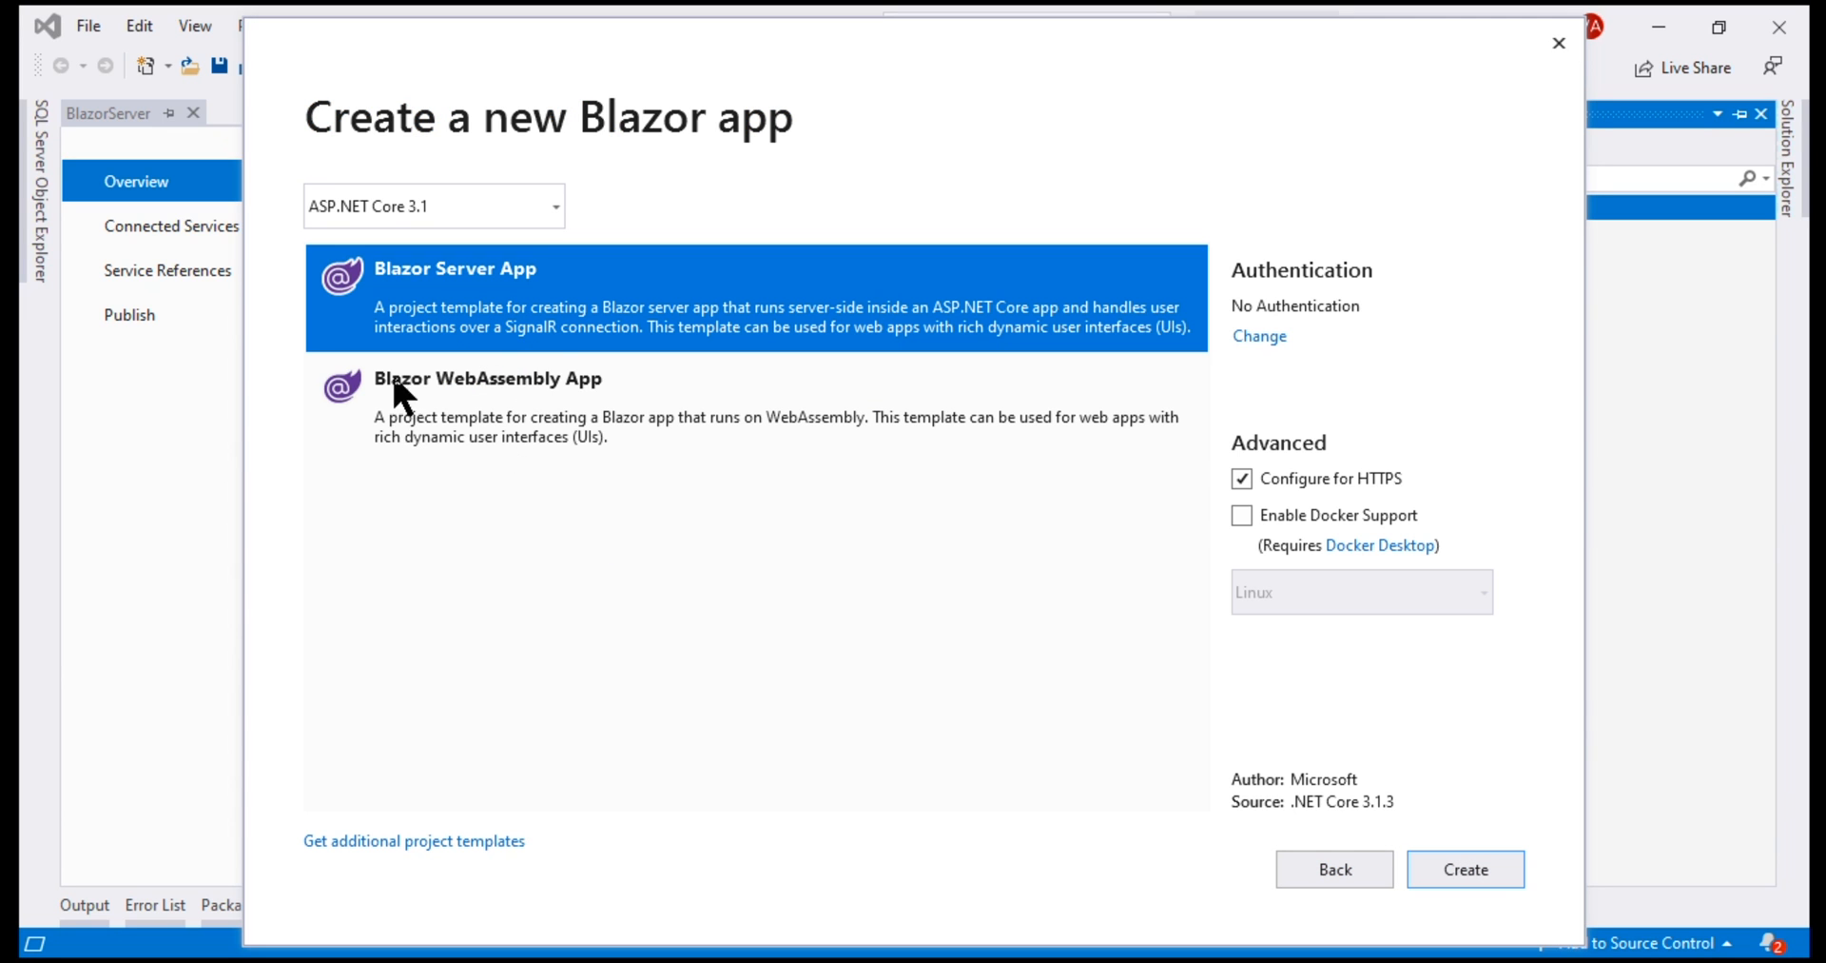
mouse_move(525, 438)
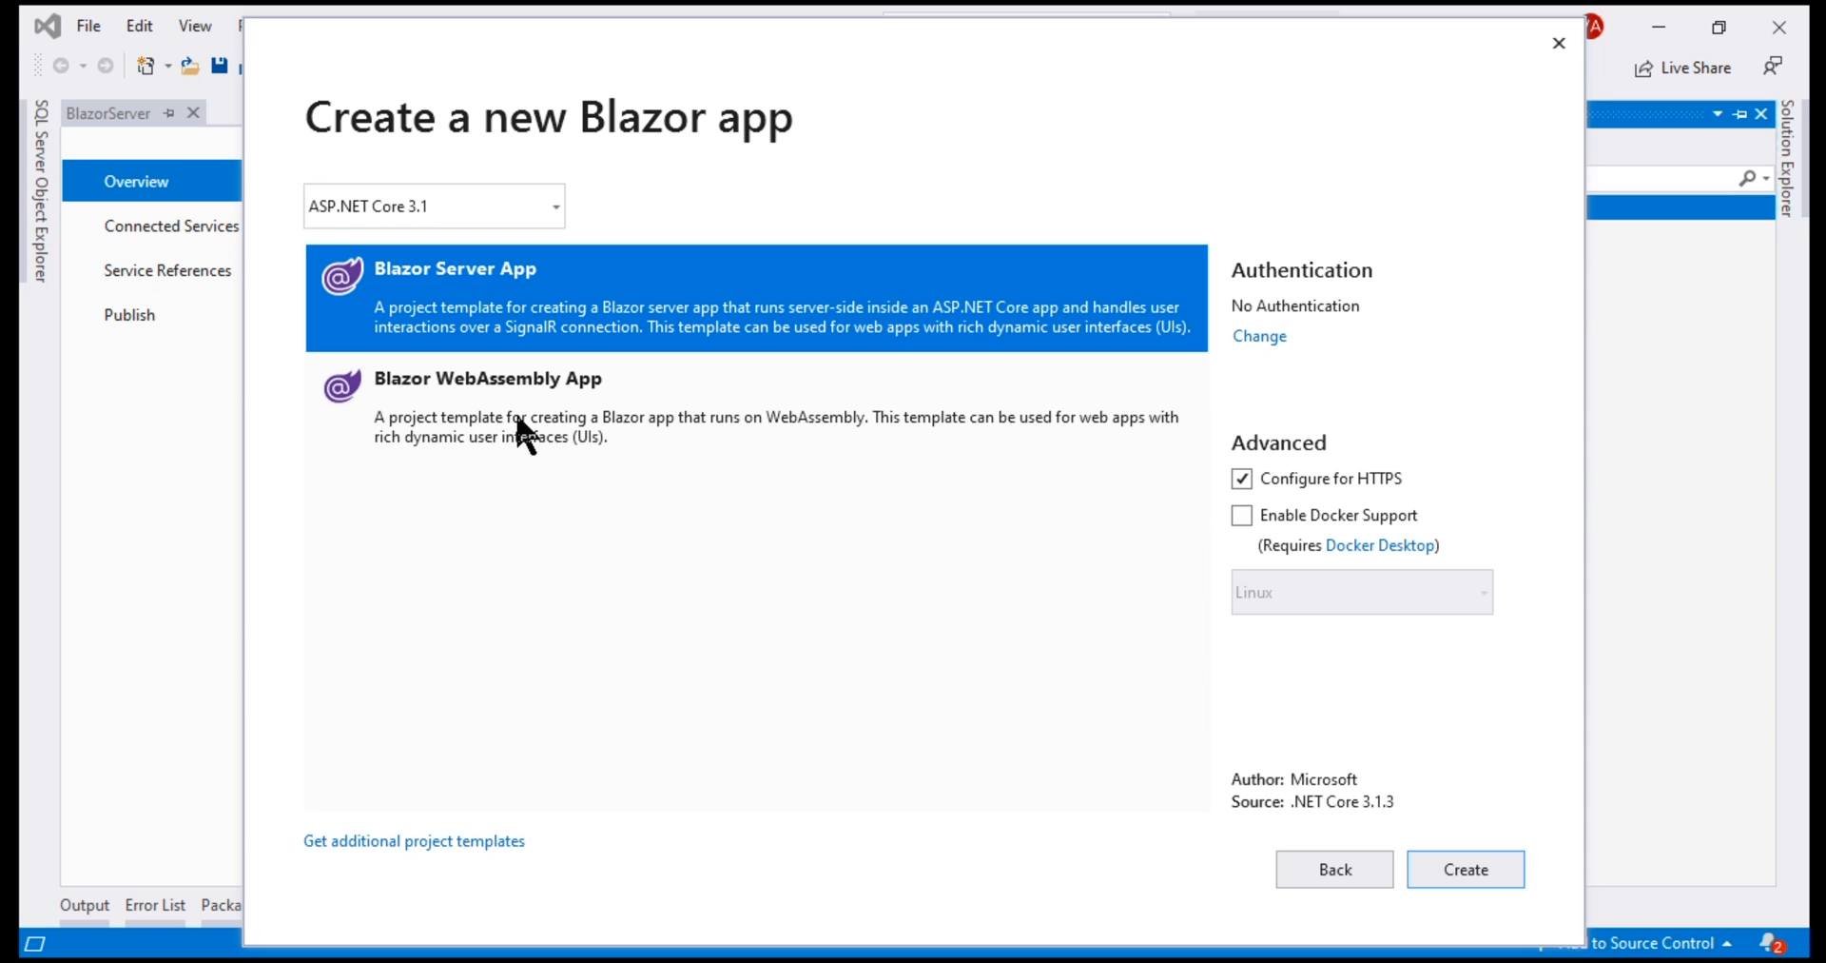
mouse_move(581, 388)
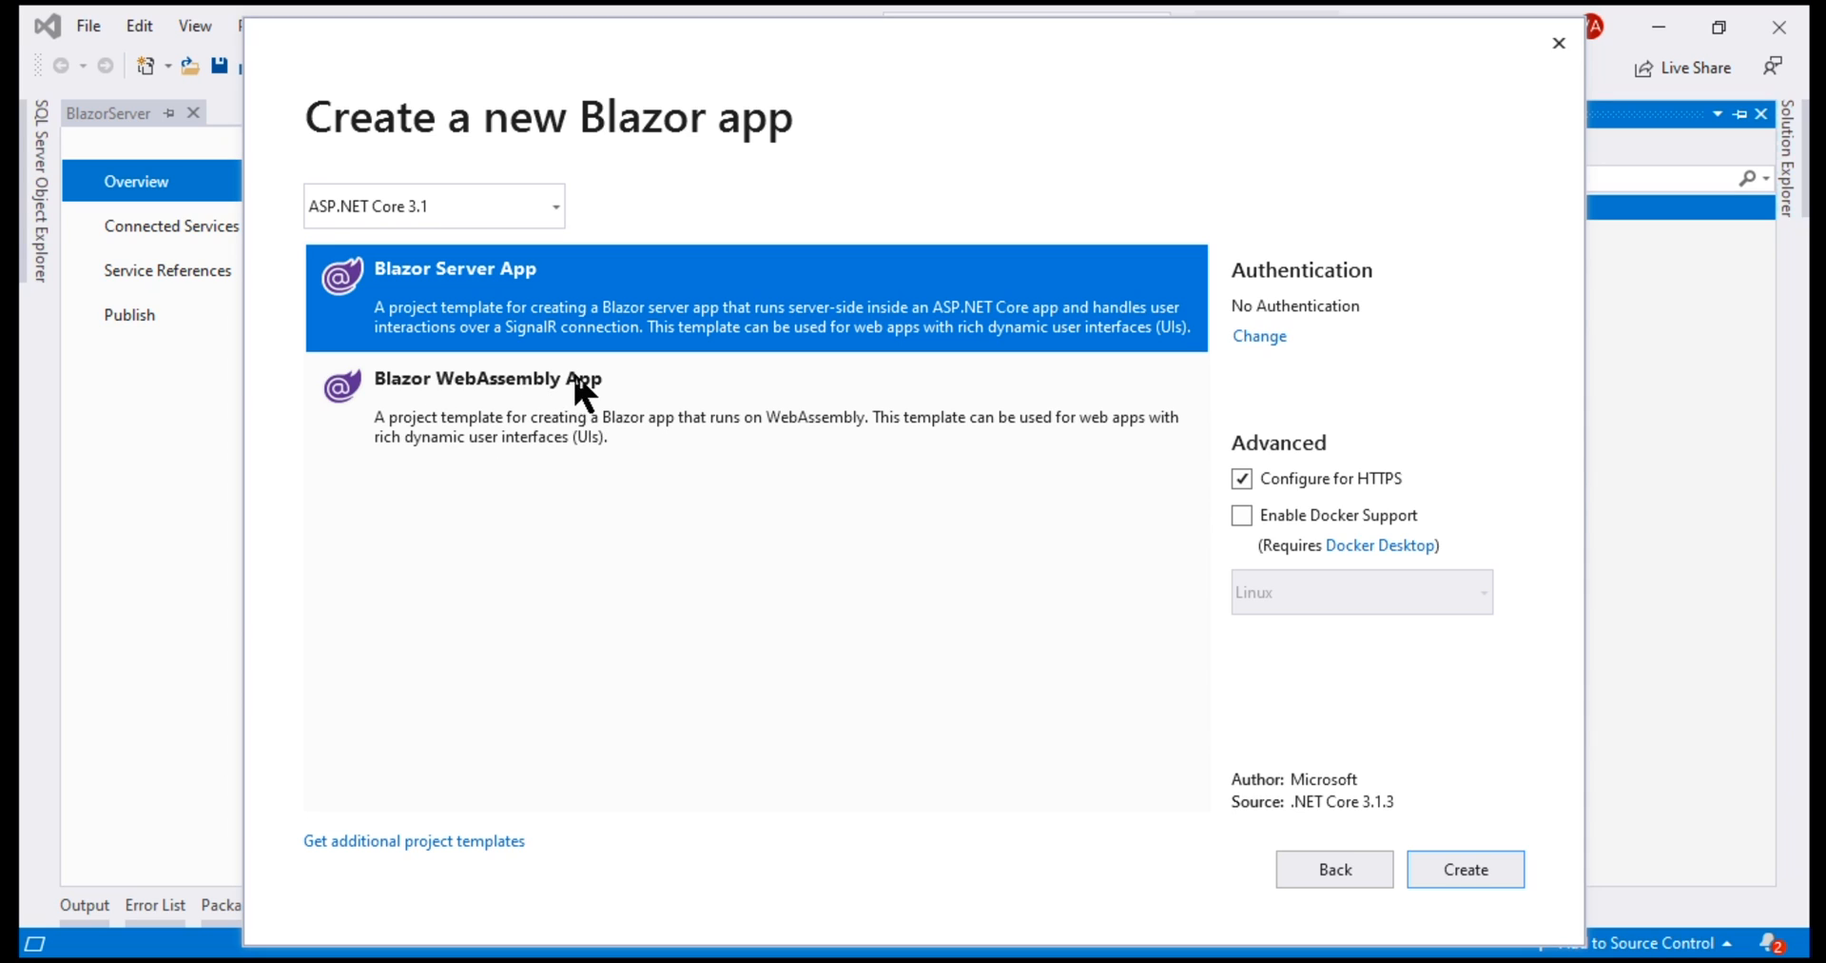
mouse_move(571, 420)
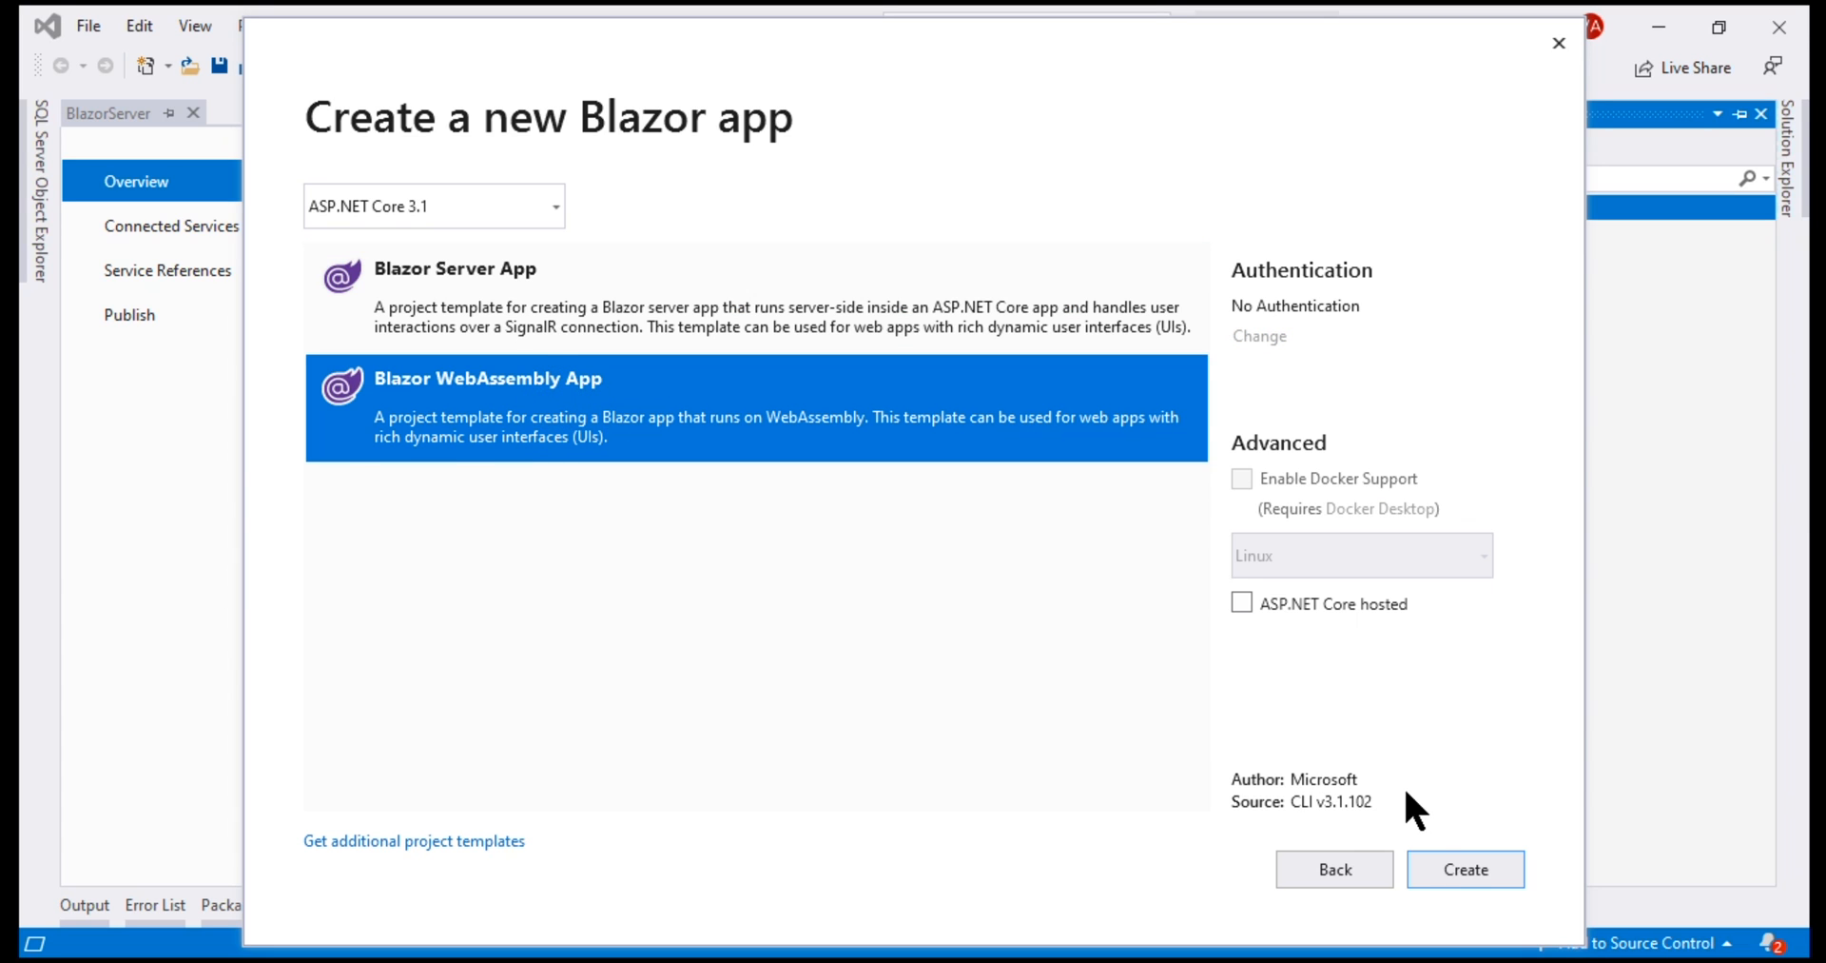
click(1463, 868)
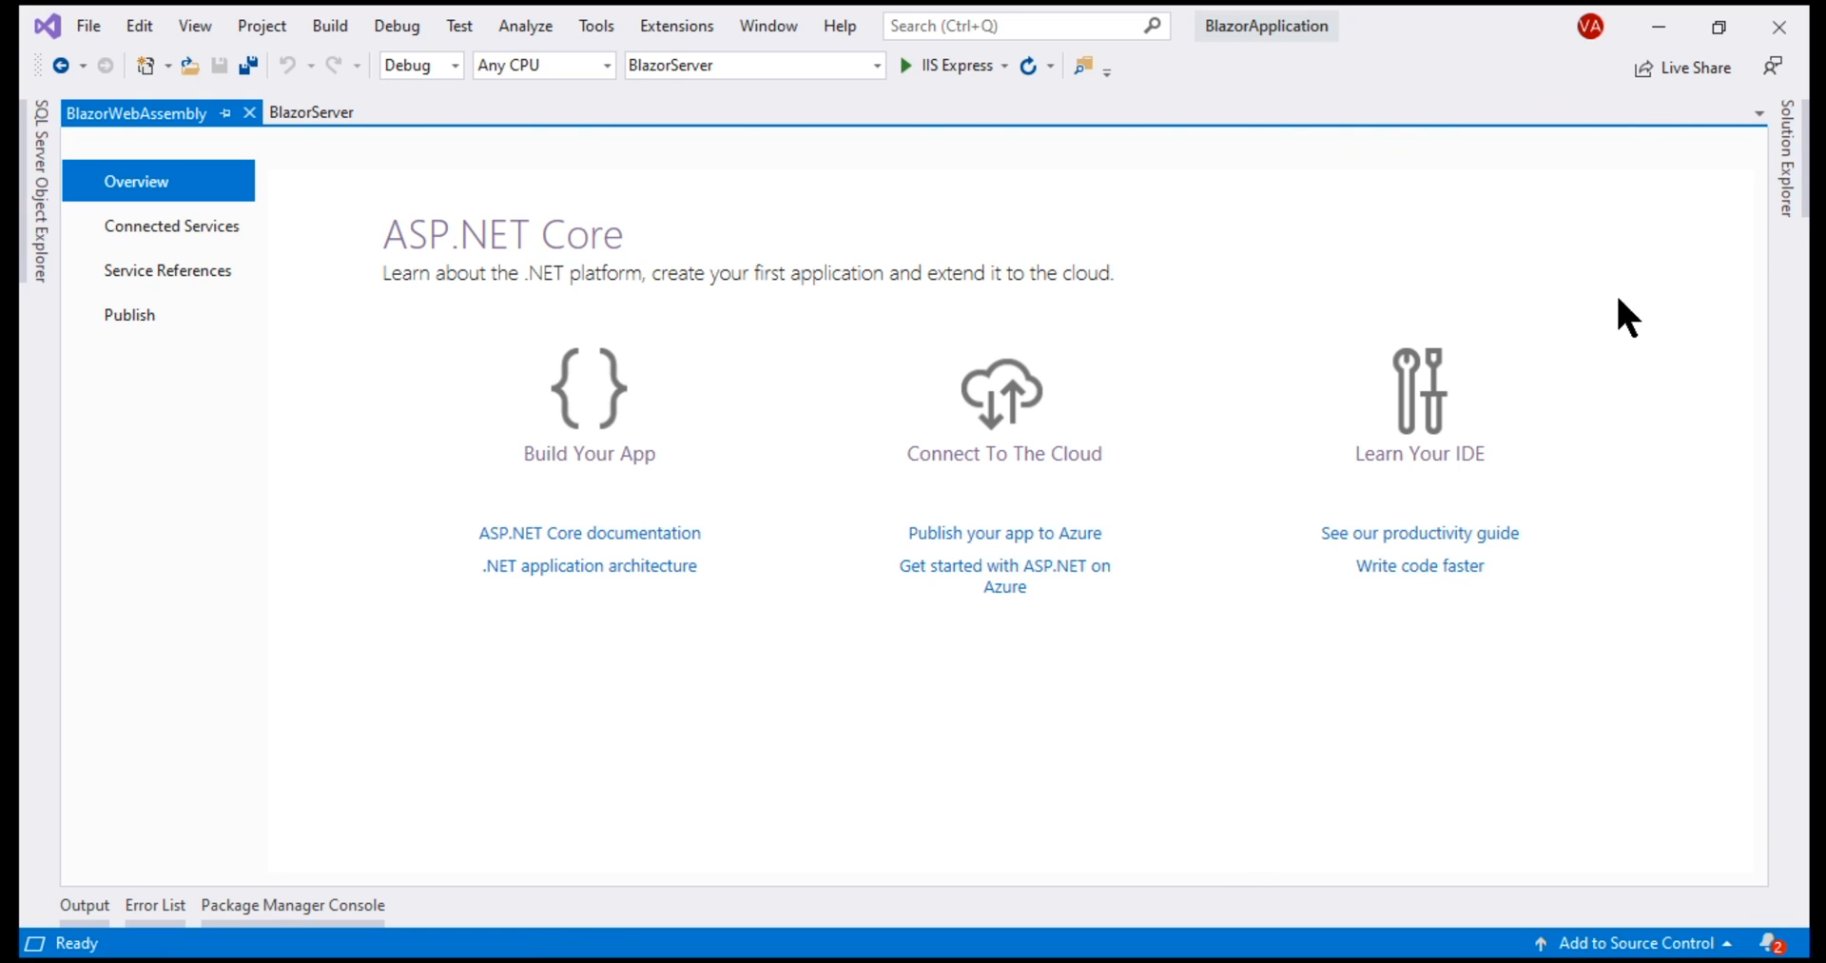
Show BlazorServer and BlazorWebAssembly with their files in Solution Explorer
click(1810, 152)
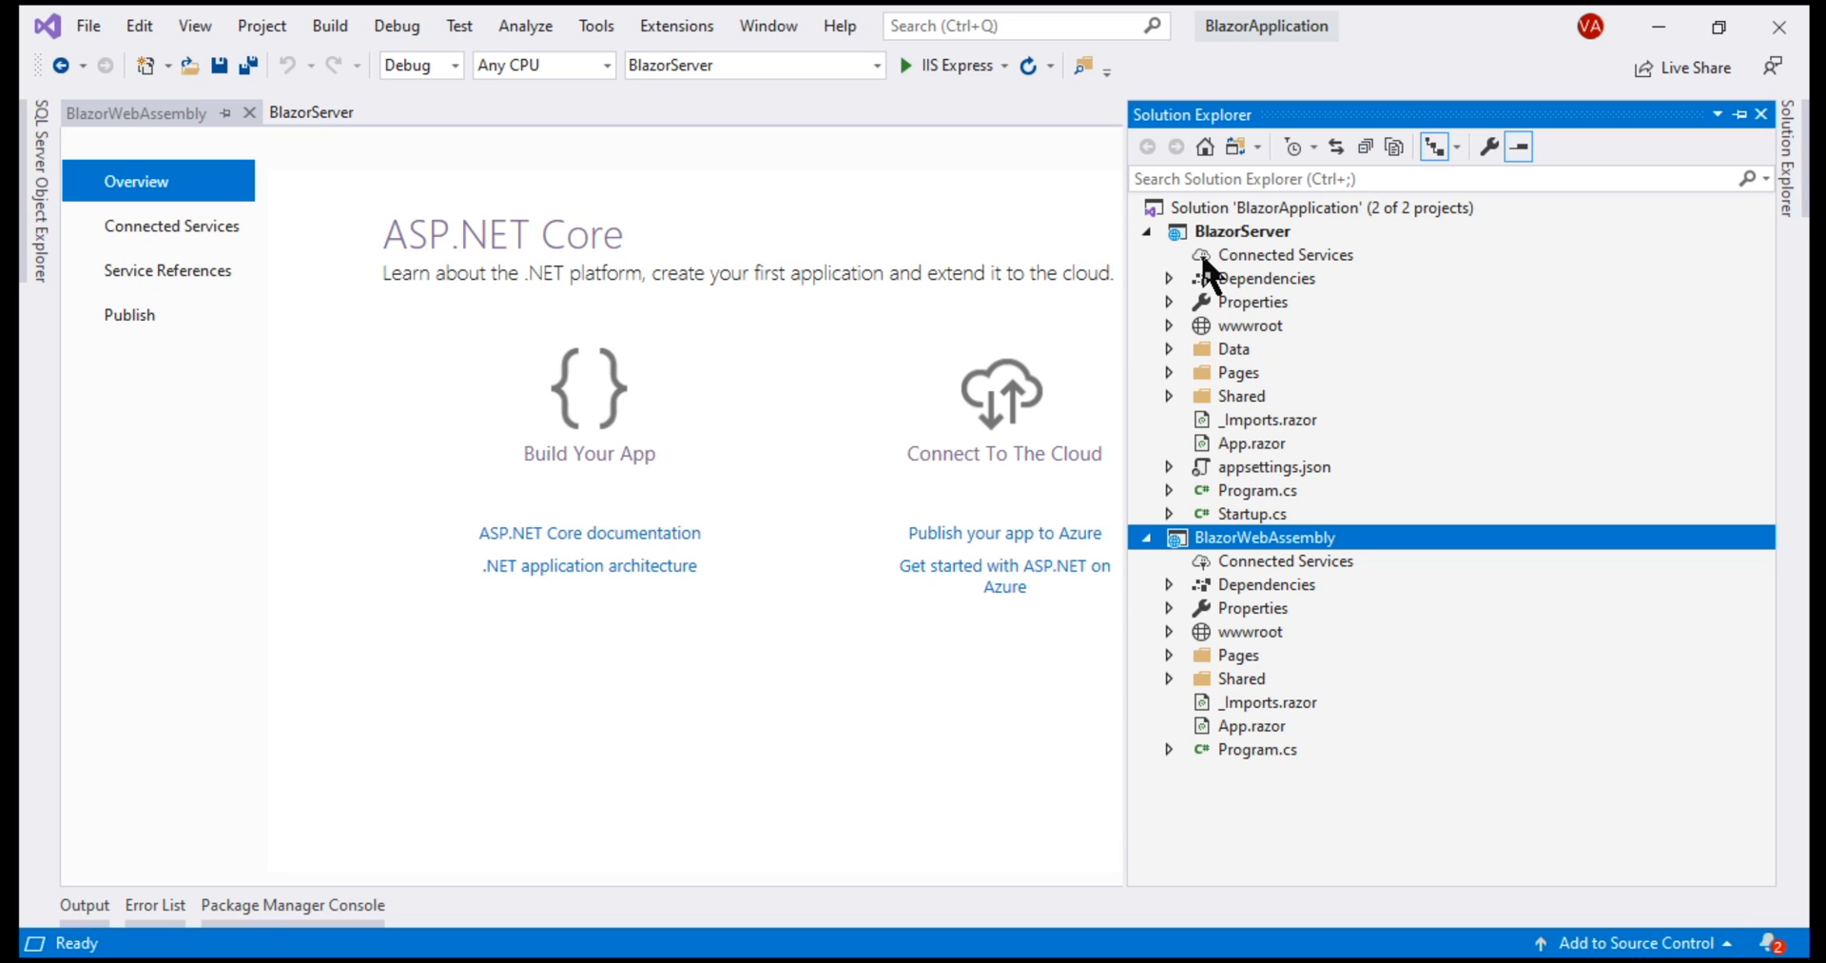
mouse_move(1216, 632)
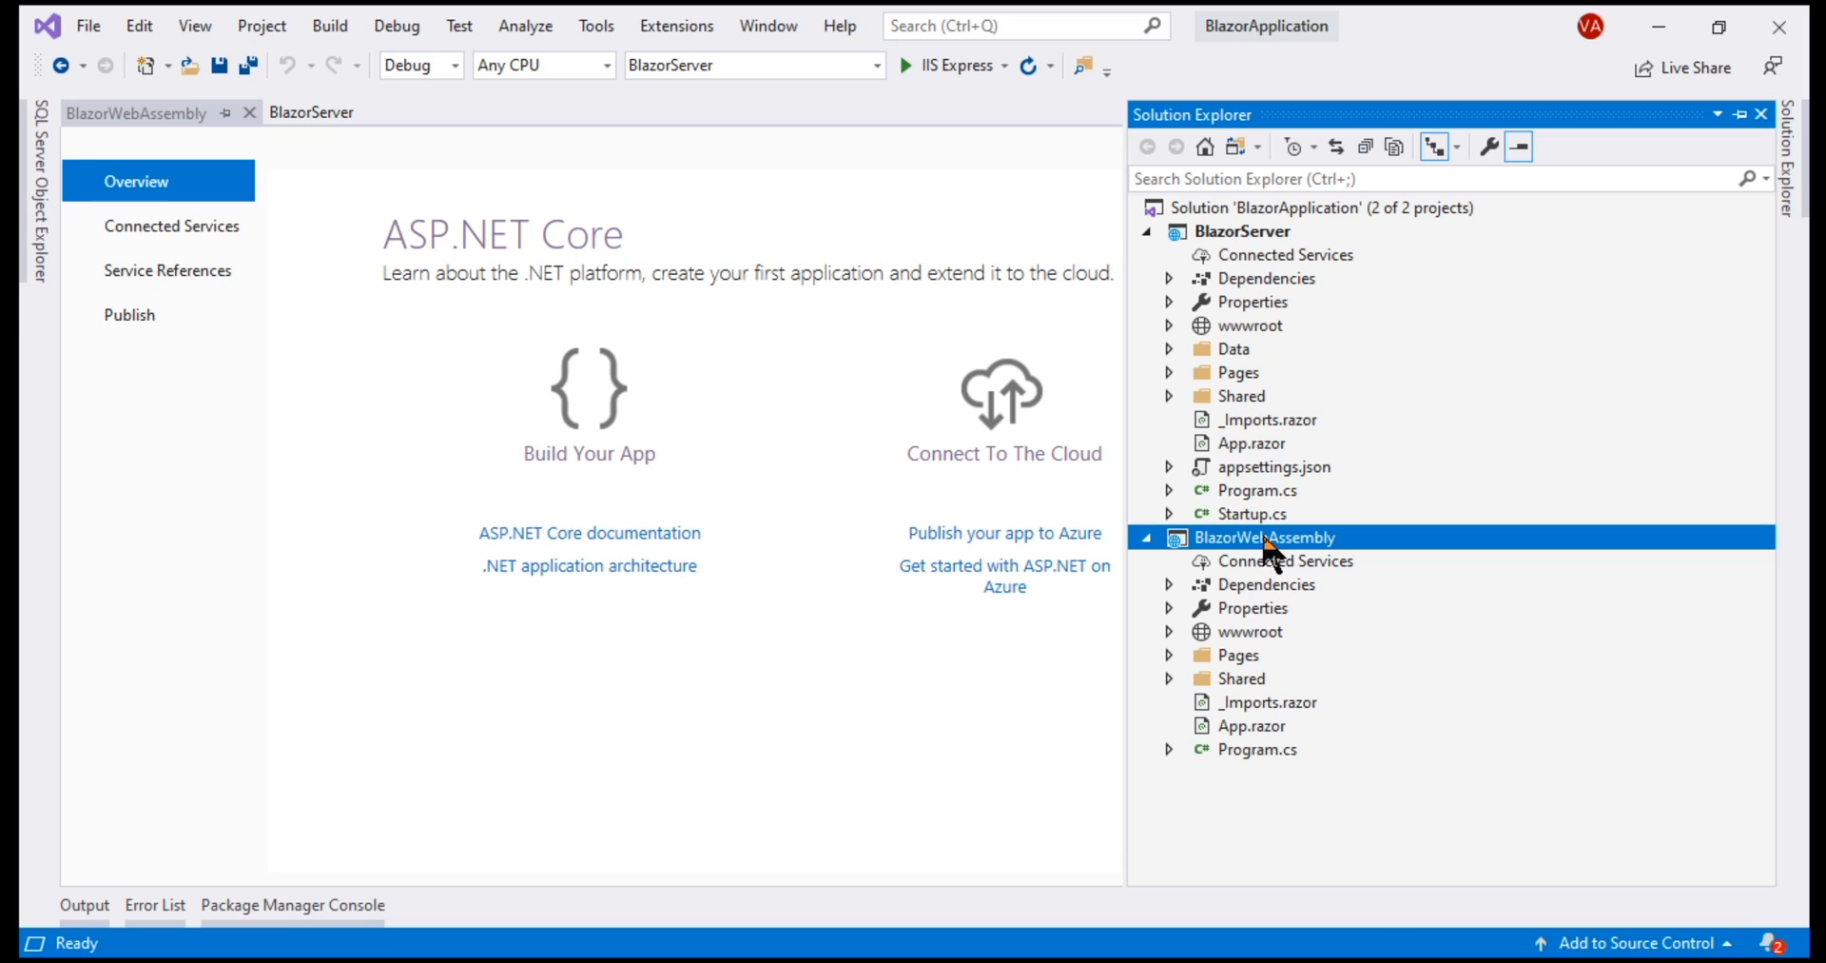
mouse_move(1249, 489)
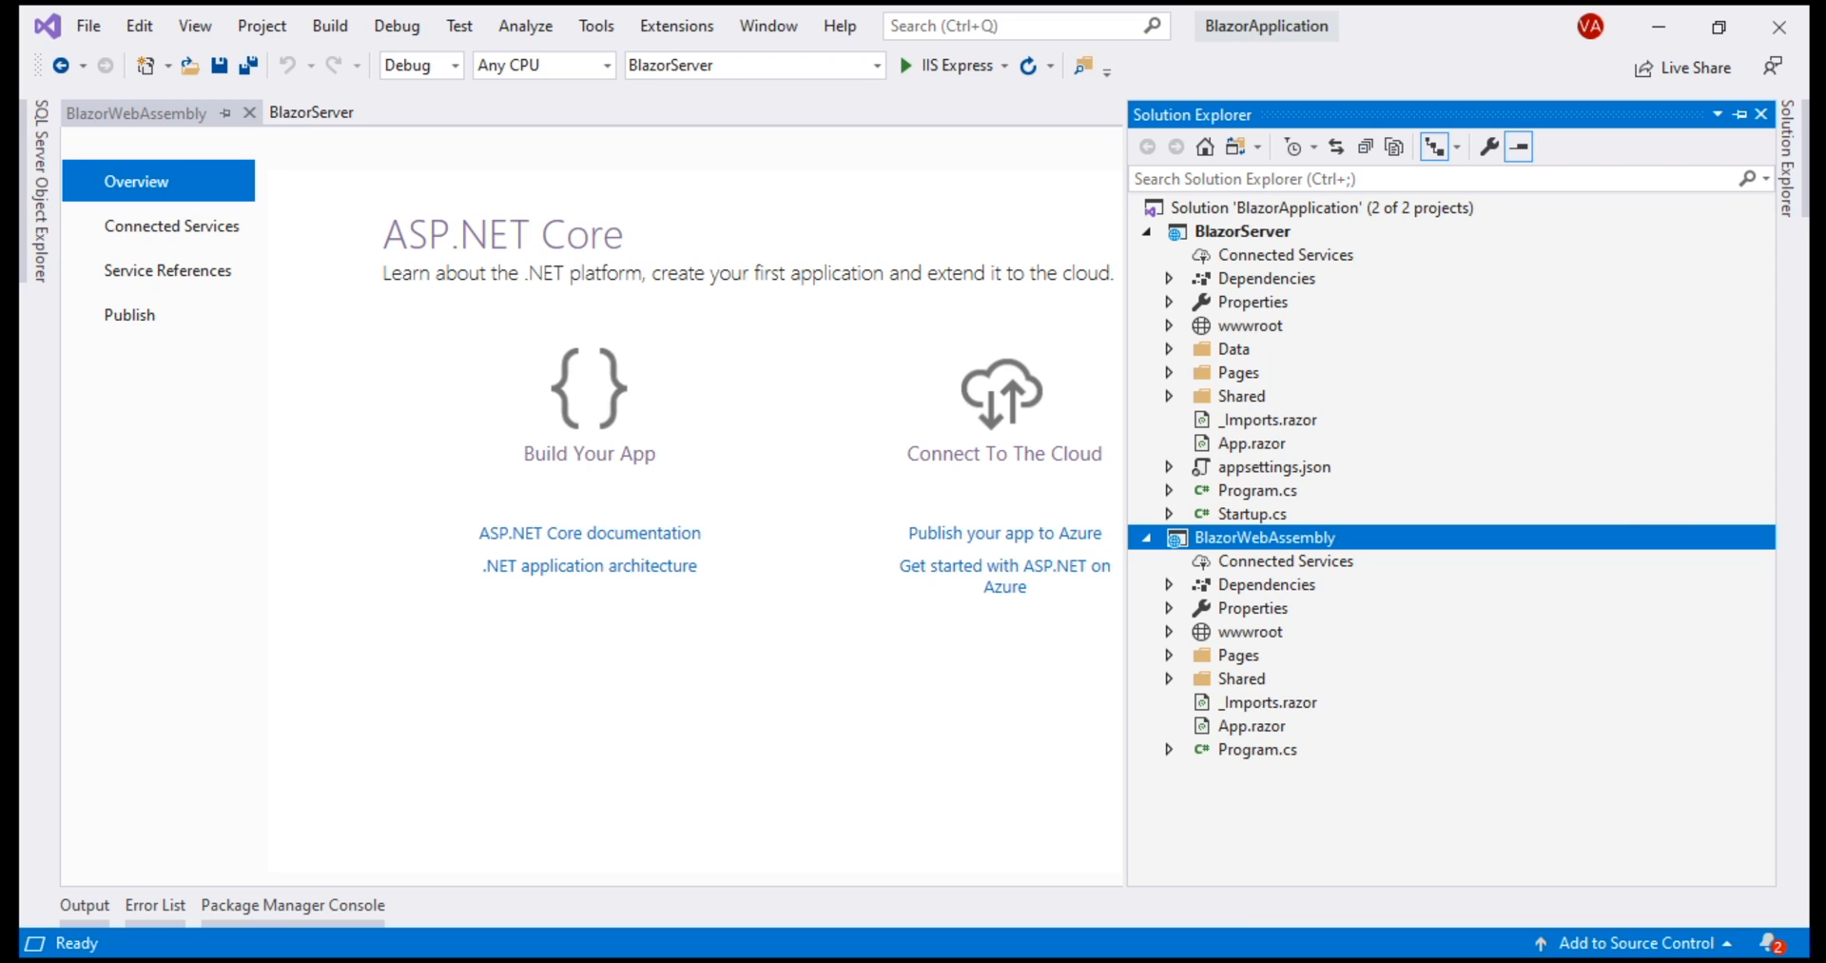
mouse_move(1248, 259)
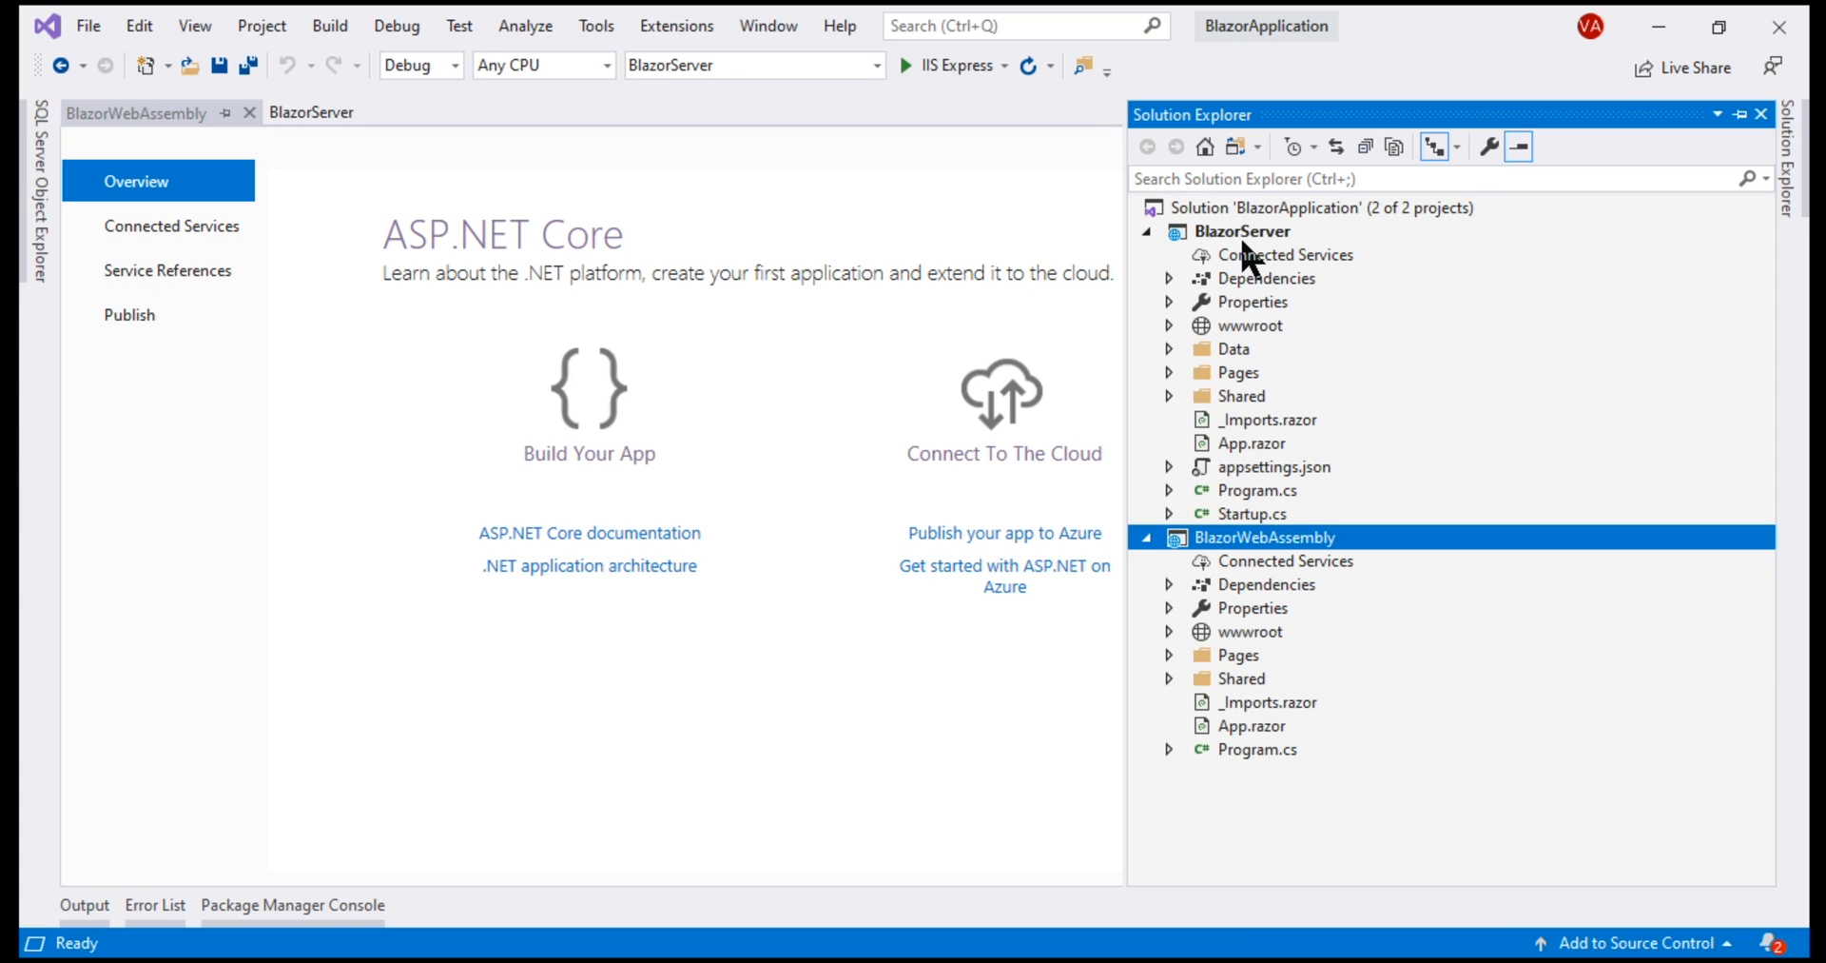
mouse_move(1225, 255)
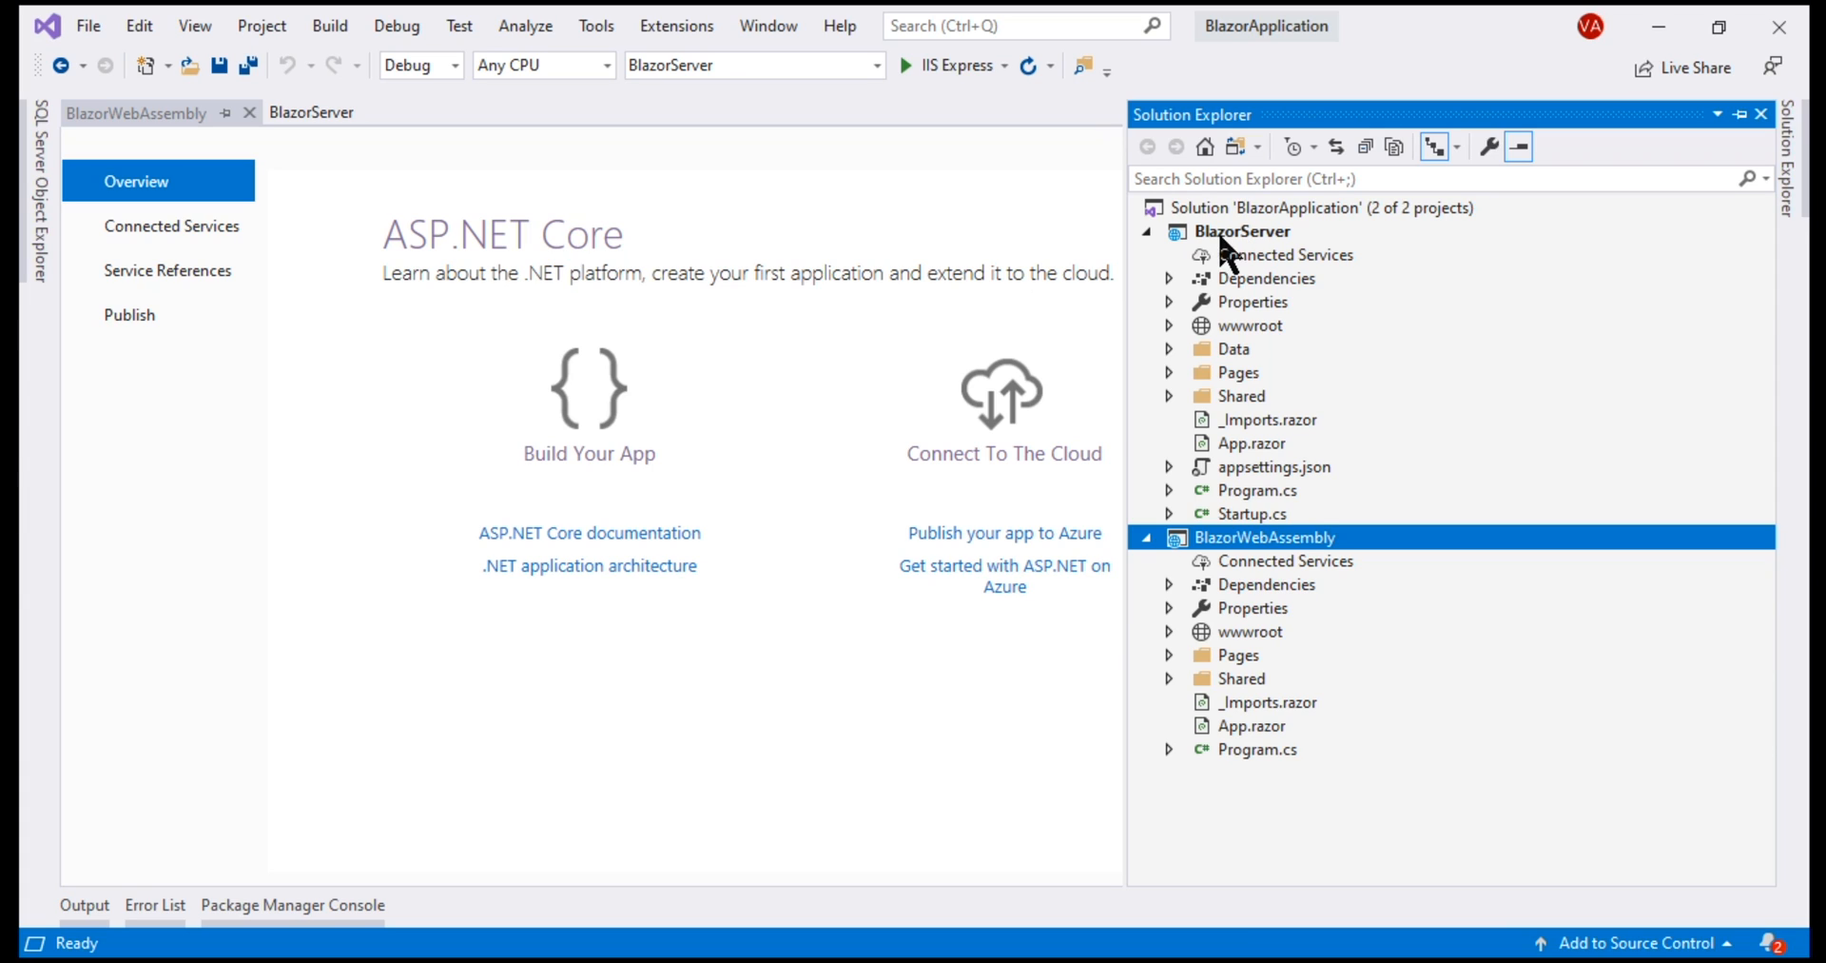
mouse_move(1301, 390)
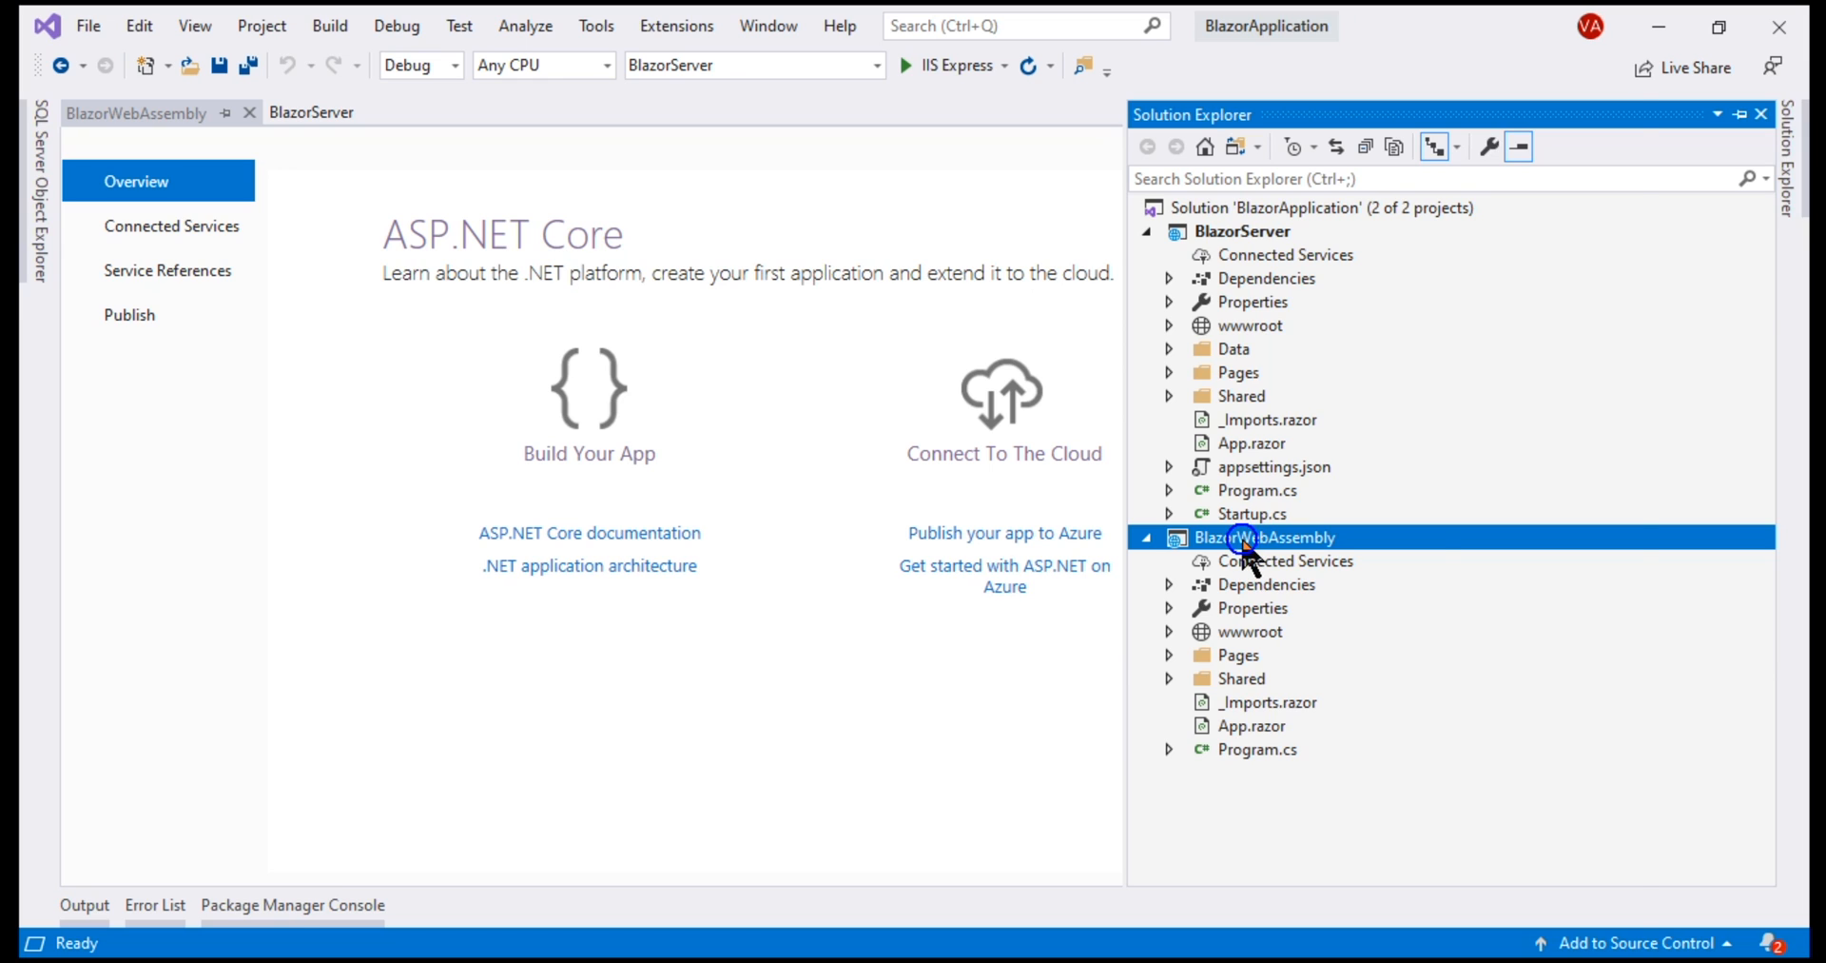
Set BlazorWebAssembly as the startup project from its context menu
right_click(1266, 537)
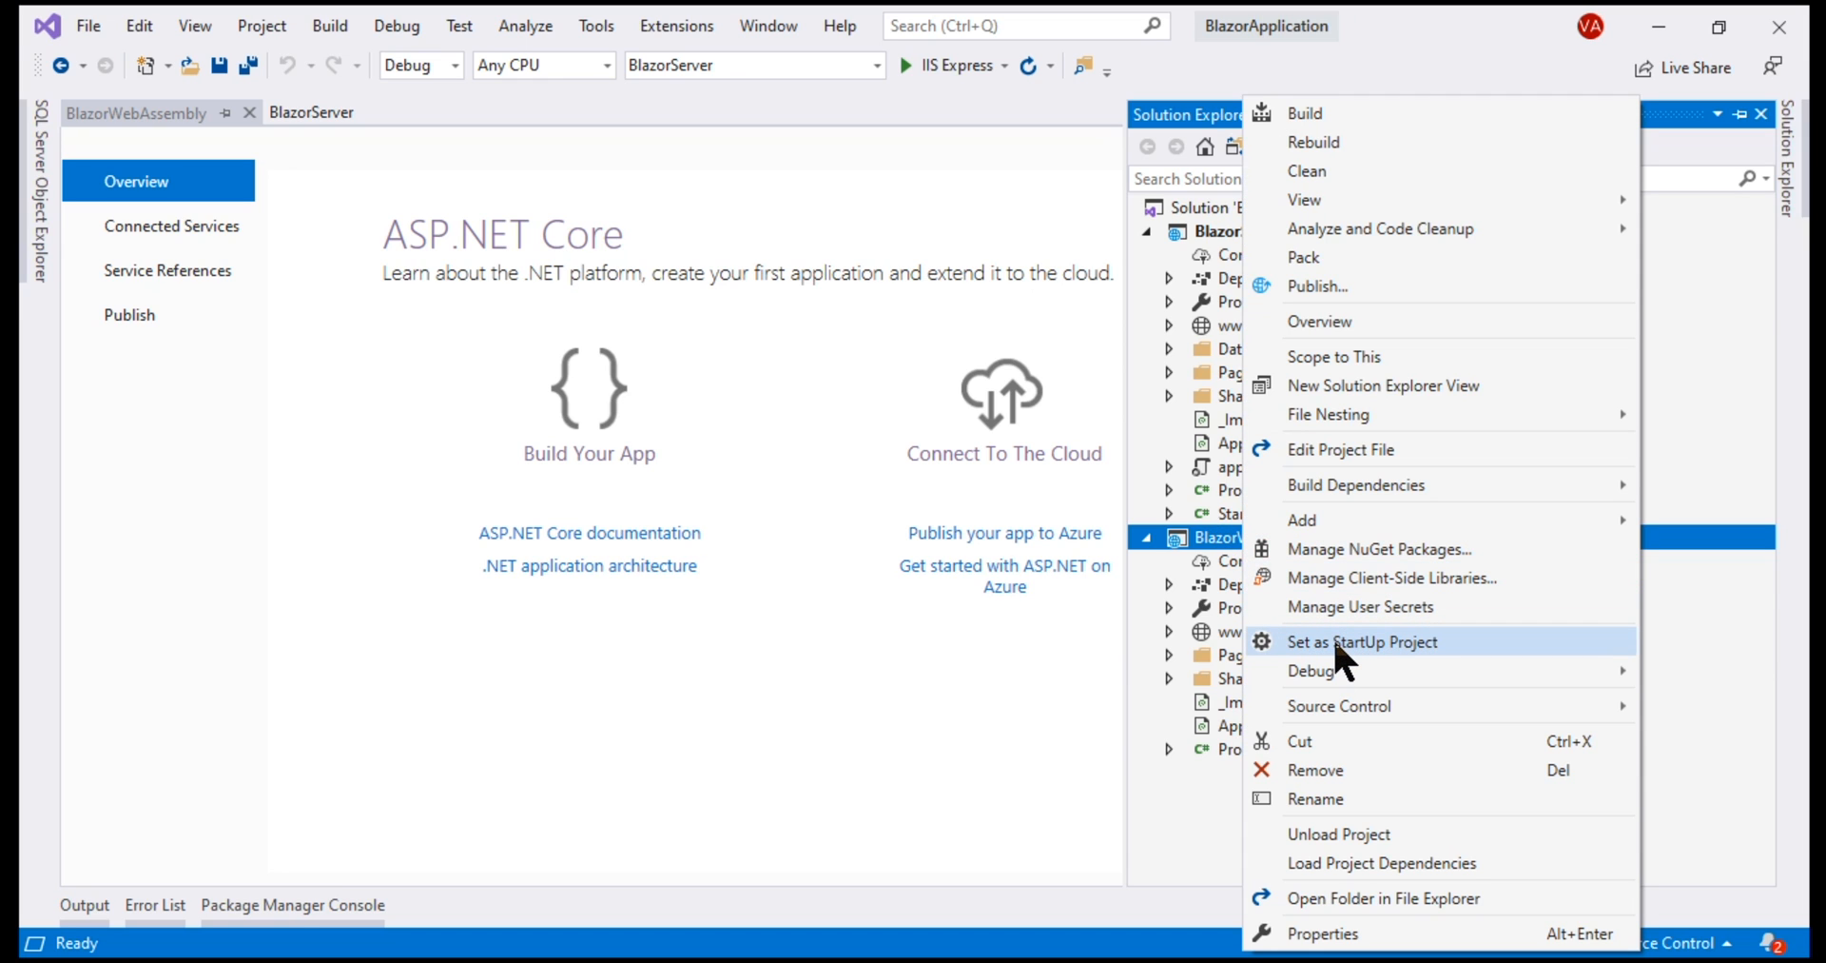
click(1361, 641)
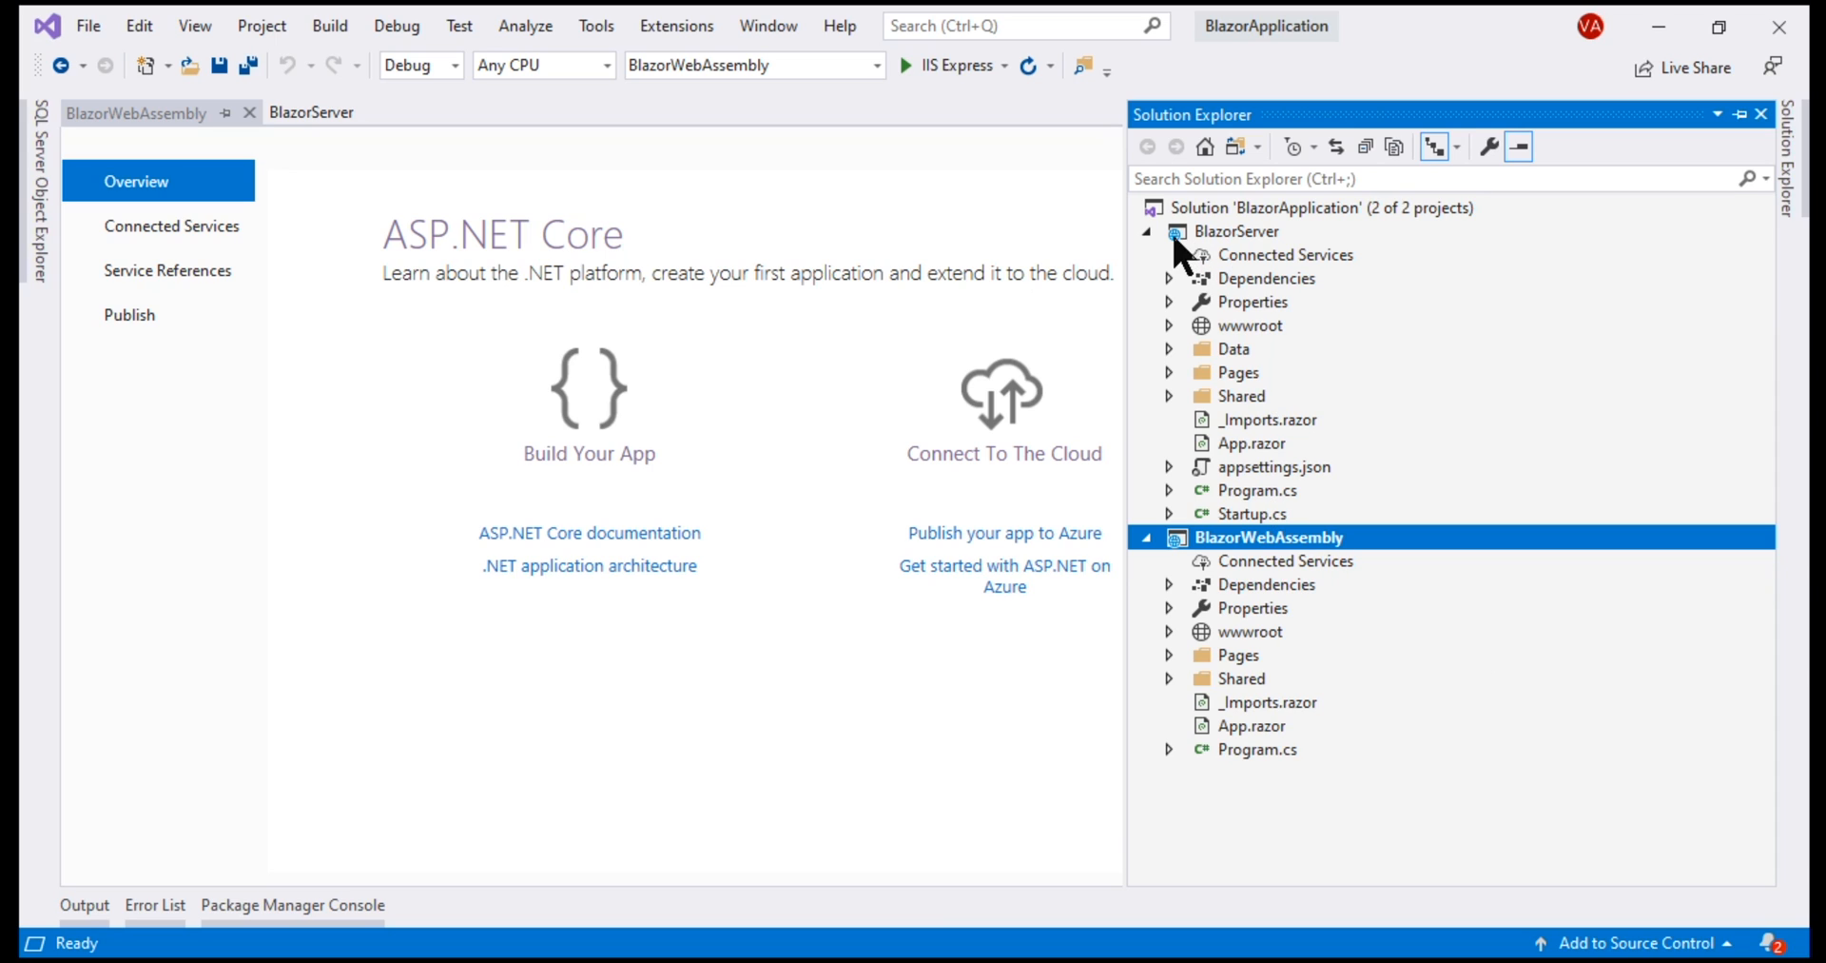
mouse_move(1269, 253)
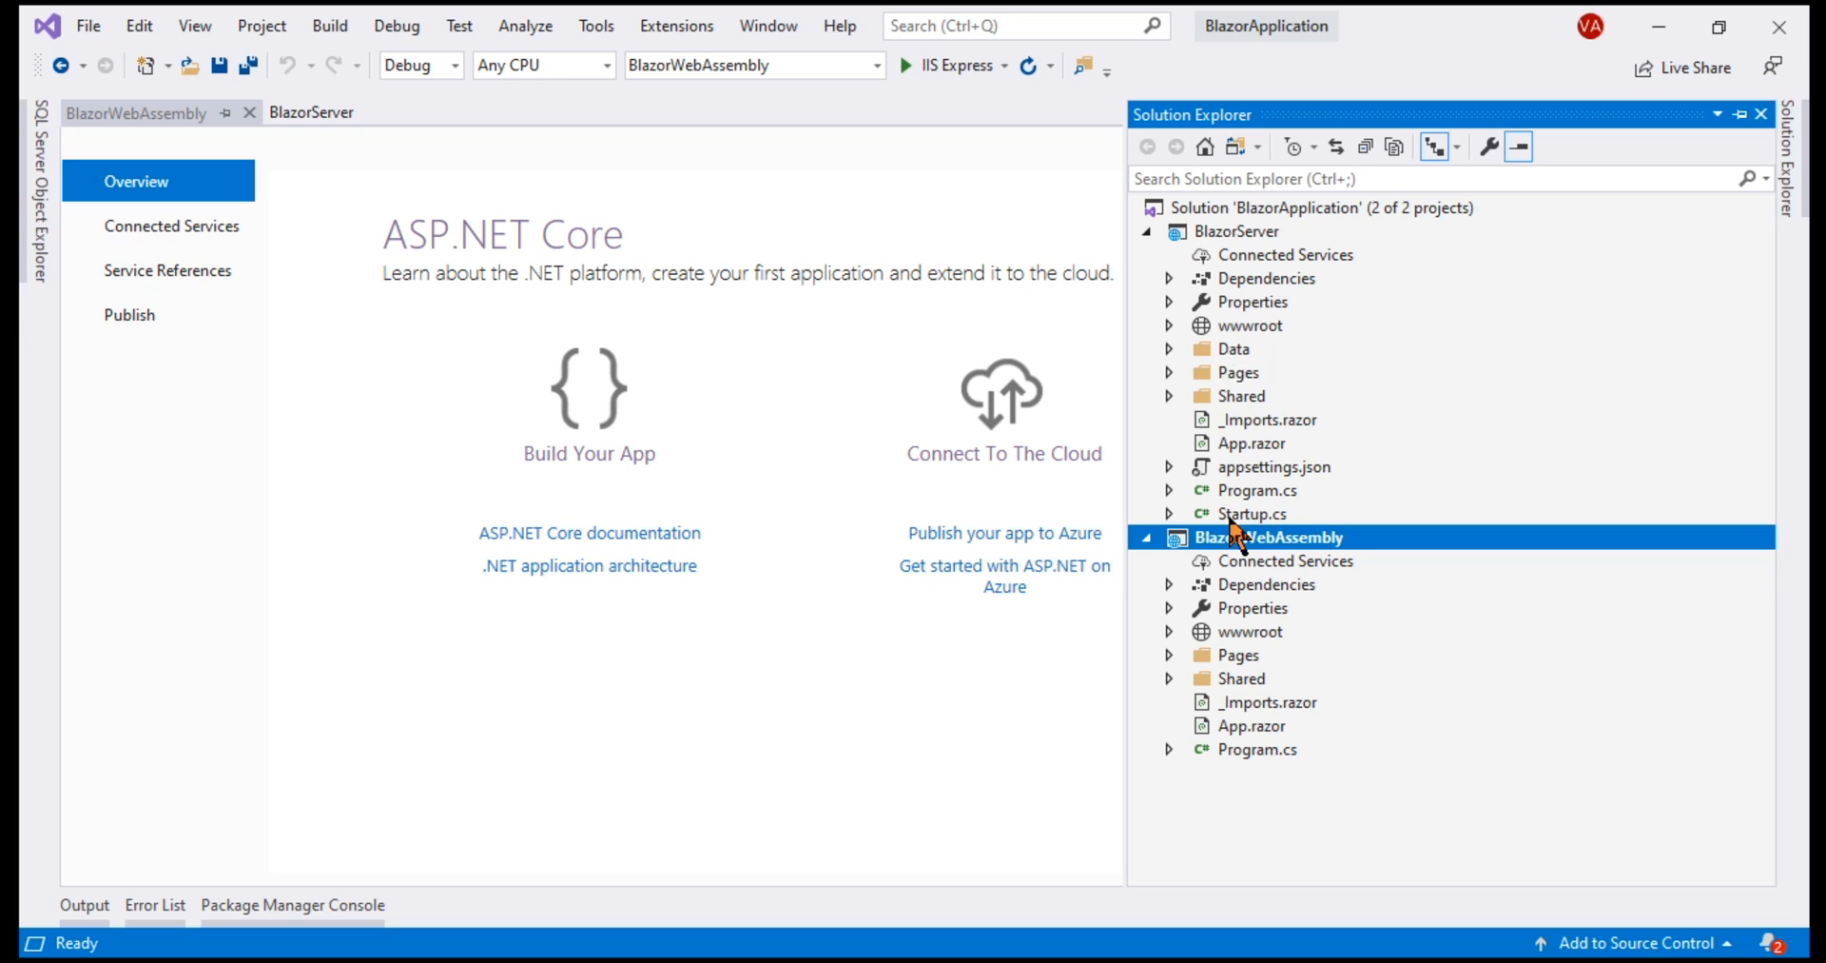
mouse_move(1264, 500)
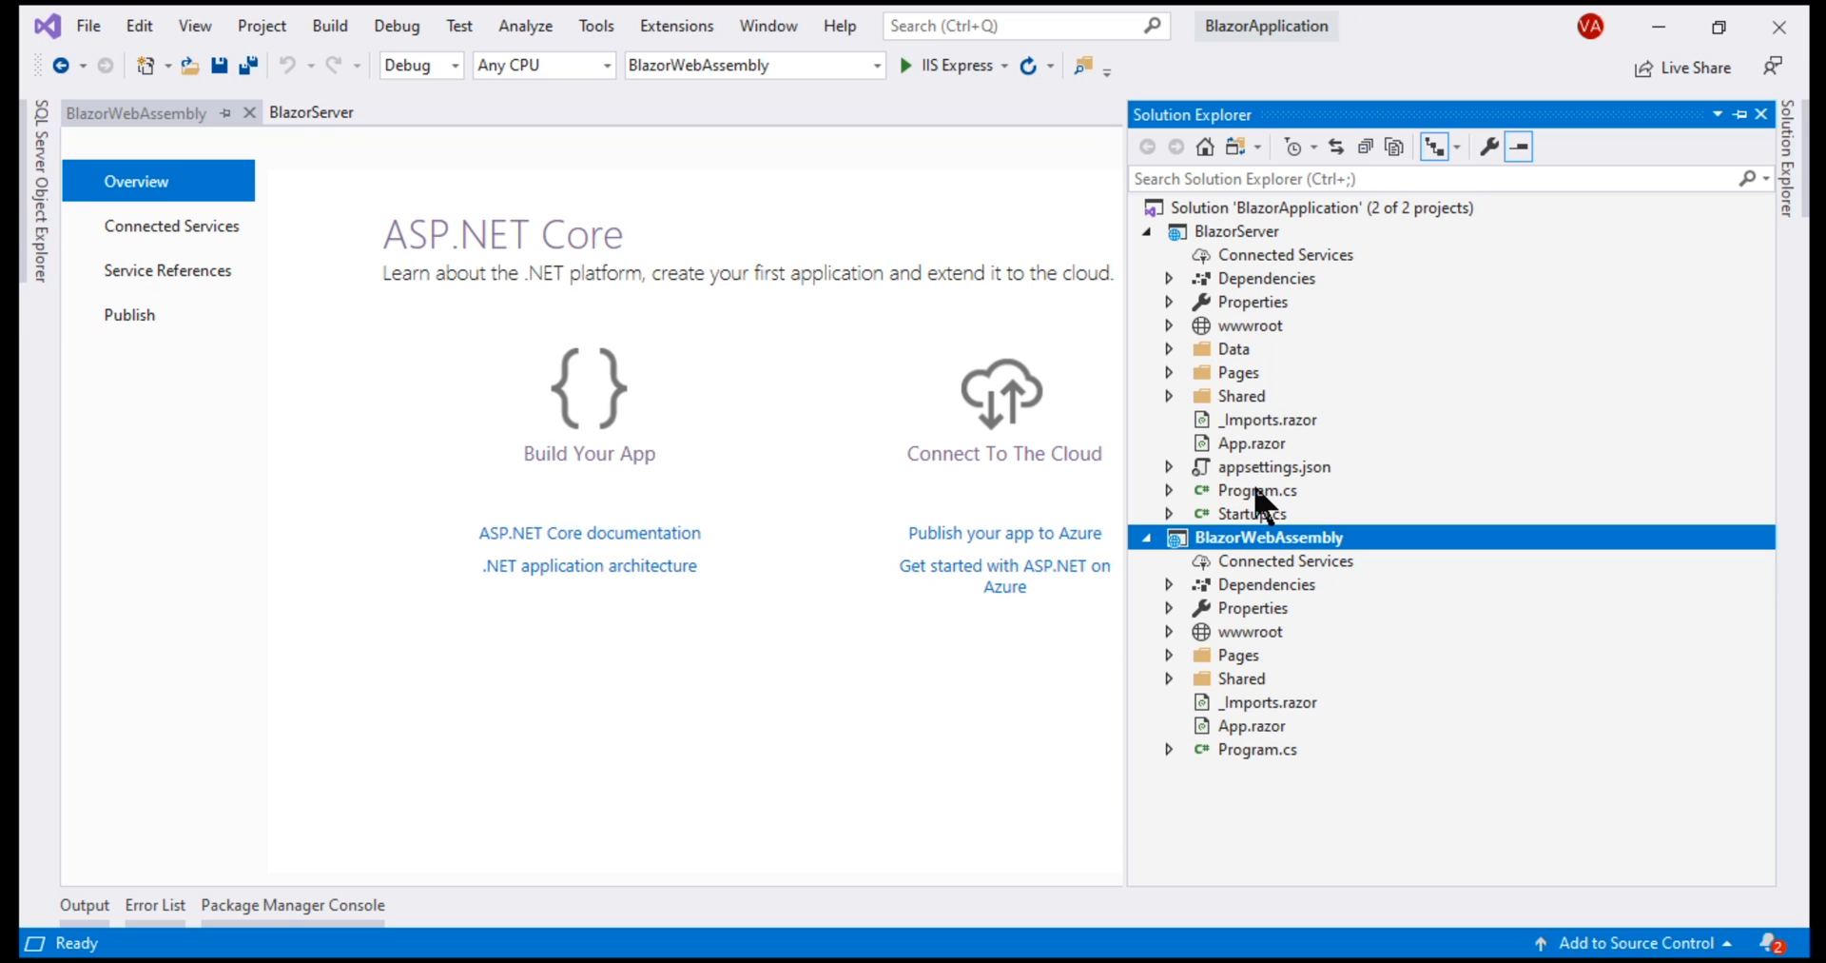
mouse_move(1201, 221)
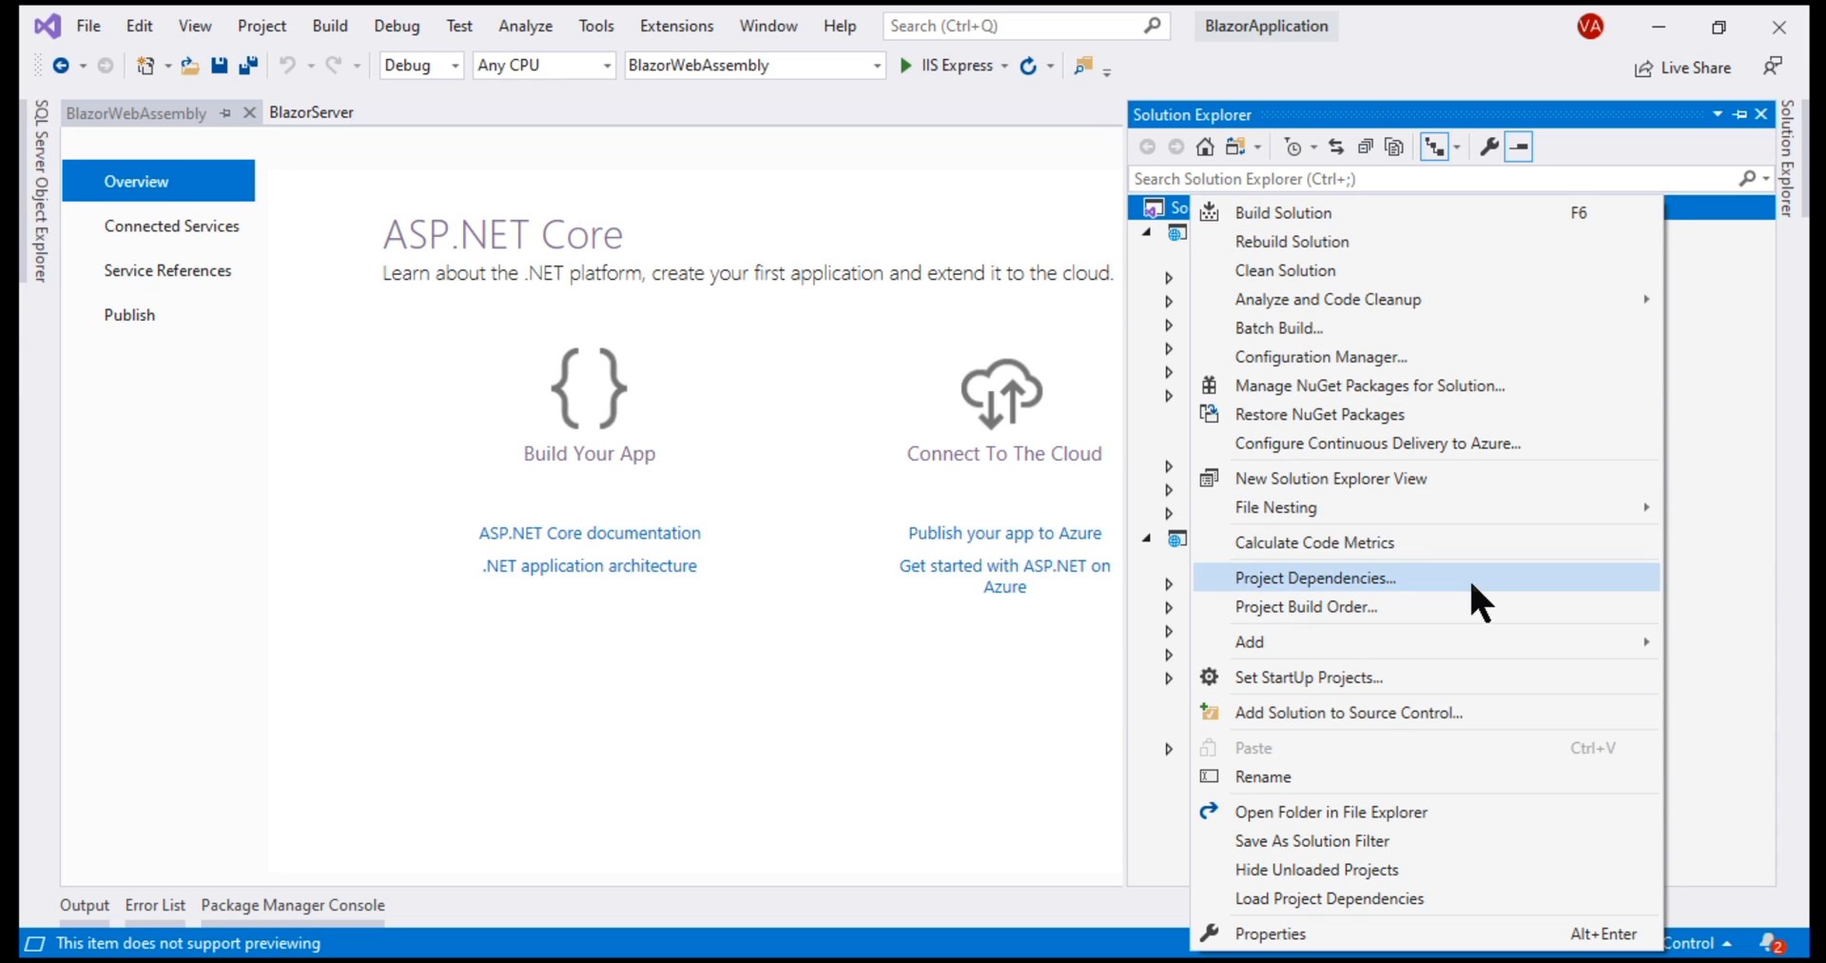
mouse_move(1294, 690)
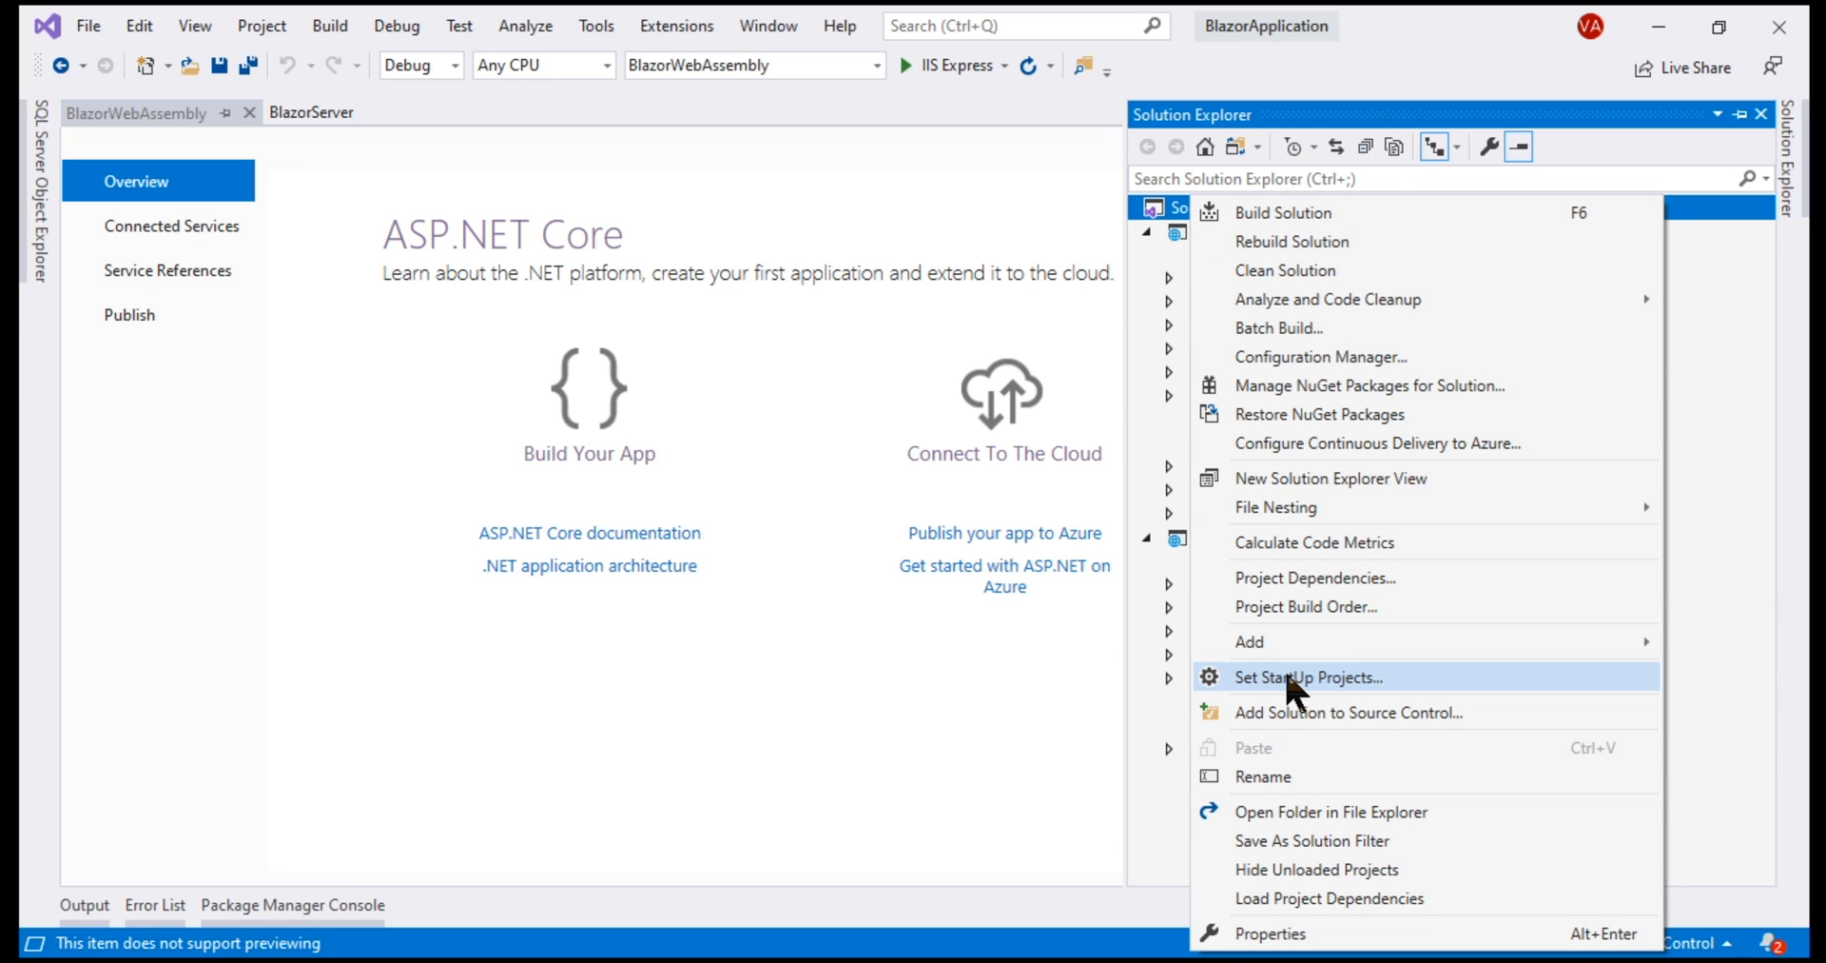
Set Multiple startup projects with BlazorServer and BlazorWebAssembly Actions both set to Start
click(1307, 677)
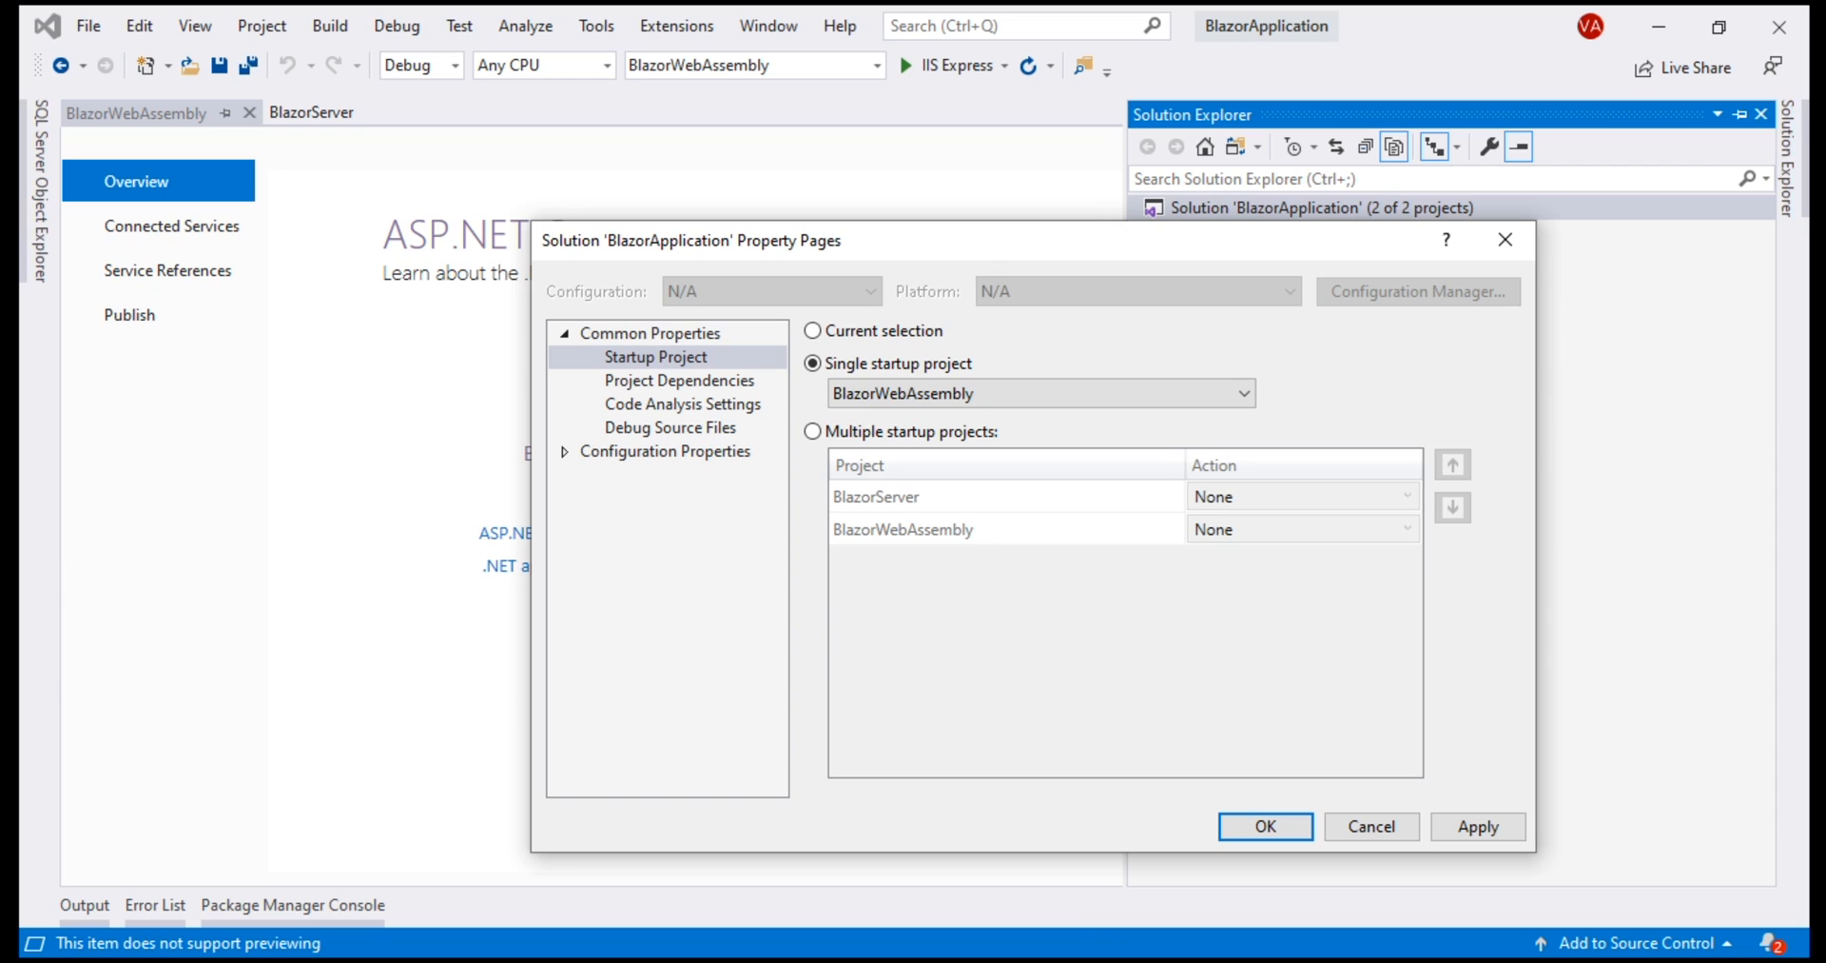
mouse_move(649, 367)
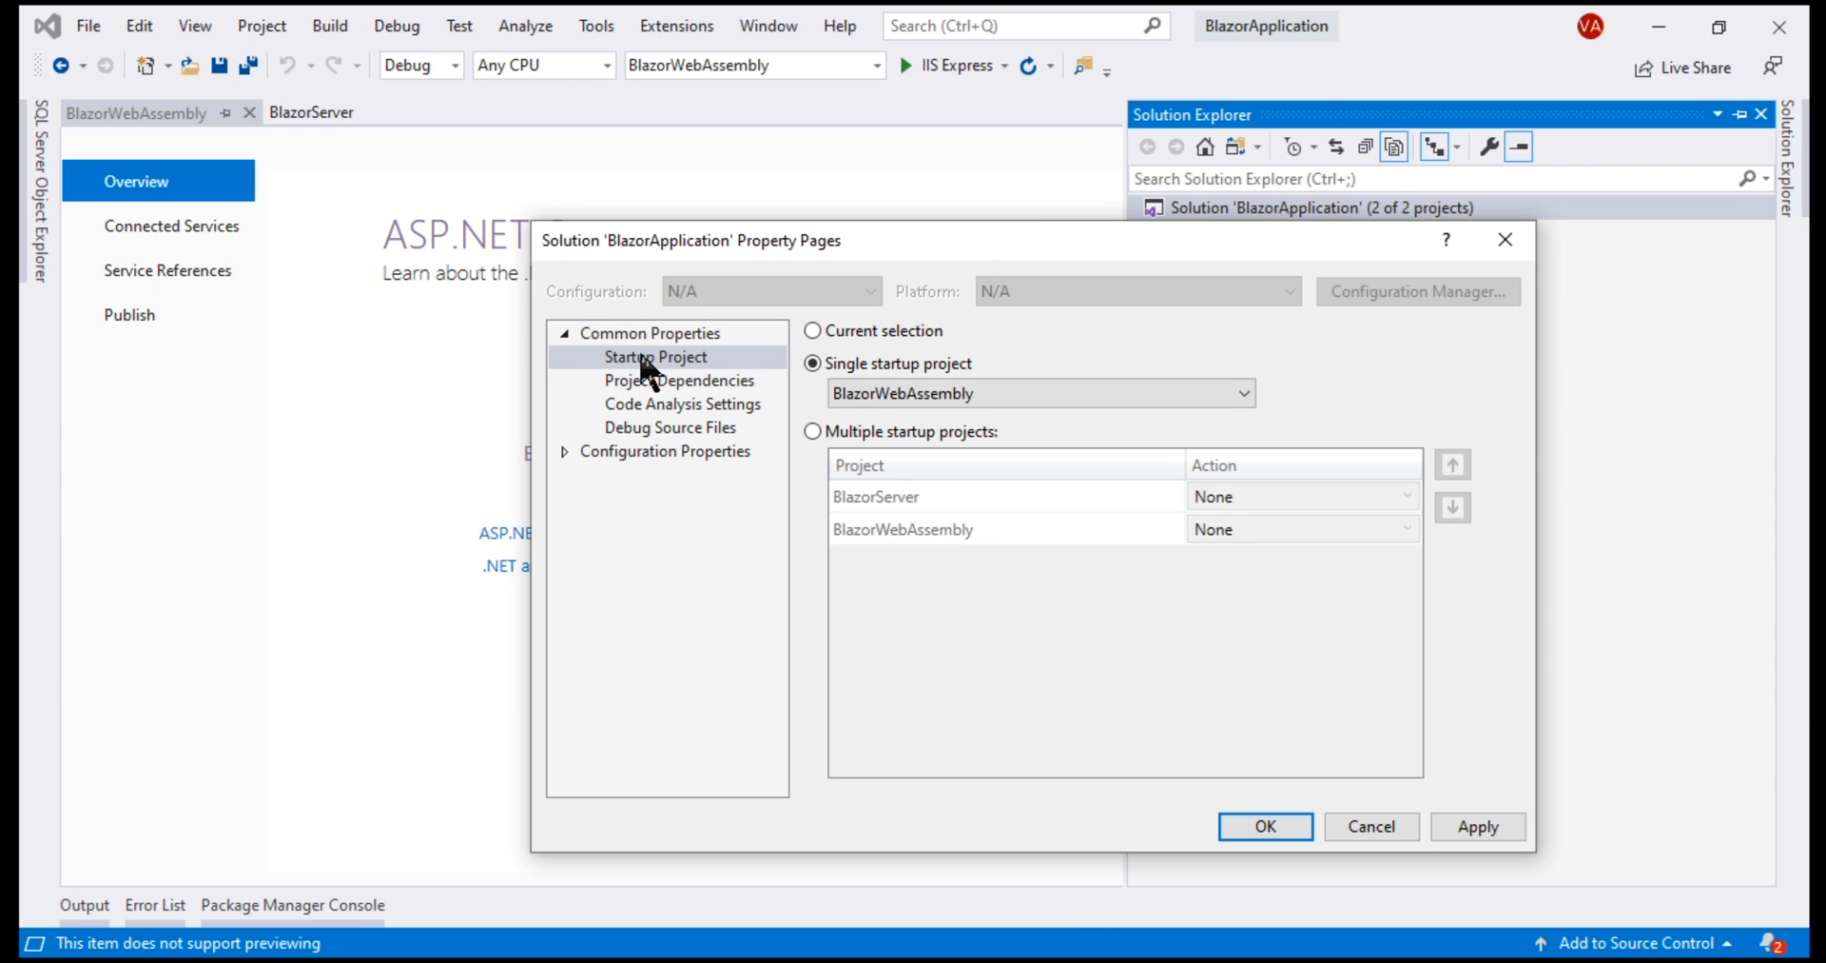
click(812, 432)
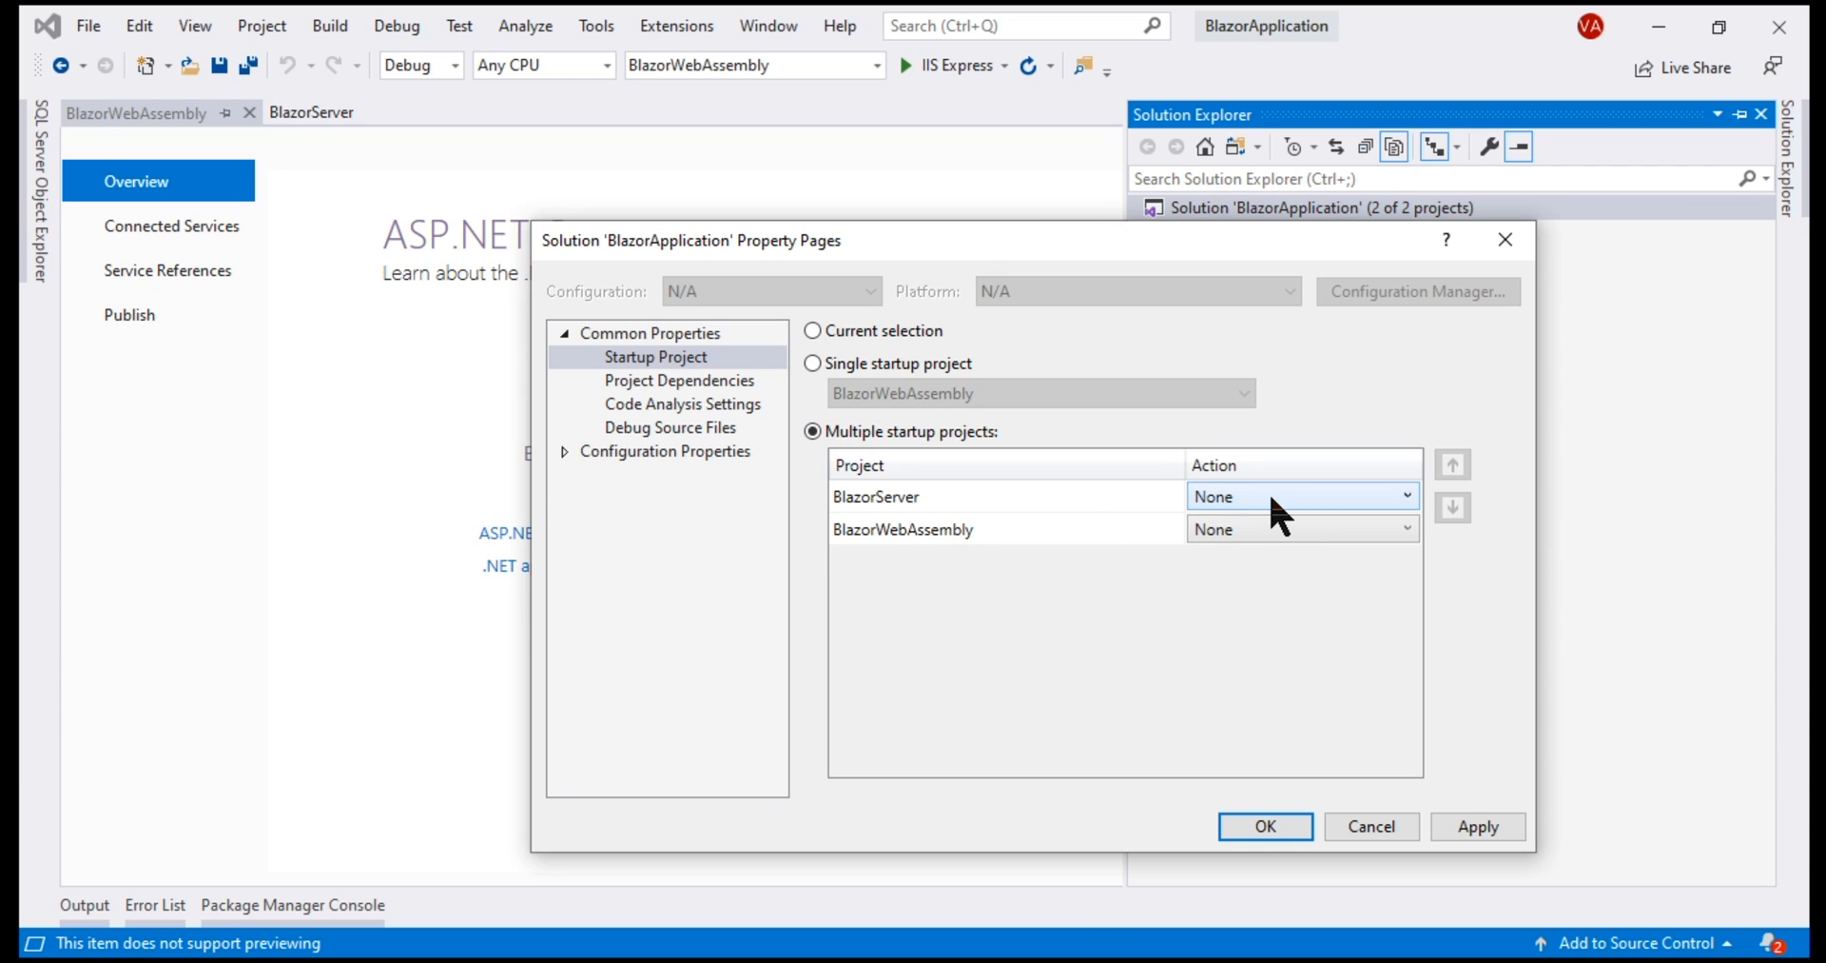
click(1301, 495)
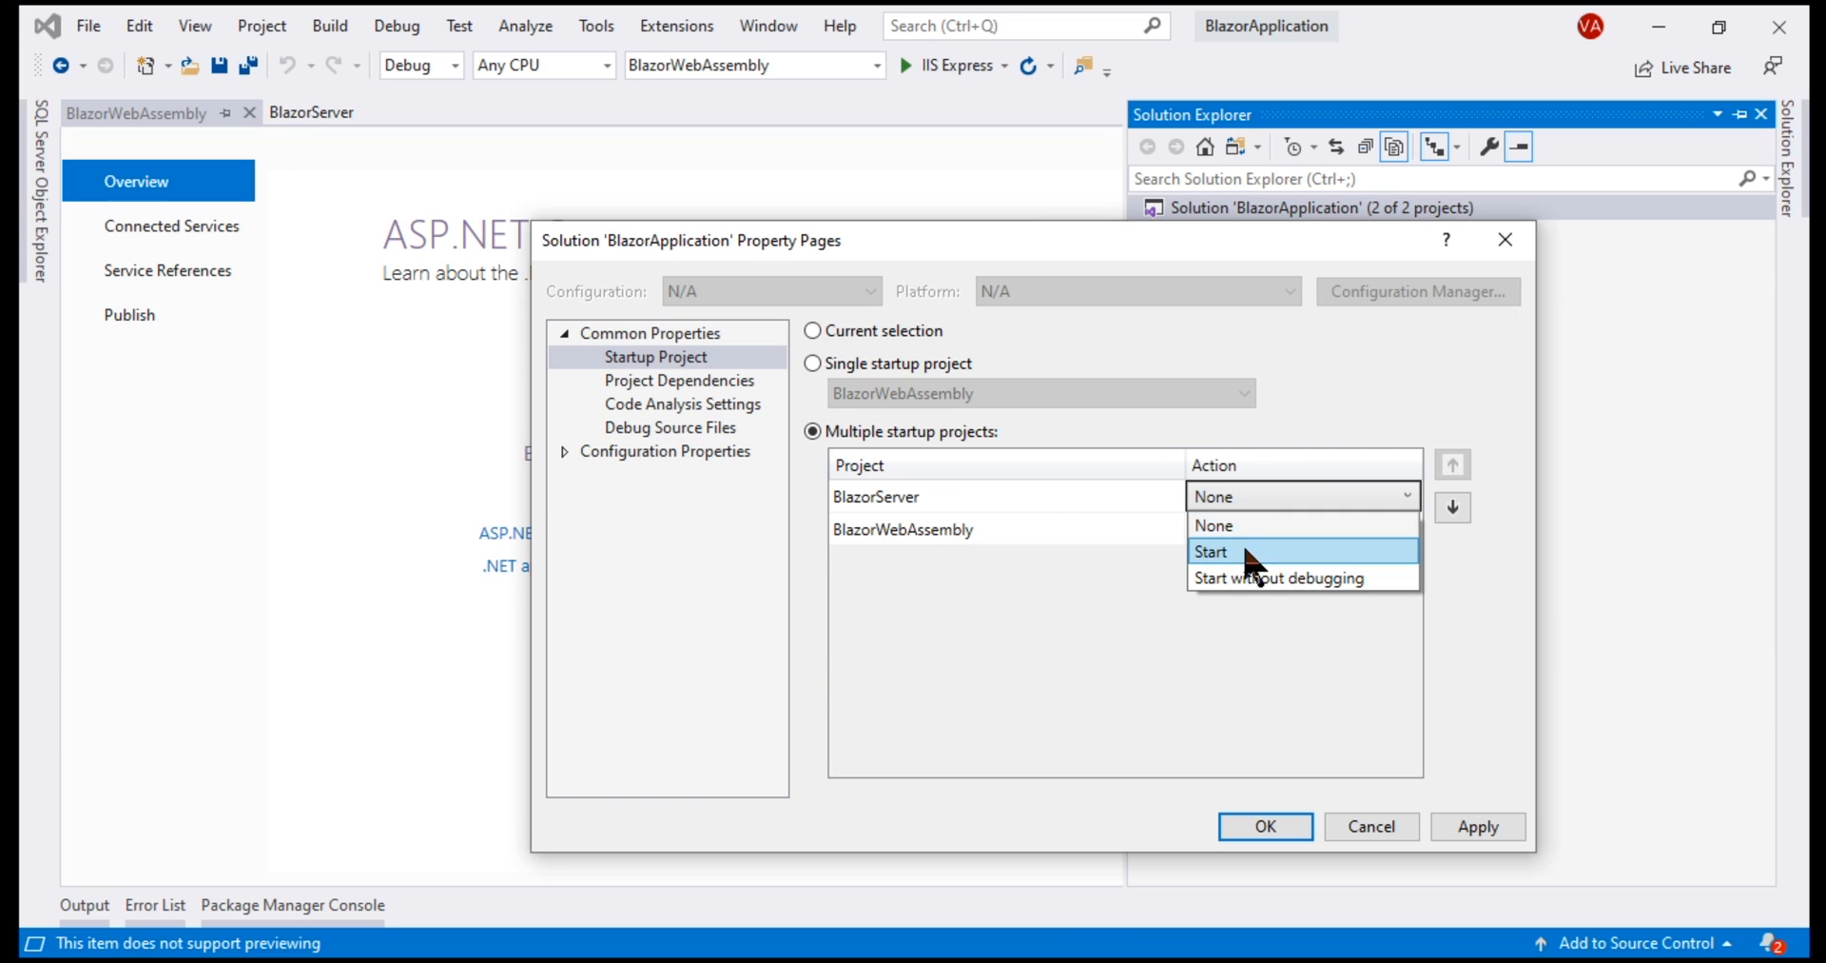
click(1210, 551)
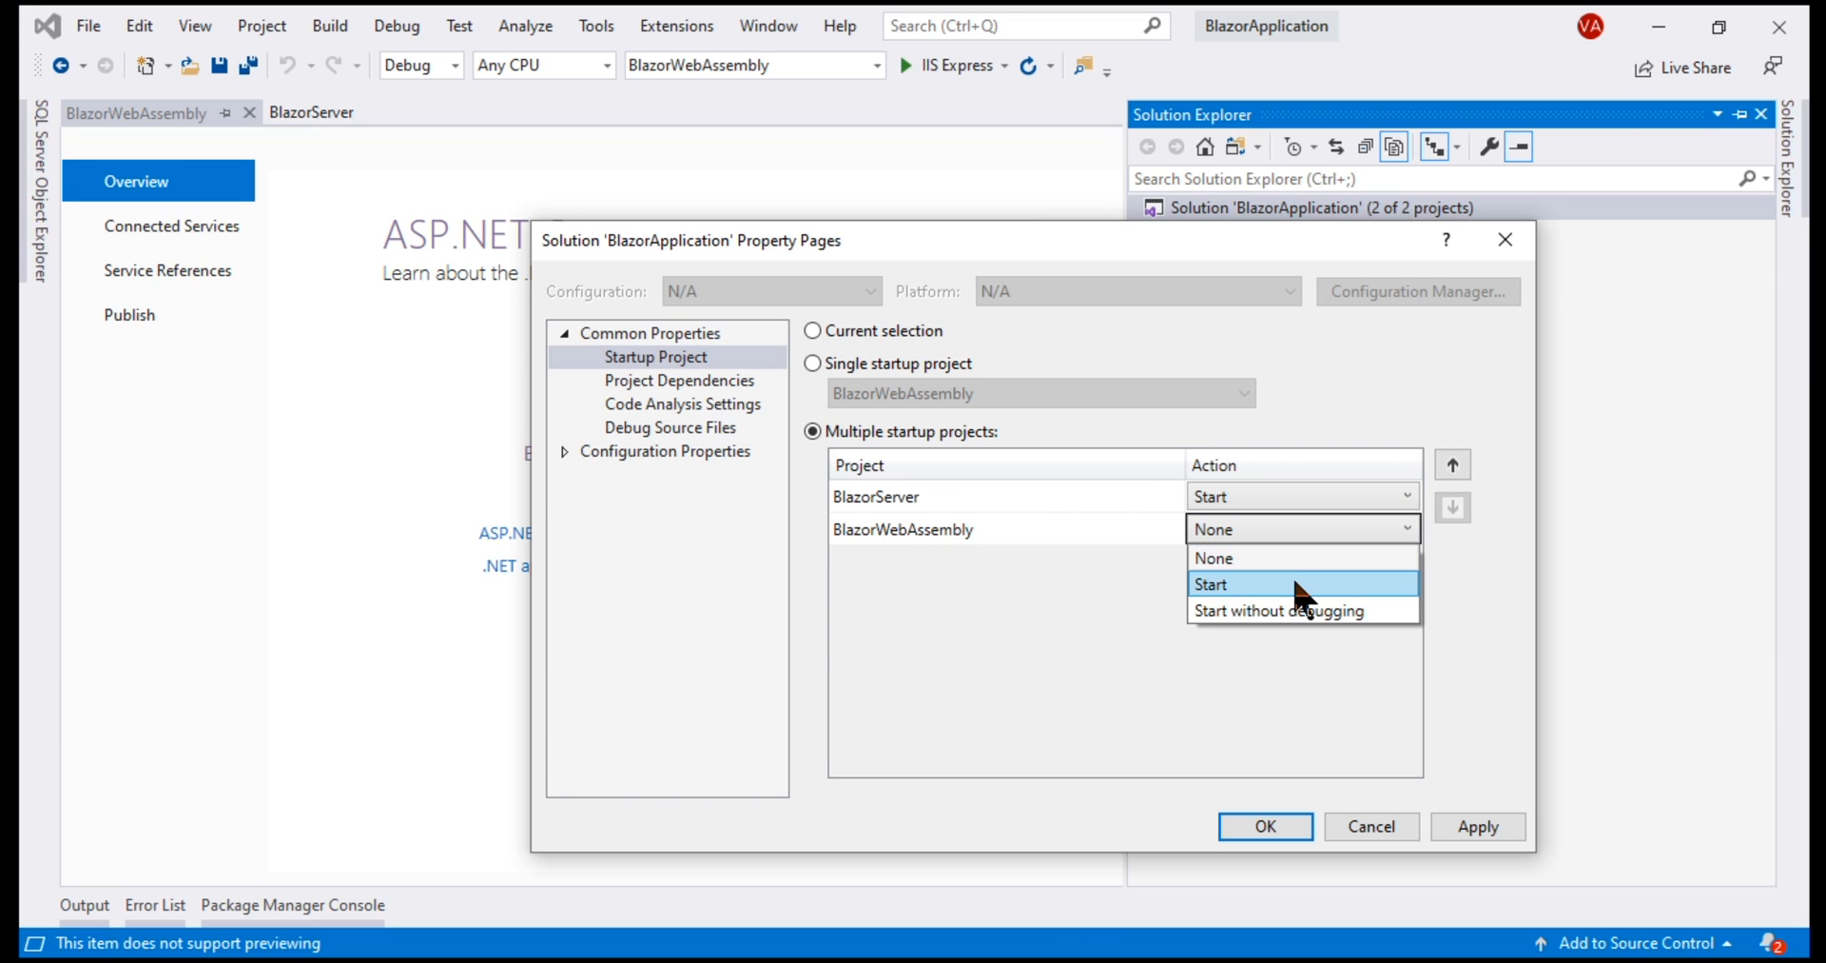
click(1263, 826)
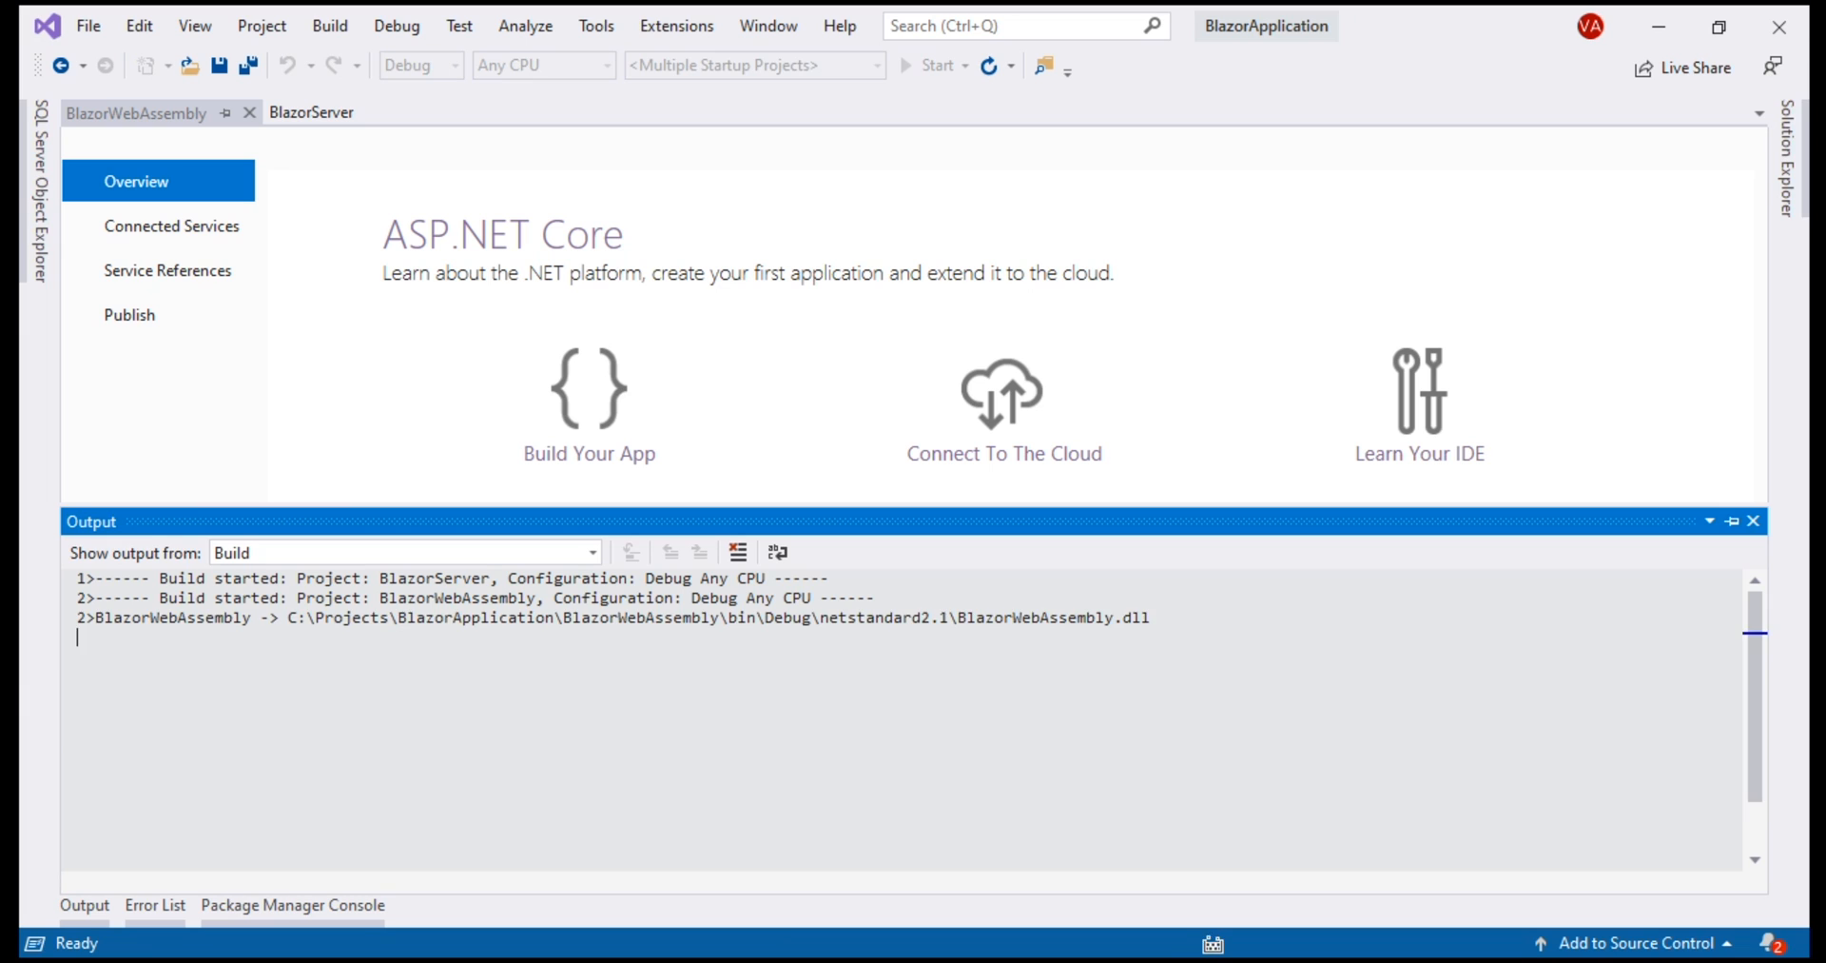
Switch between the running app tabs, raise the Counter to 4 and load the Fetch data forecast
click(936, 65)
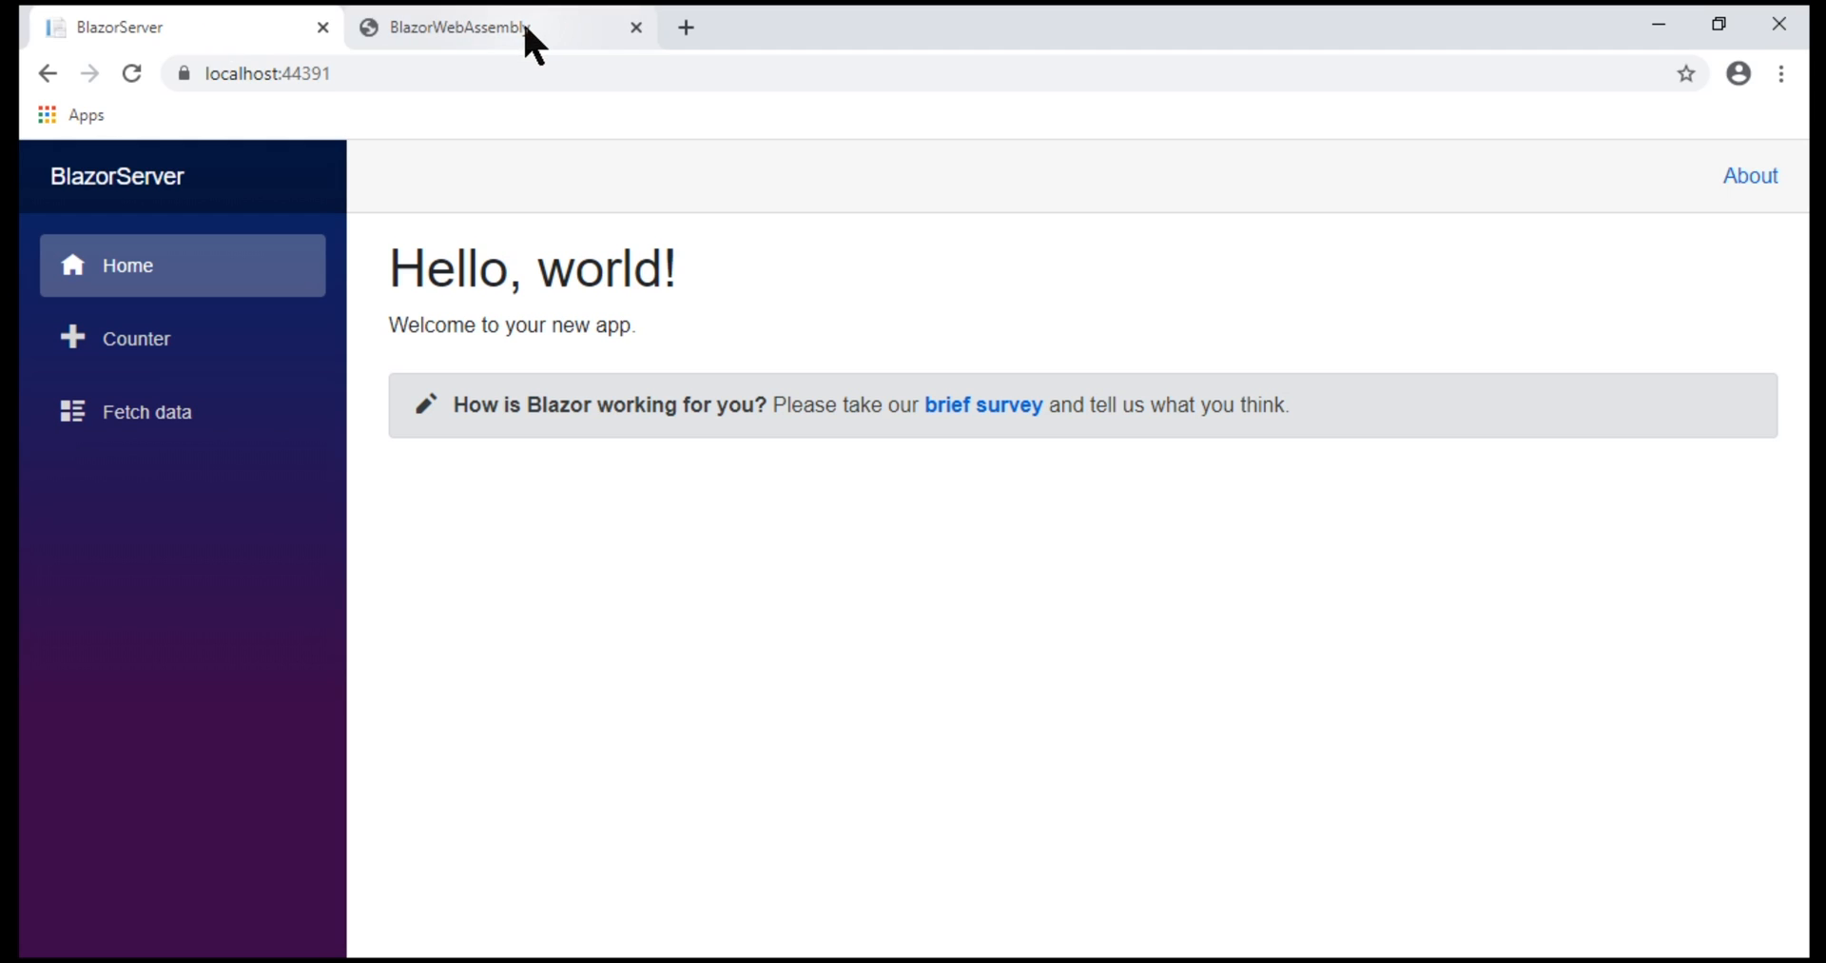
click(461, 26)
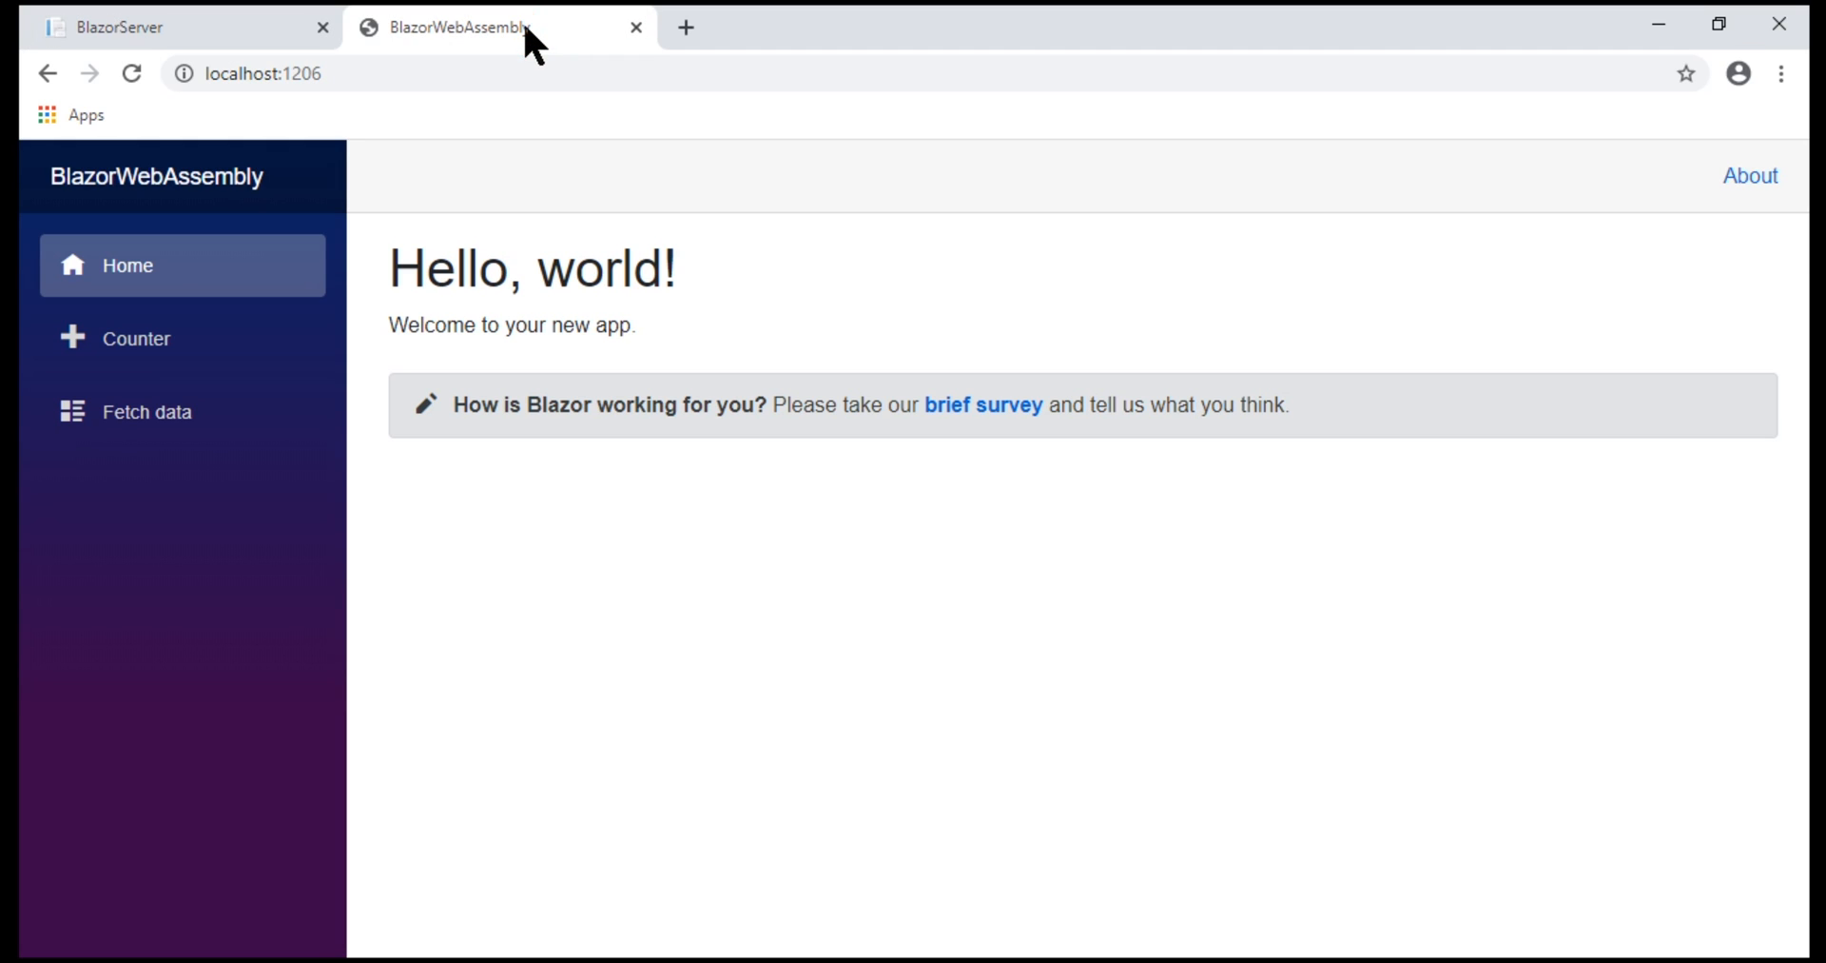
mouse_move(793, 377)
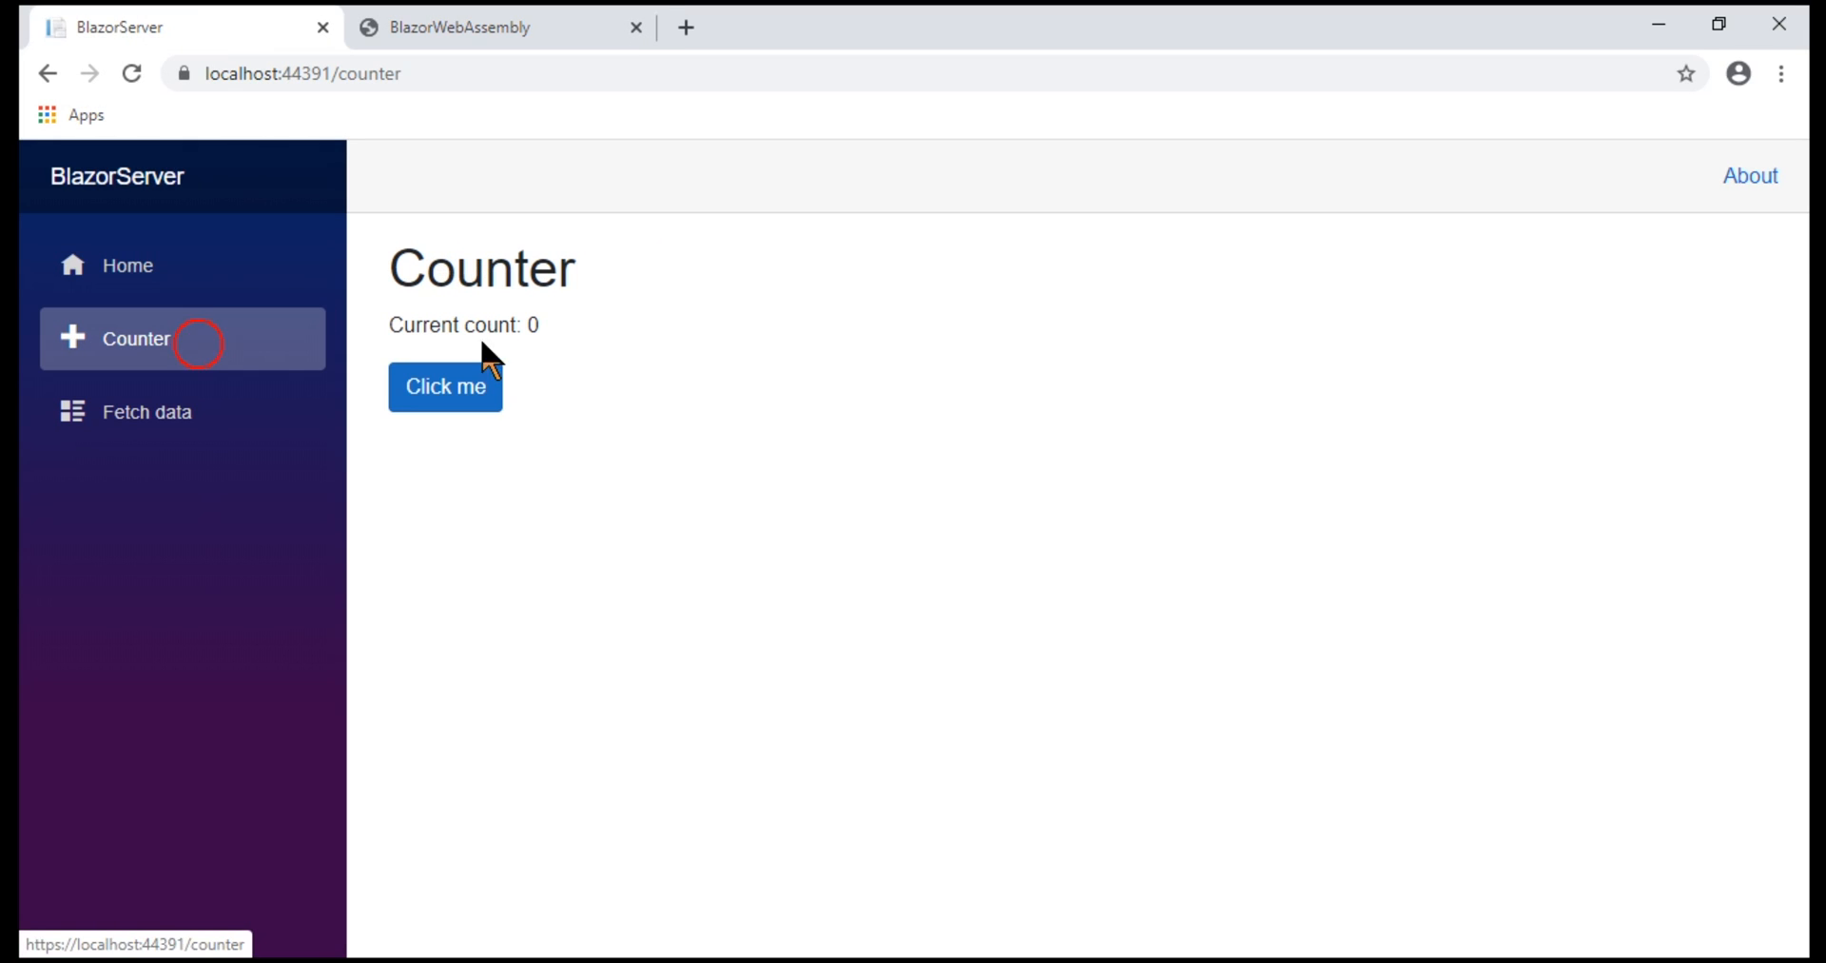
click(445, 386)
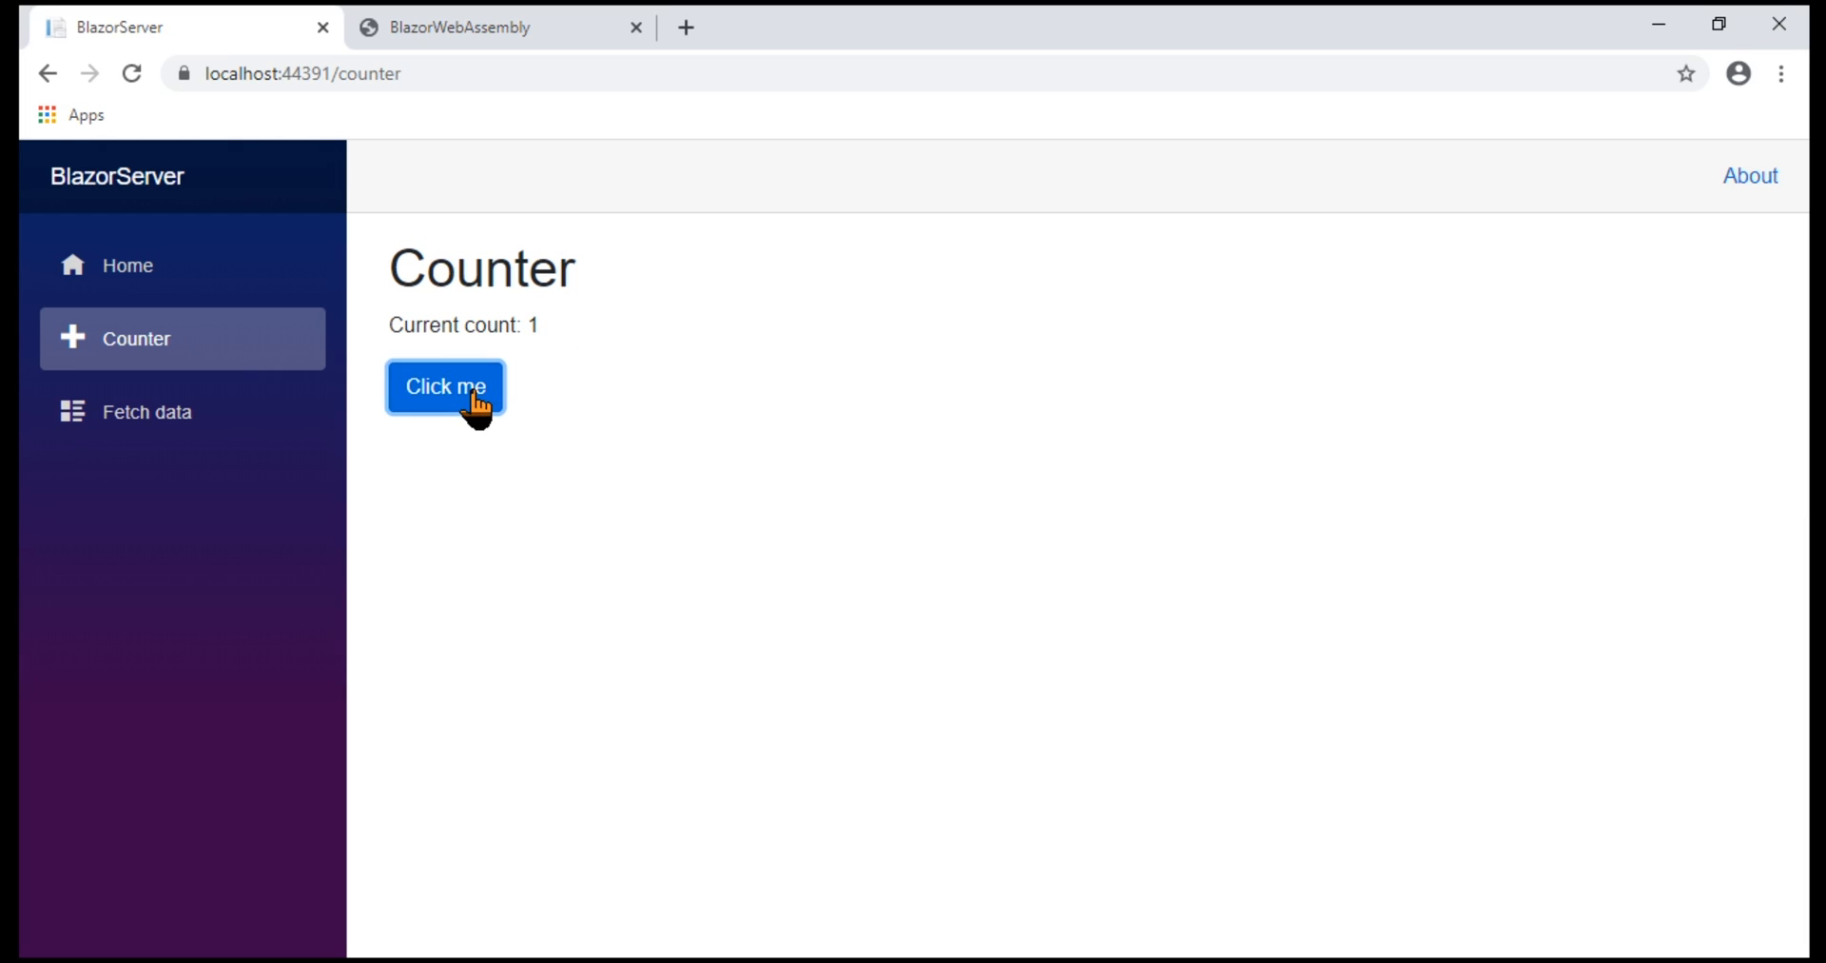
click(446, 386)
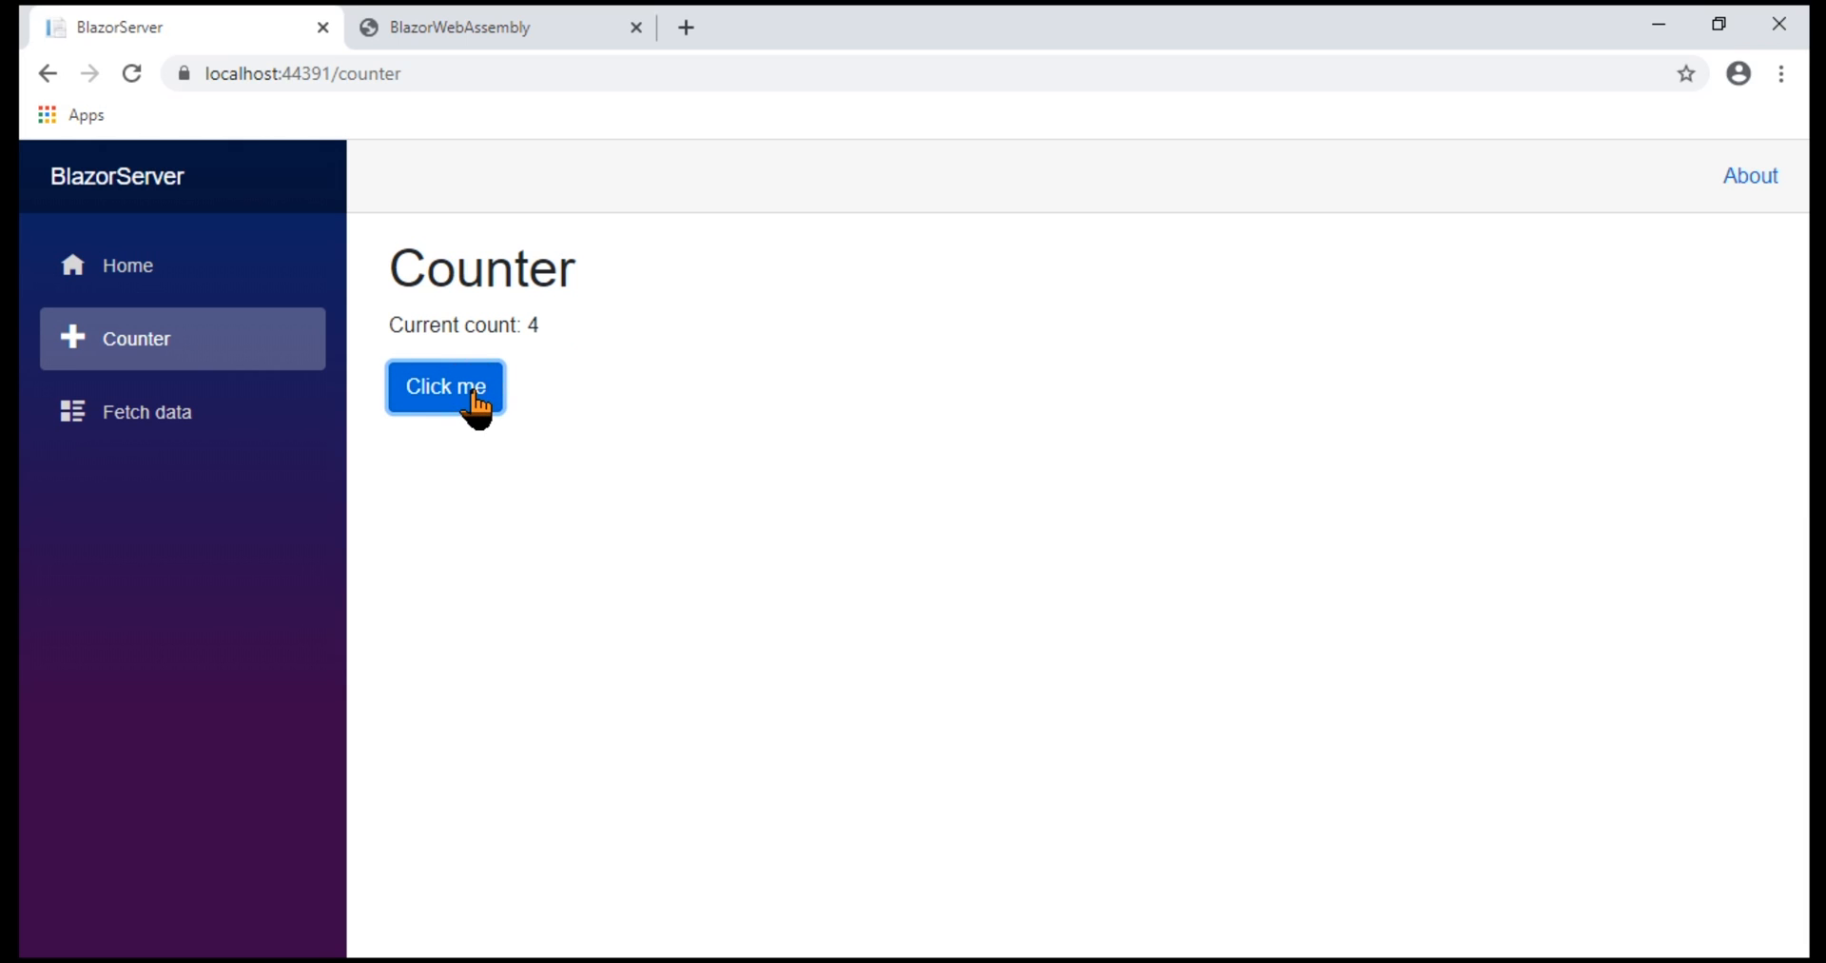
click(148, 411)
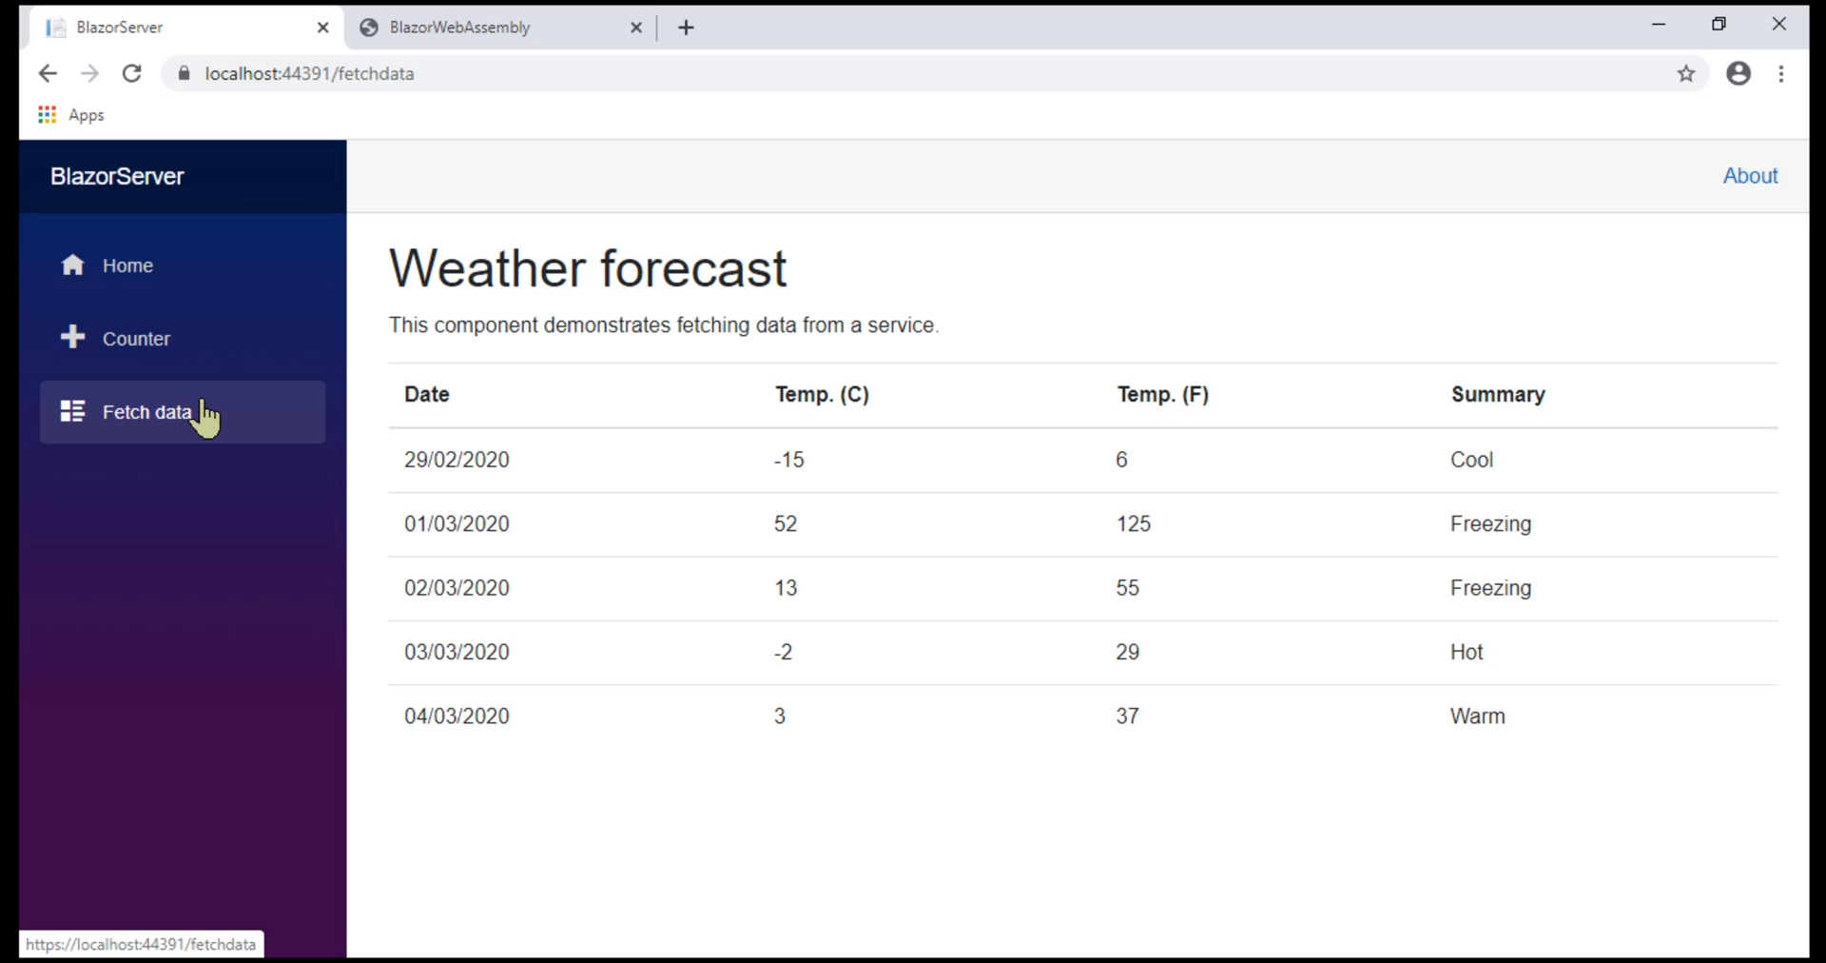
Return the BlazorServer app to its home page for network recording
click(126, 264)
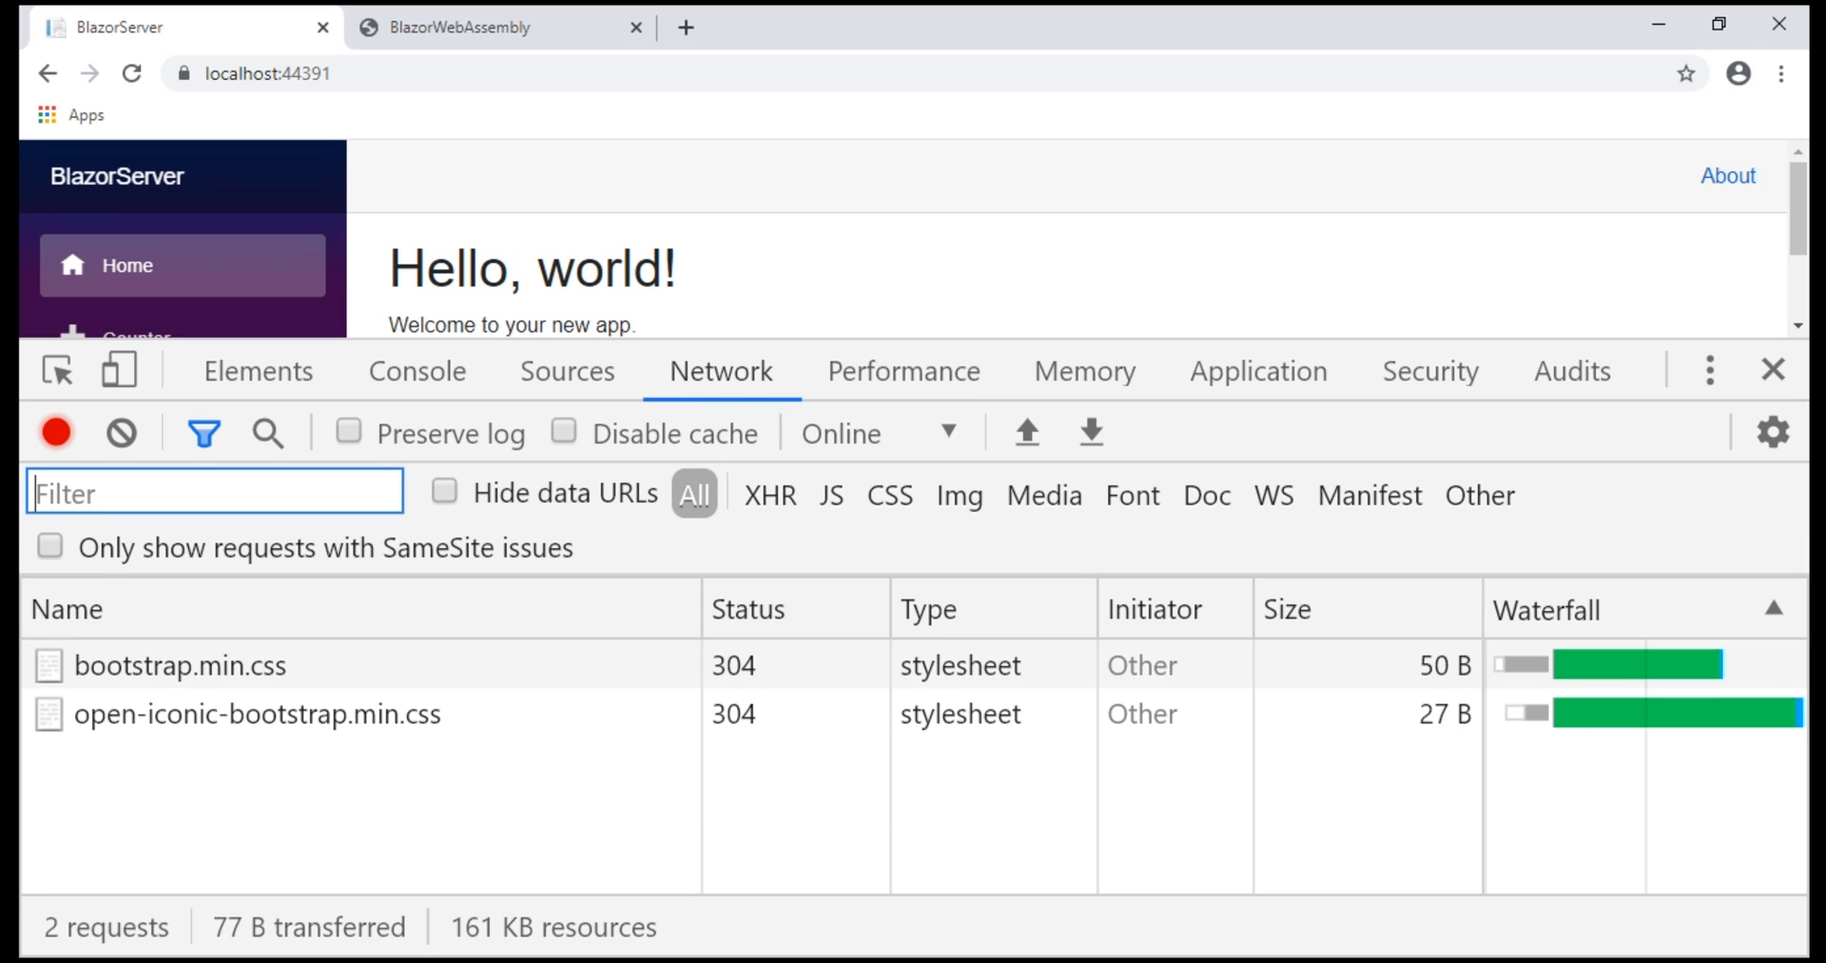
mouse_move(708, 405)
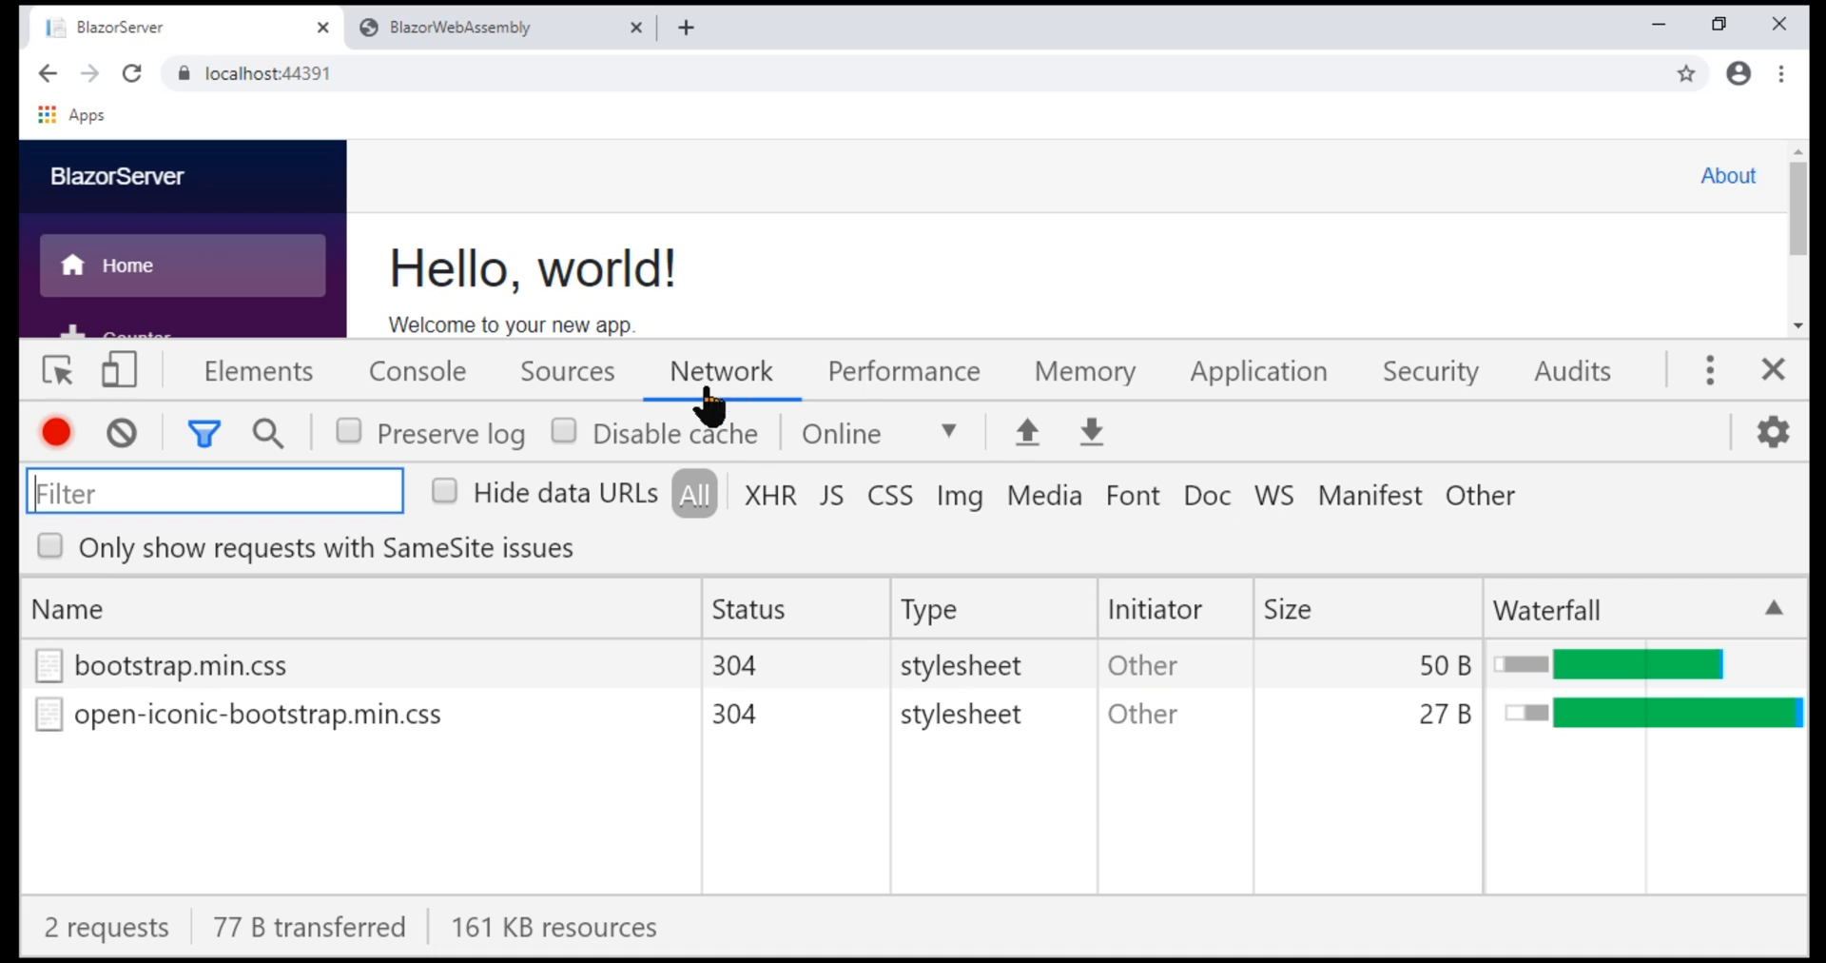
mouse_move(122, 432)
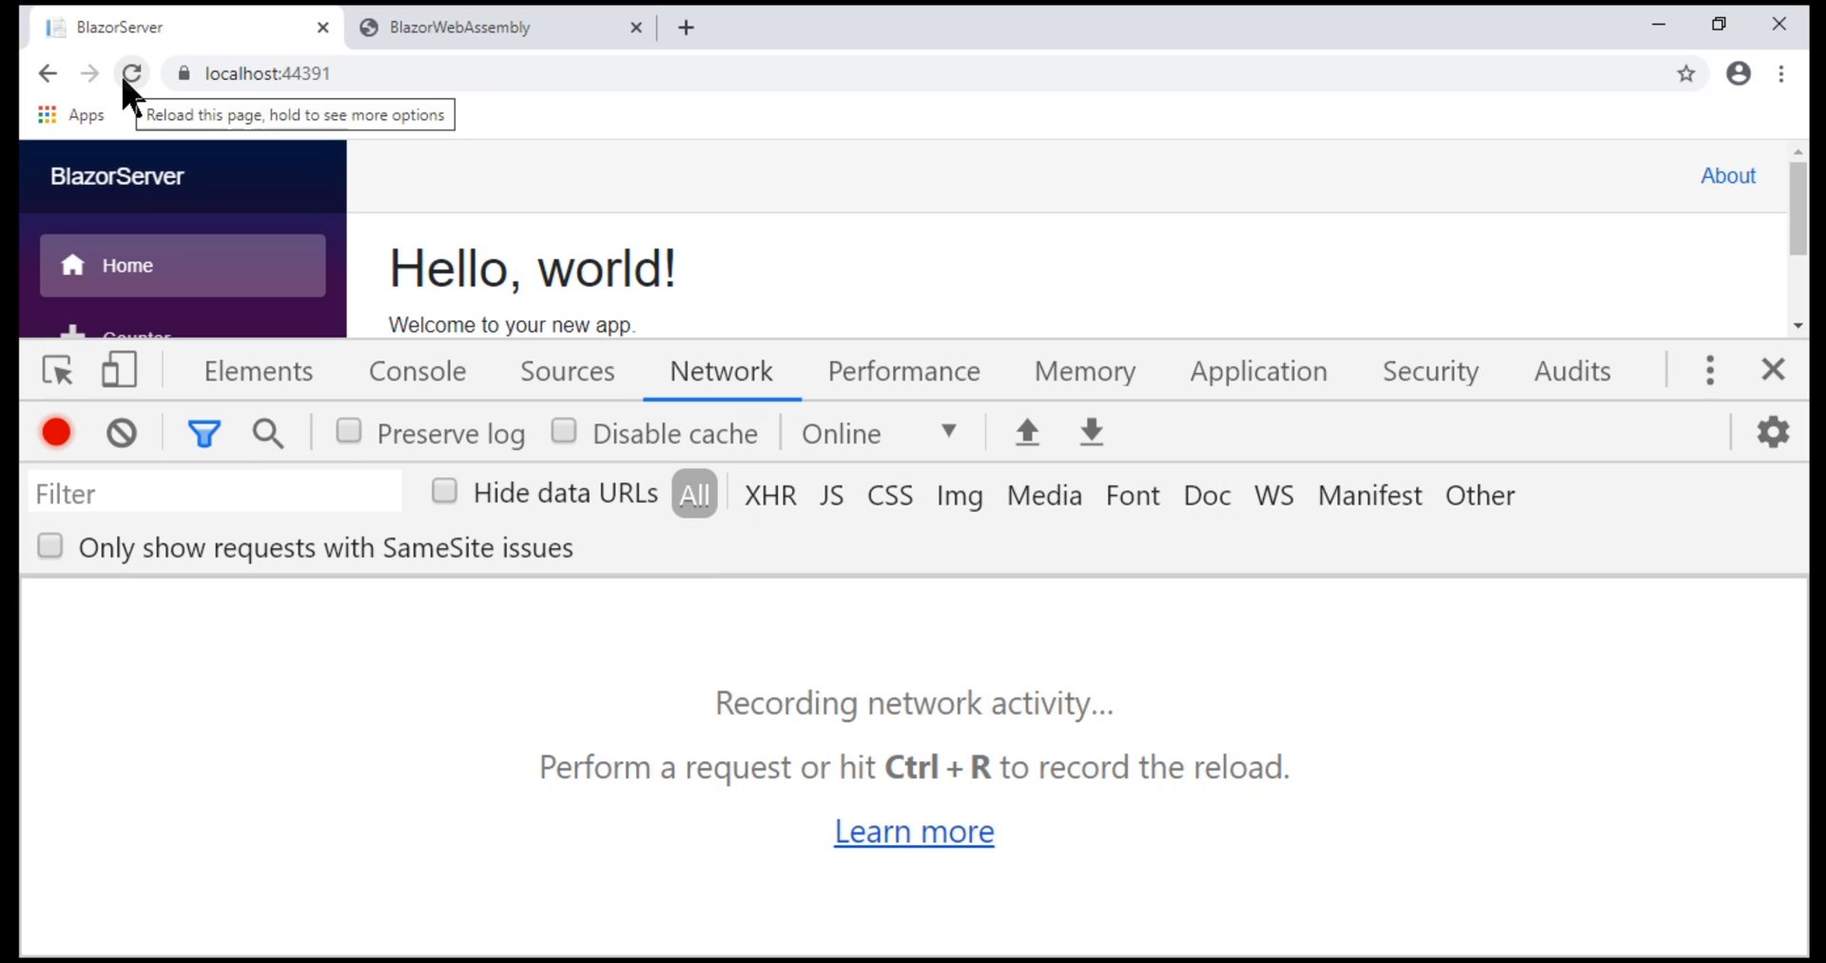
mouse_move(500, 27)
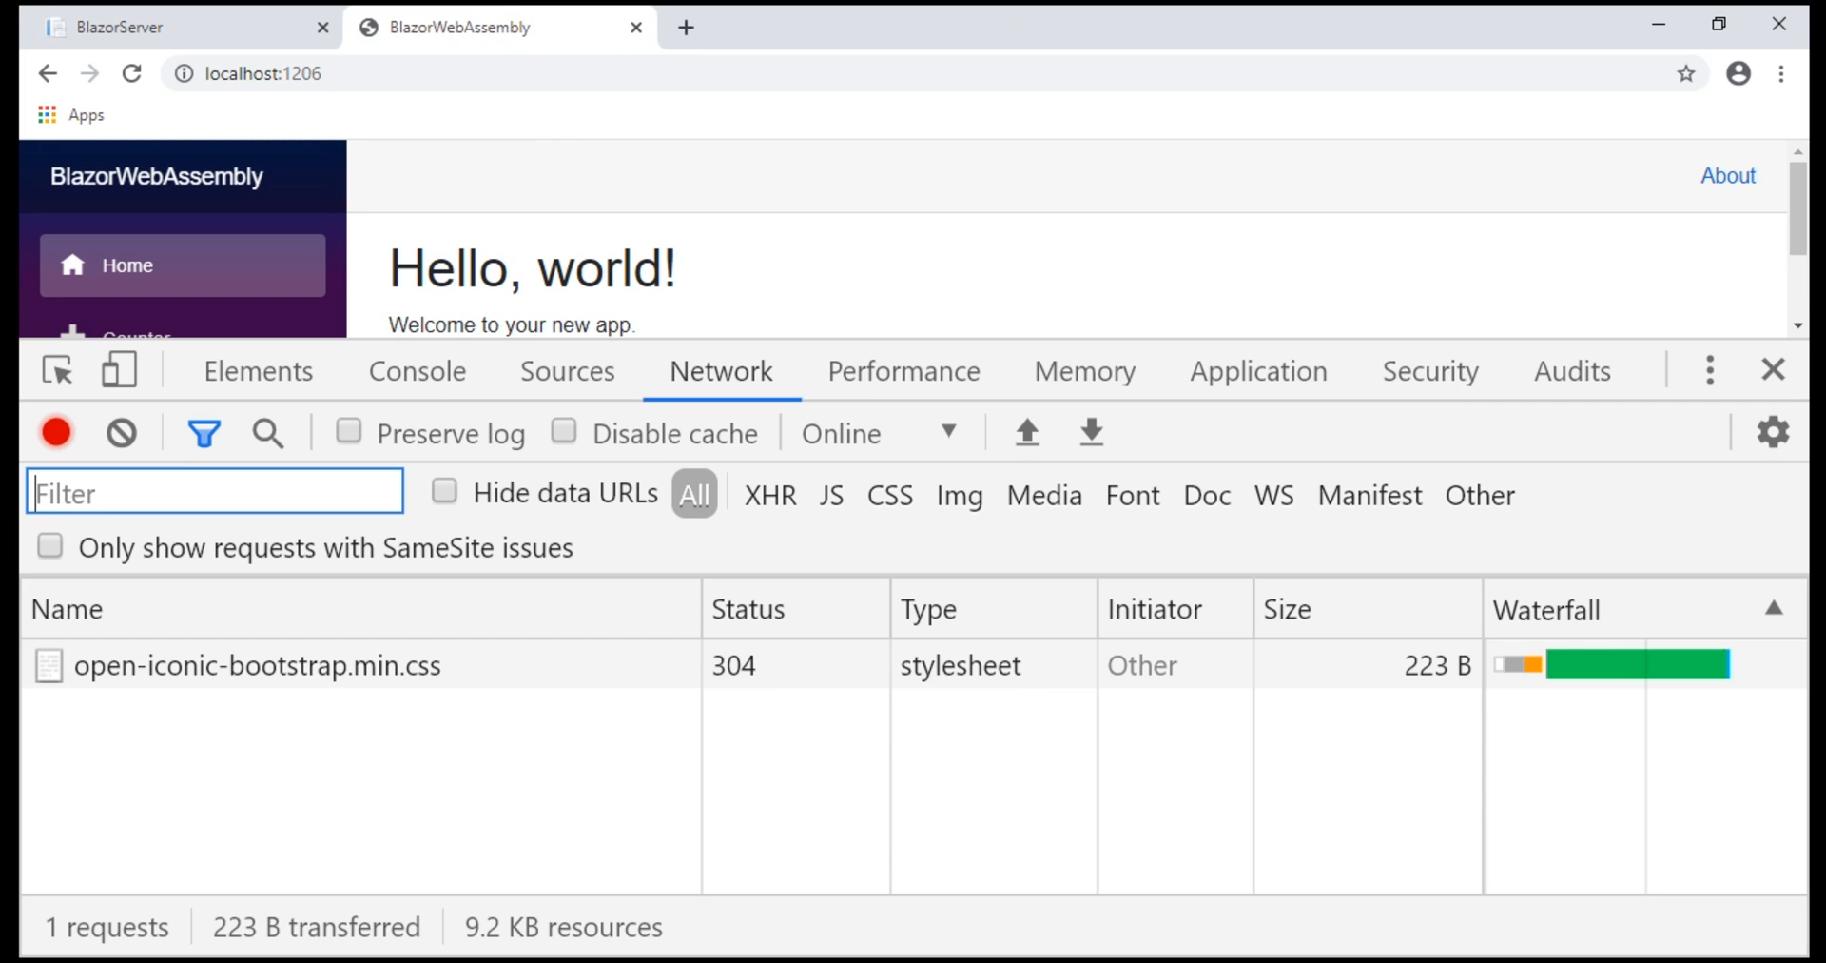
Reload the BlazorWebAssembly app and scroll its 31 requests, including dotnet.wasm and DLL downloads
click(122, 432)
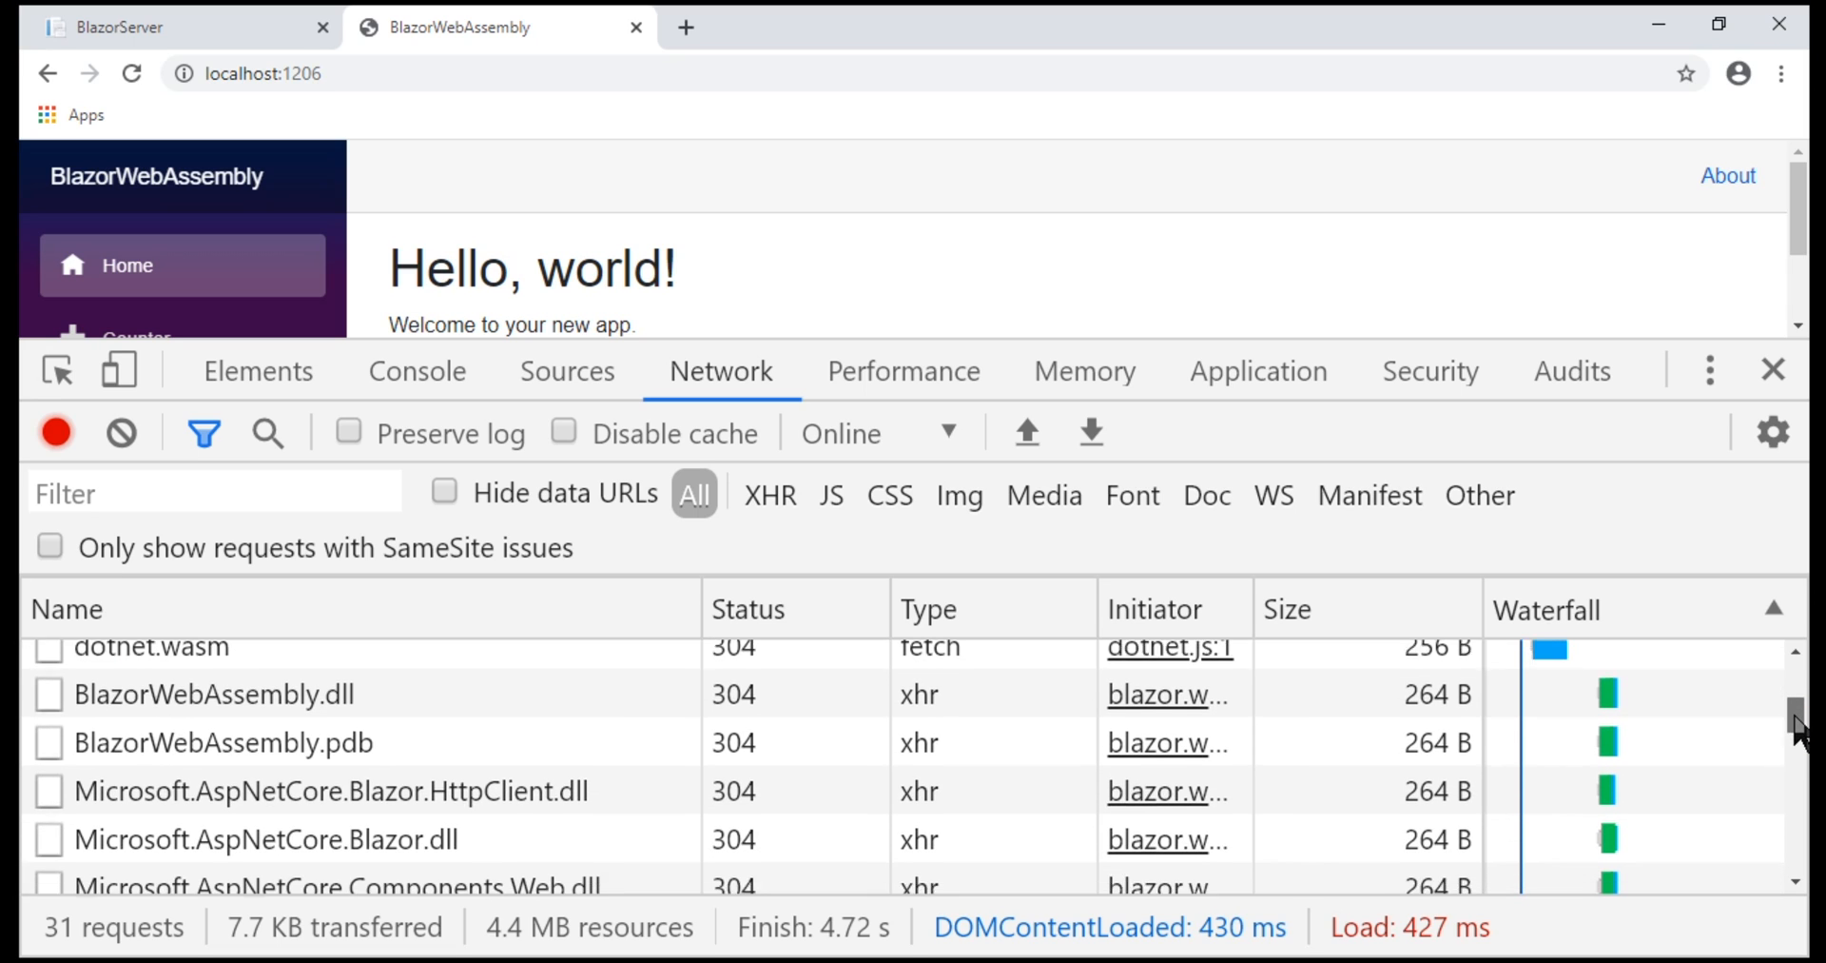
scroll(down, 3)
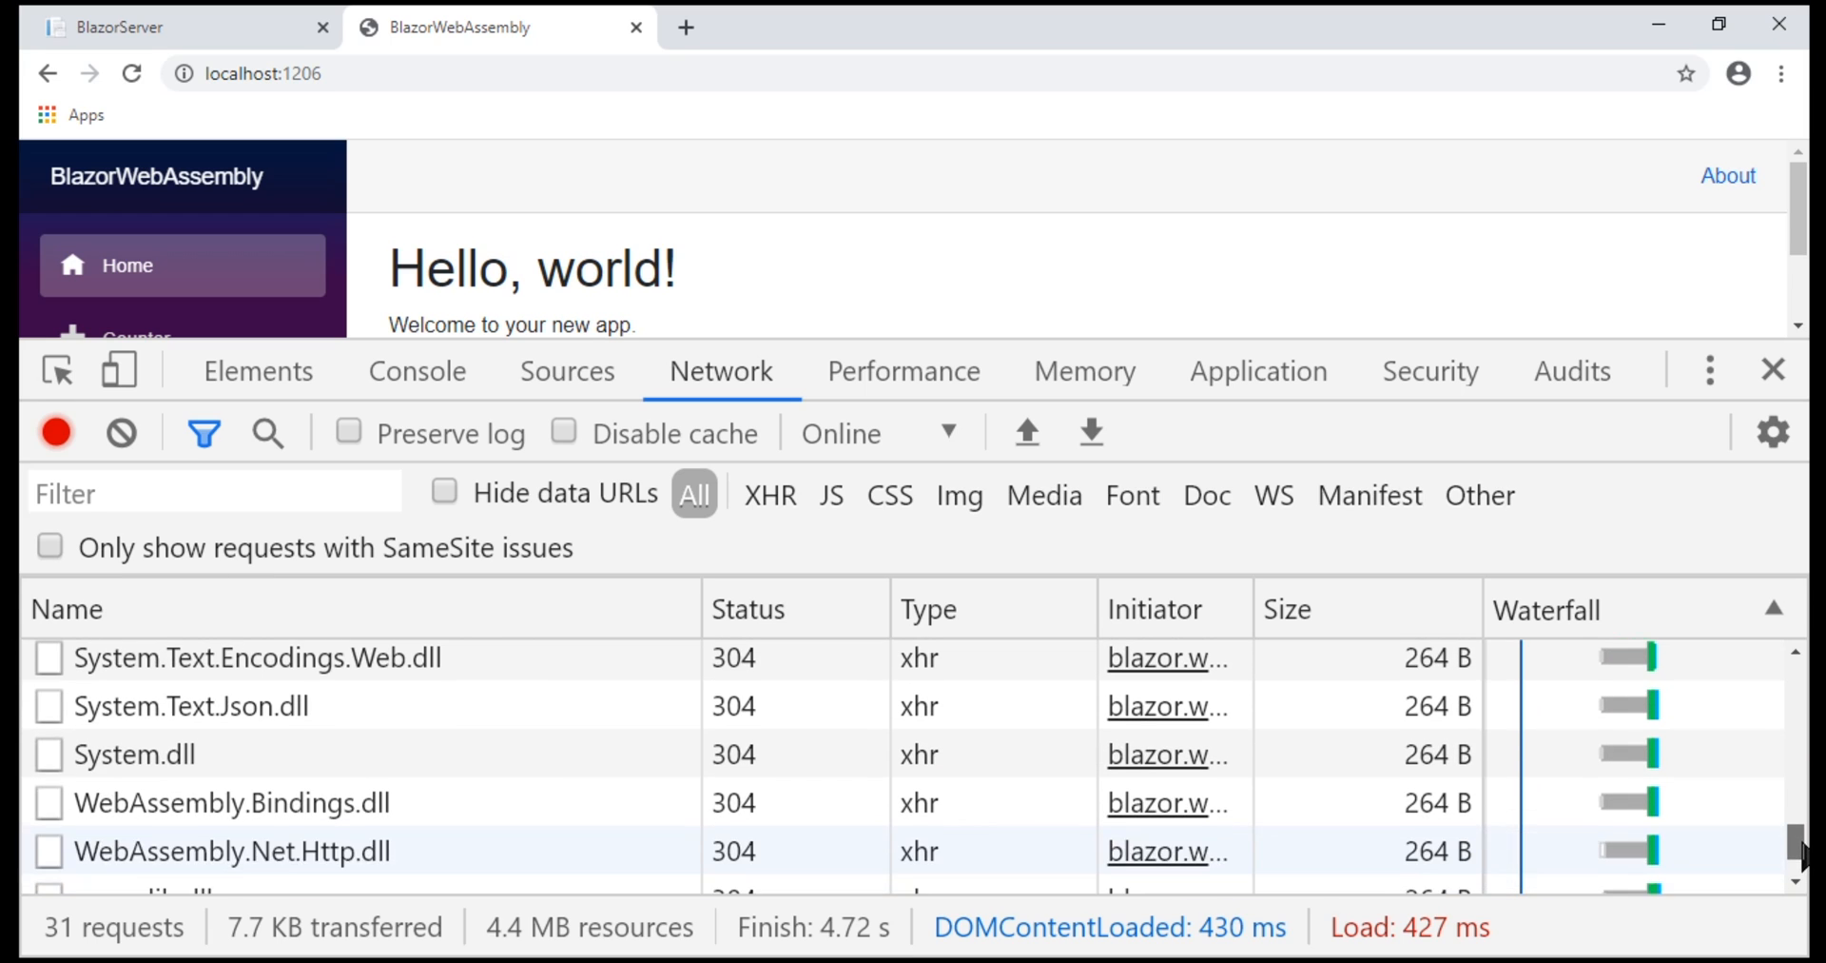
scroll(down, 3)
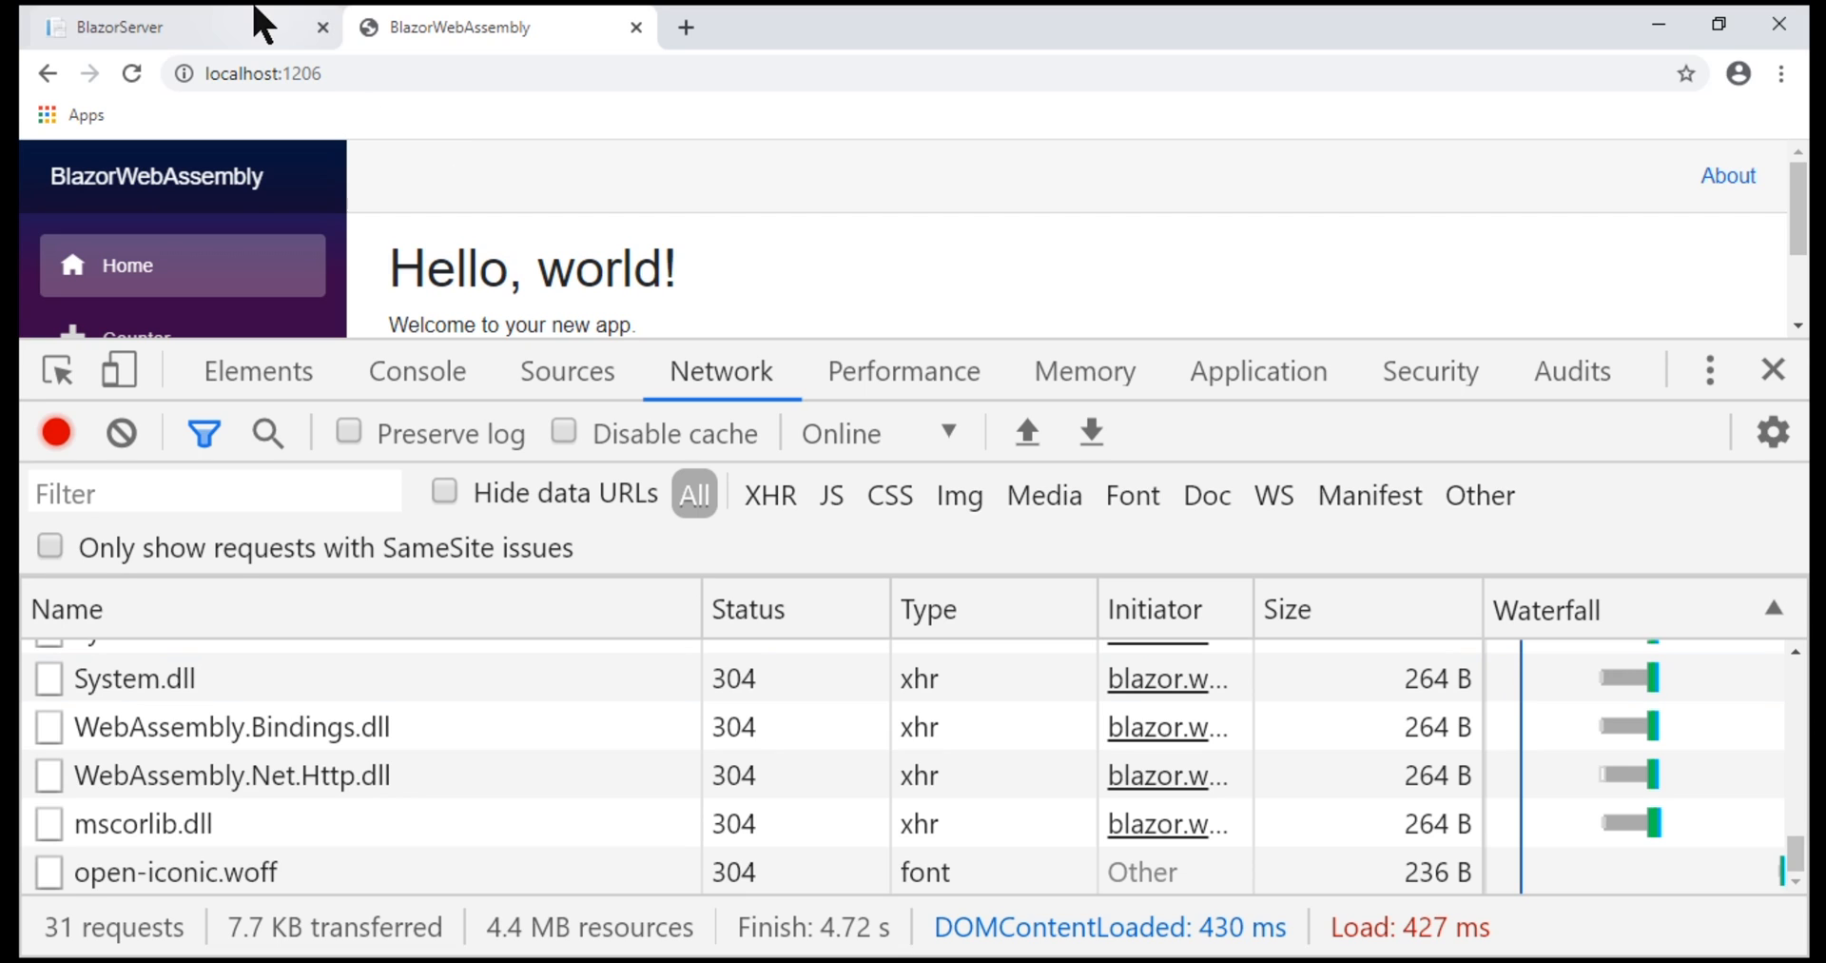
Review the BlazorServer tab's 8 network requests totalling about 420 KB
click(128, 25)
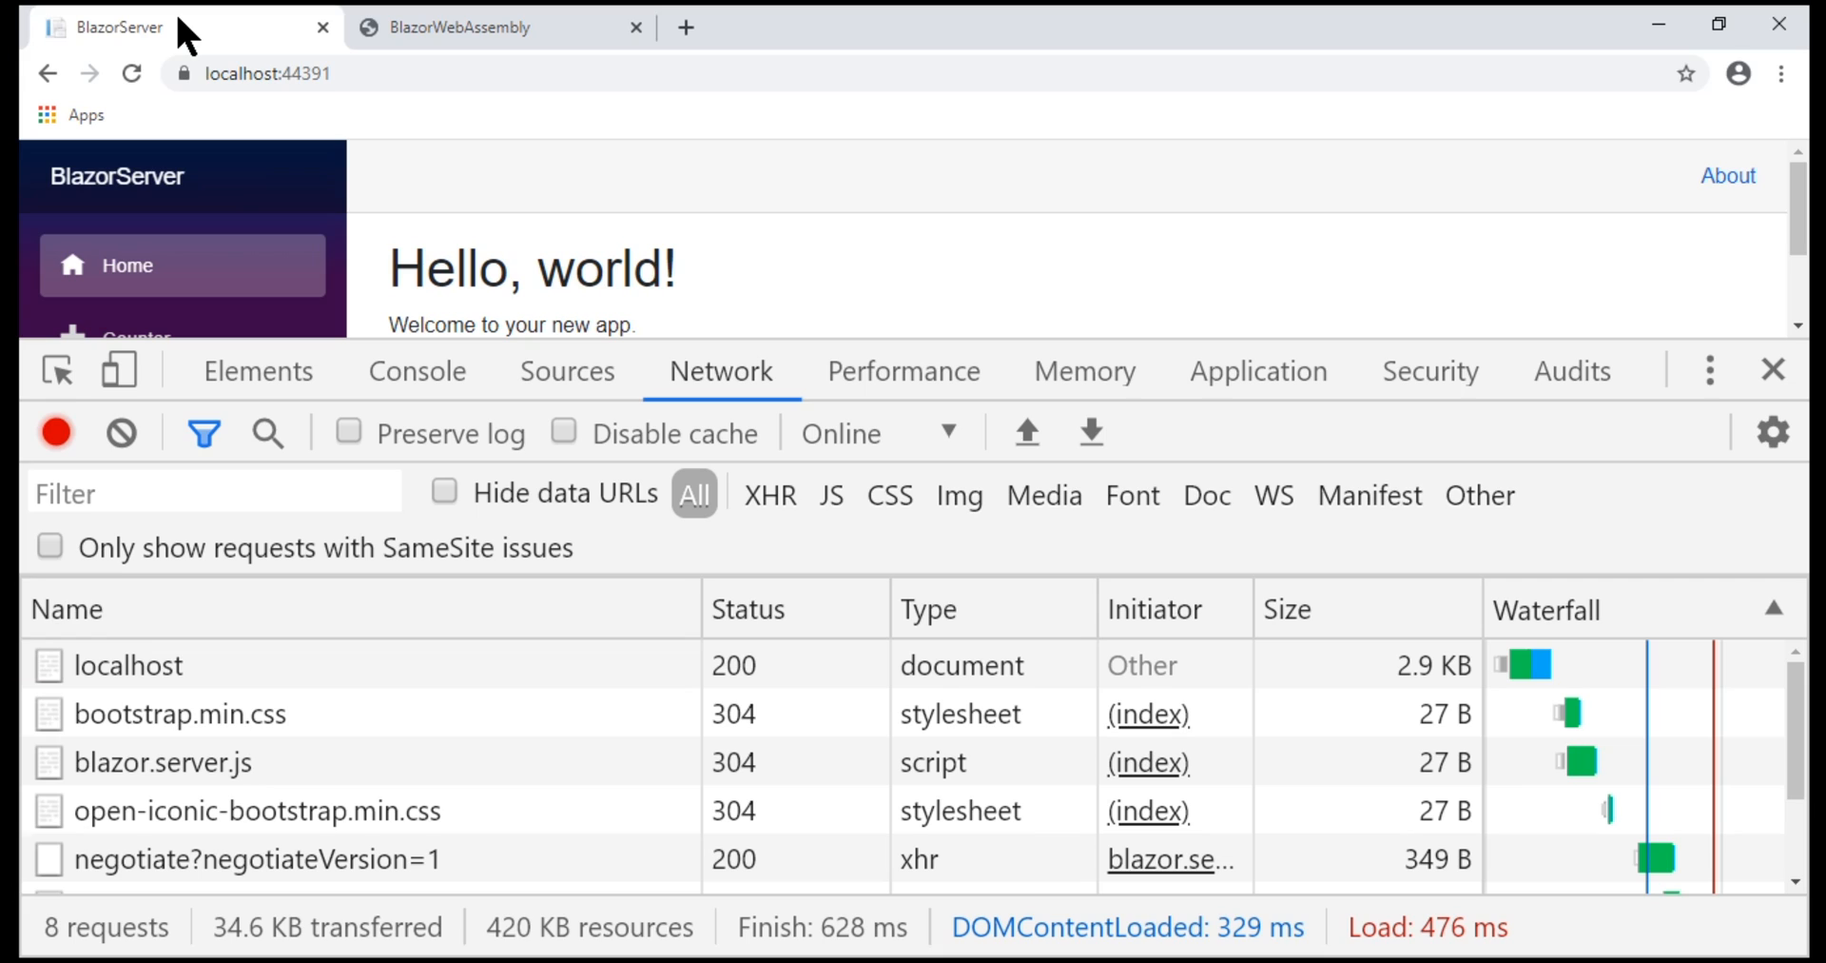
mouse_move(350, 305)
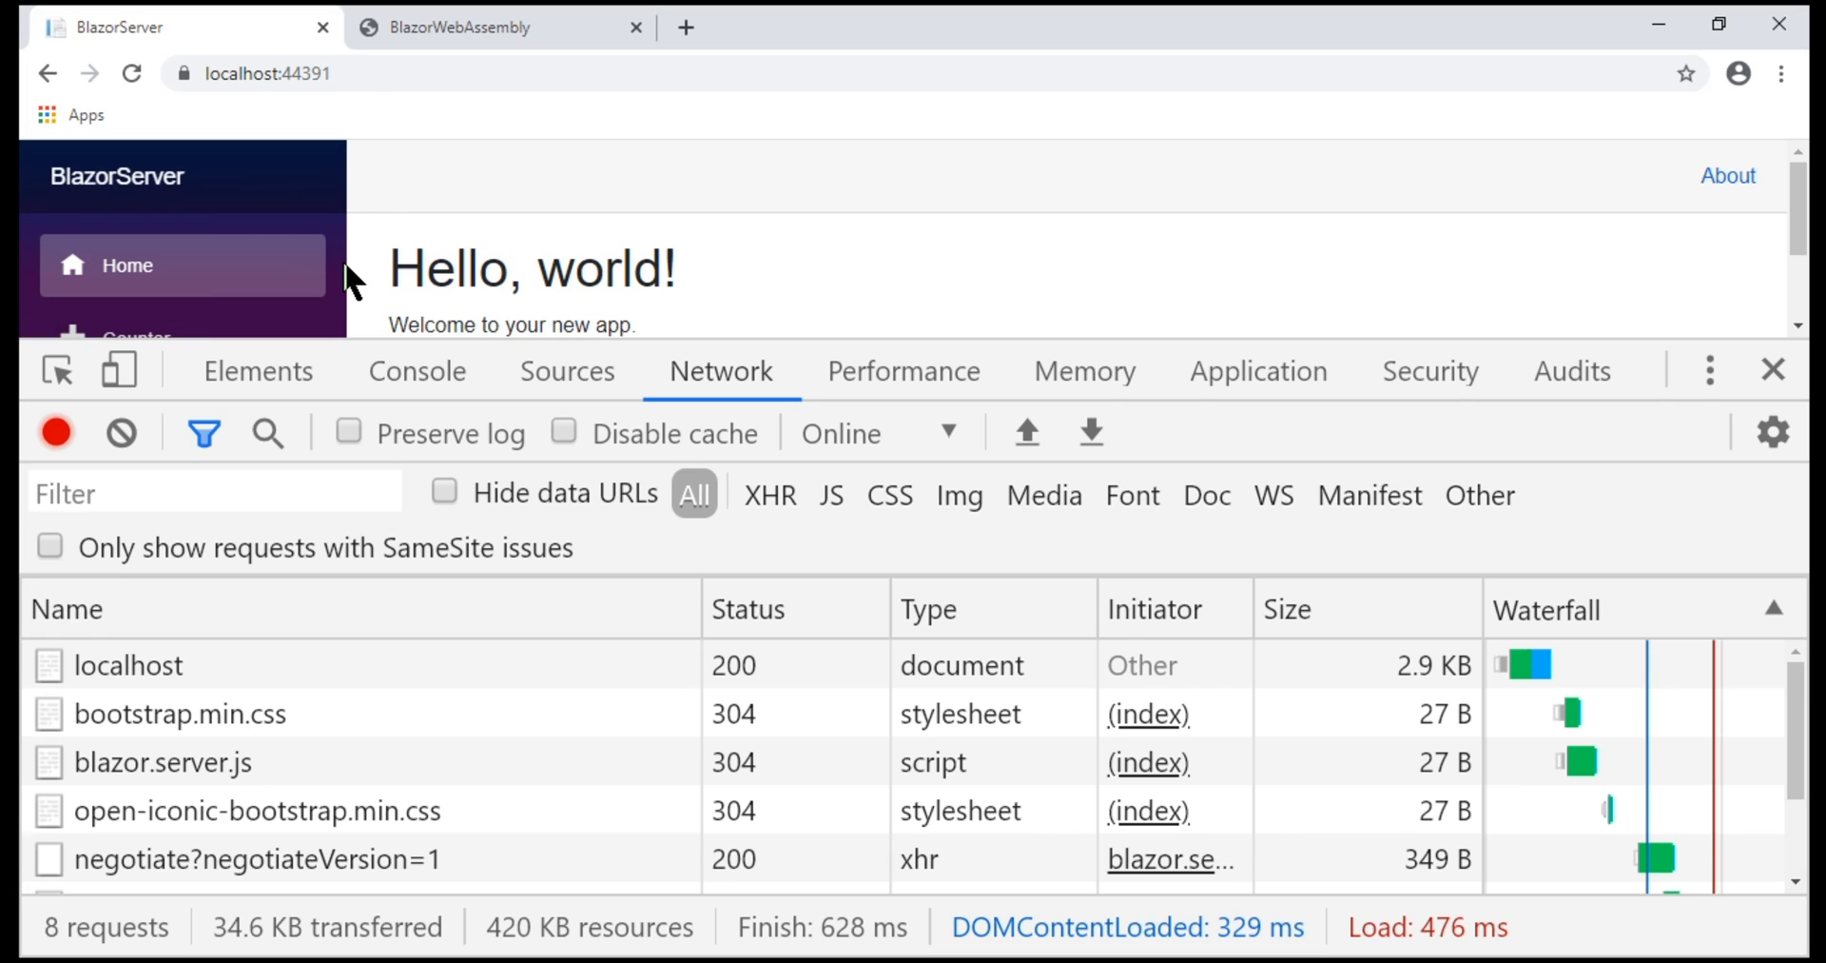
mouse_move(339, 270)
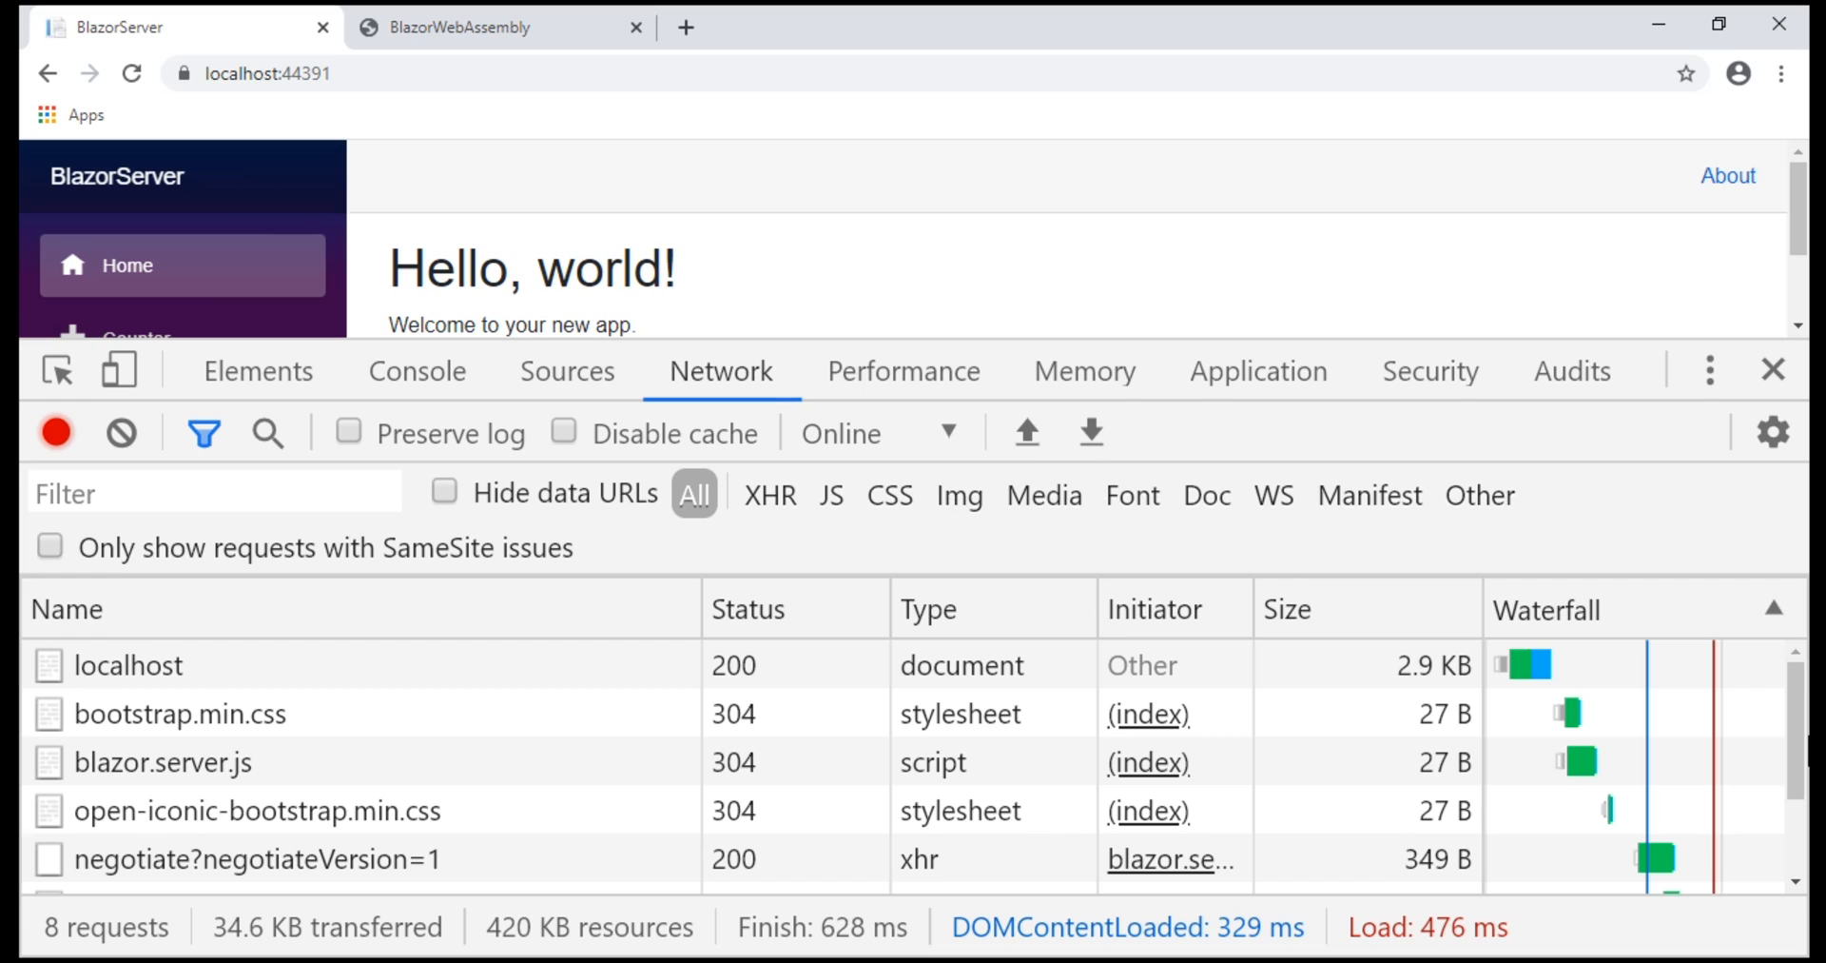
scroll(down, 3)
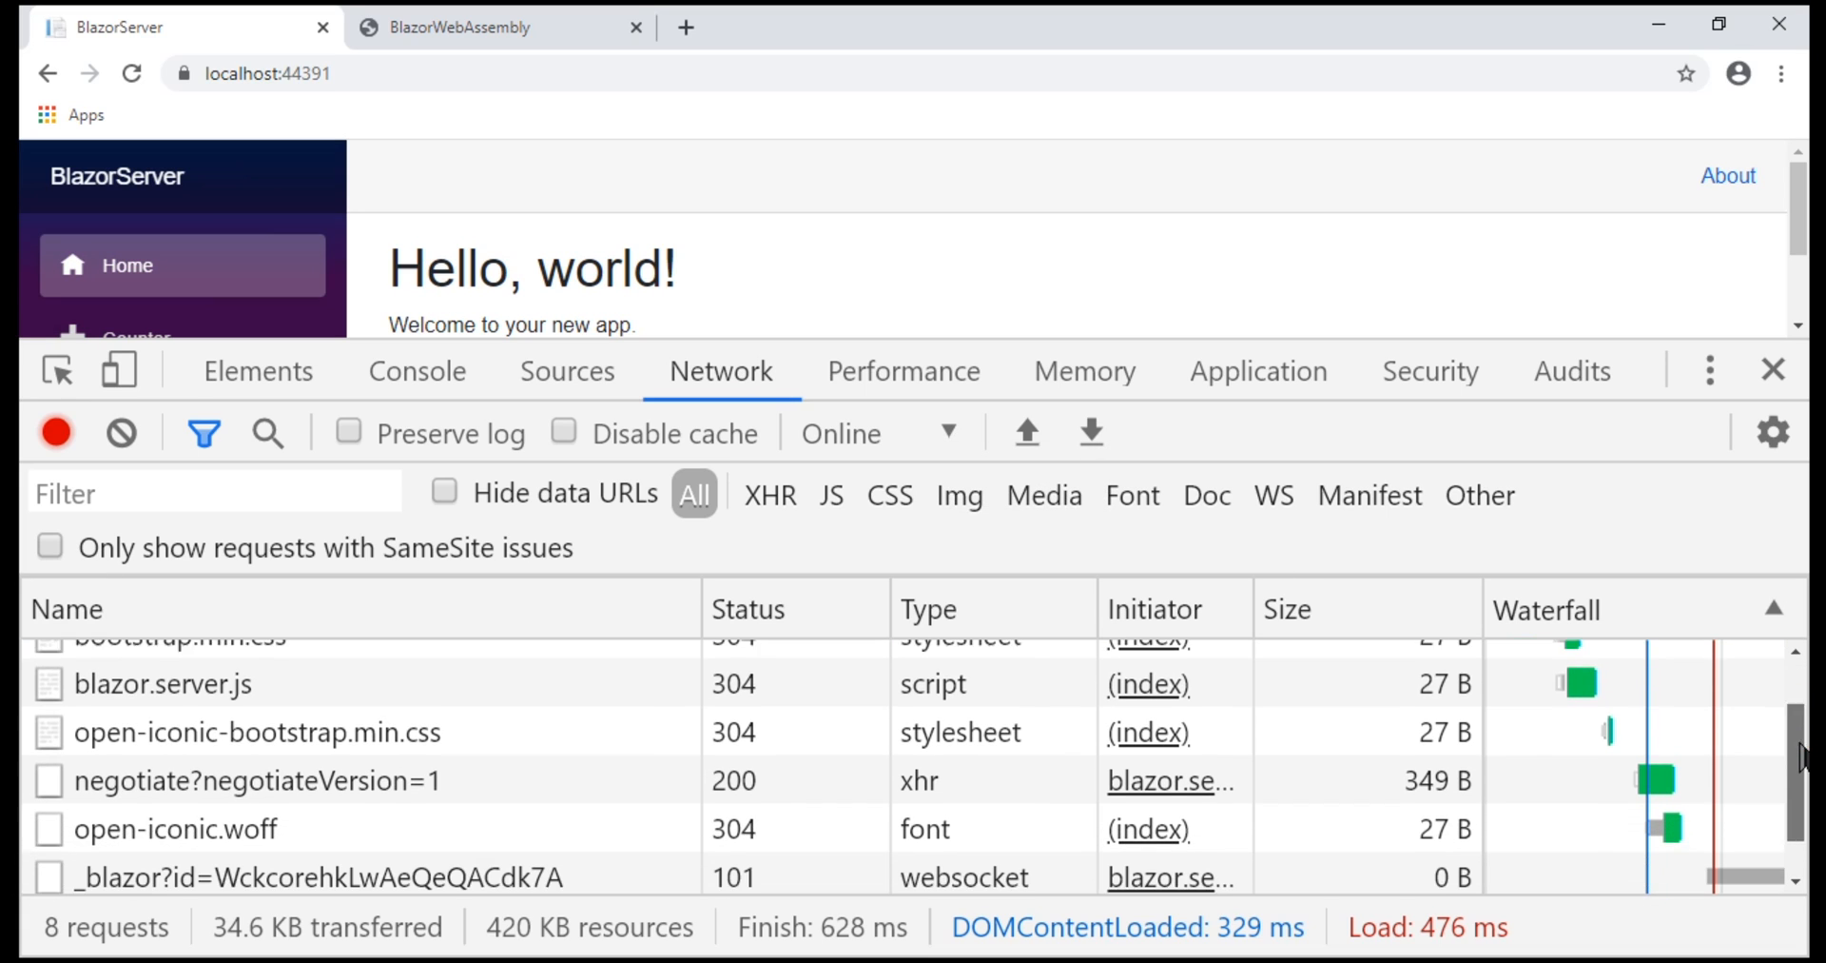
scroll(down, 3)
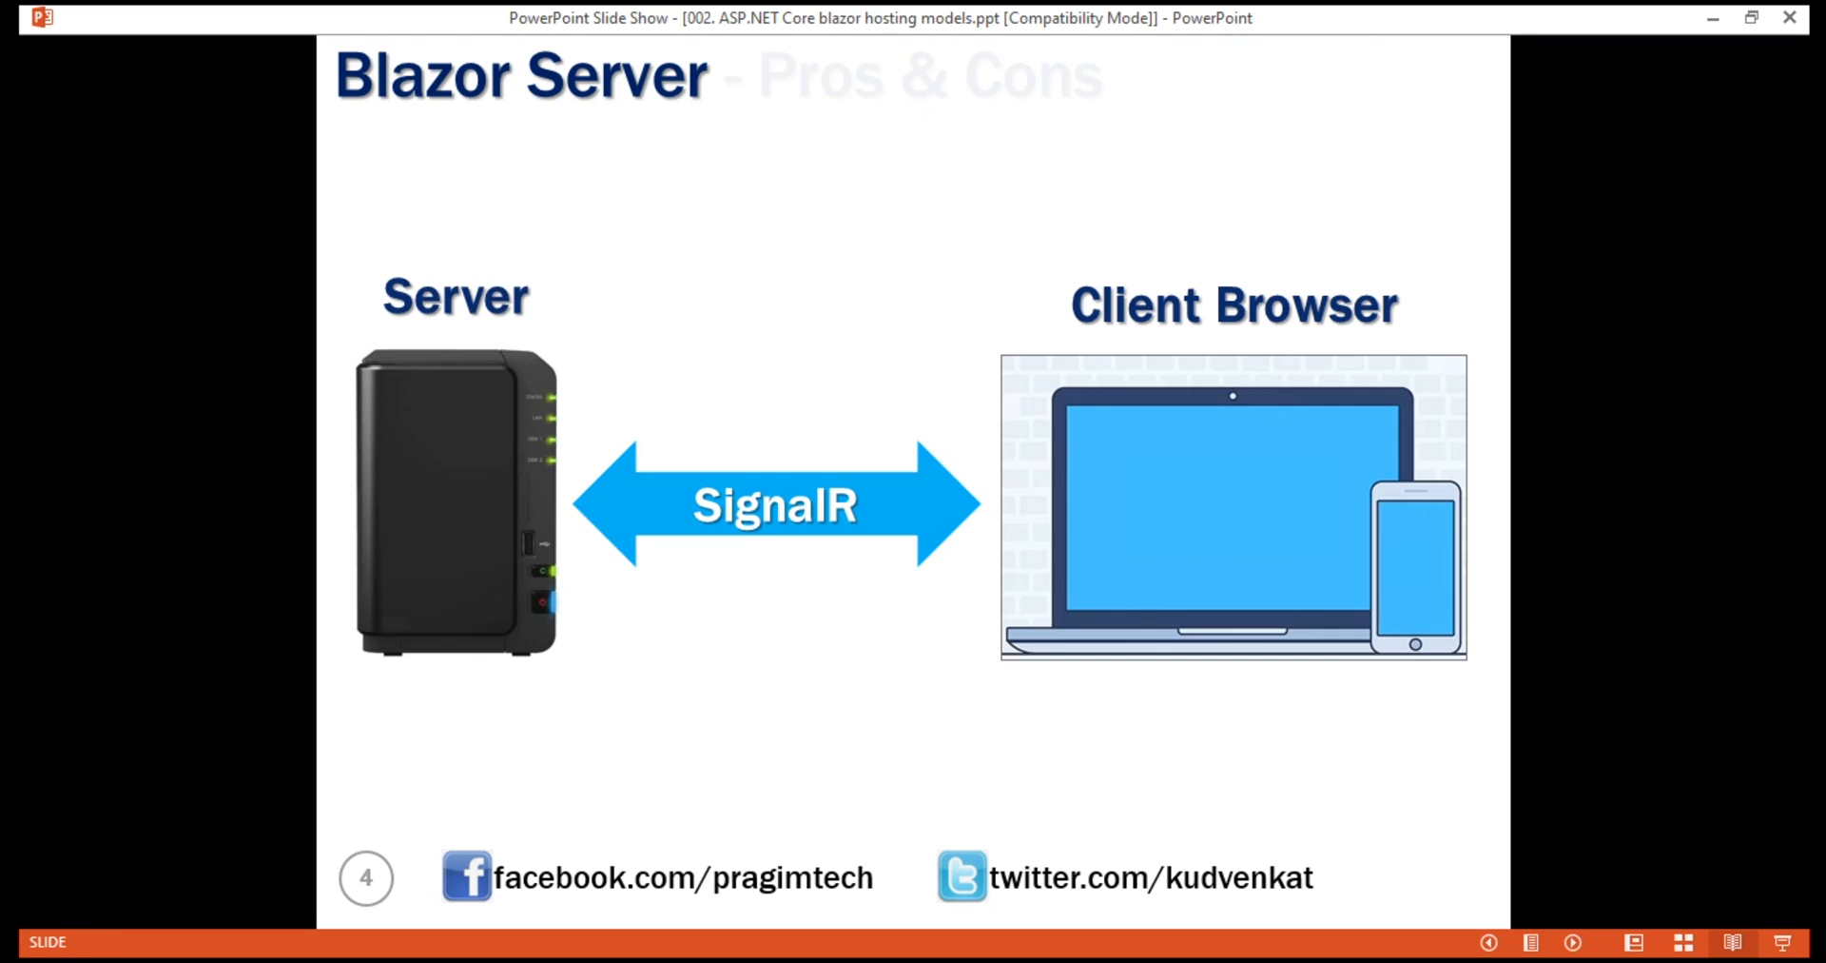
Advance the slide show to slide 5, Blazor Server - Pros & Cons
key(right)
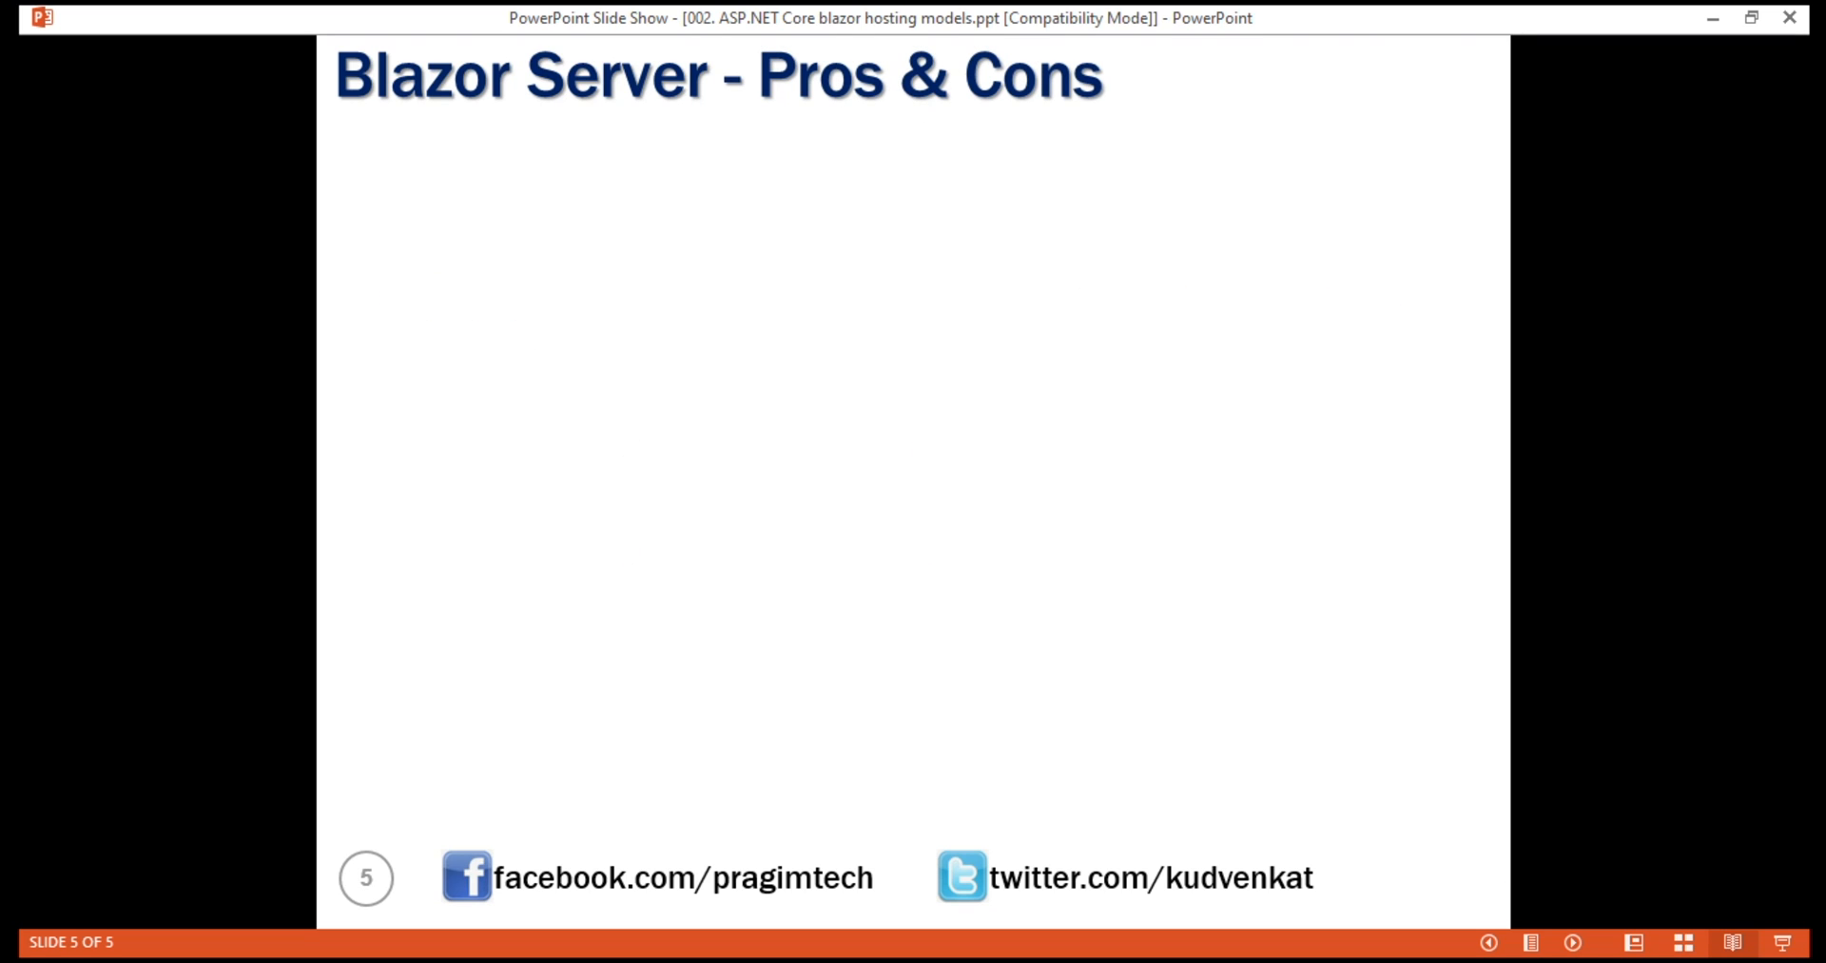